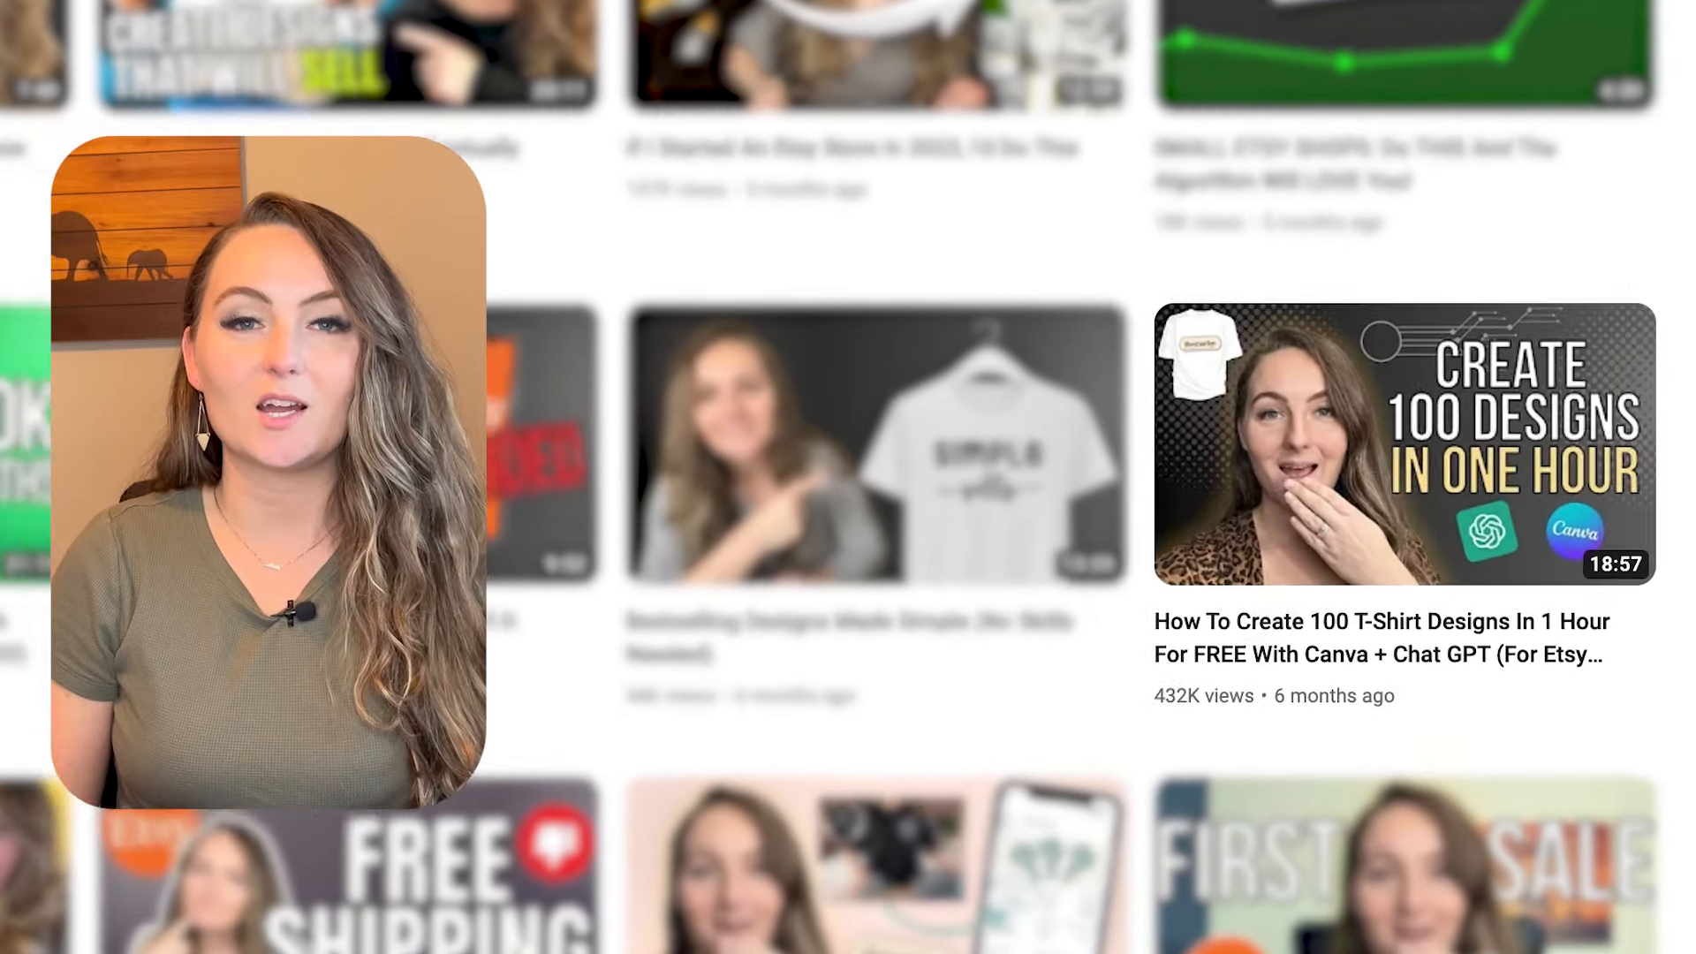
Scroll the Printify provider list to reach Monster Digital for the Unisex Jersey tee.
scroll("down", 3)
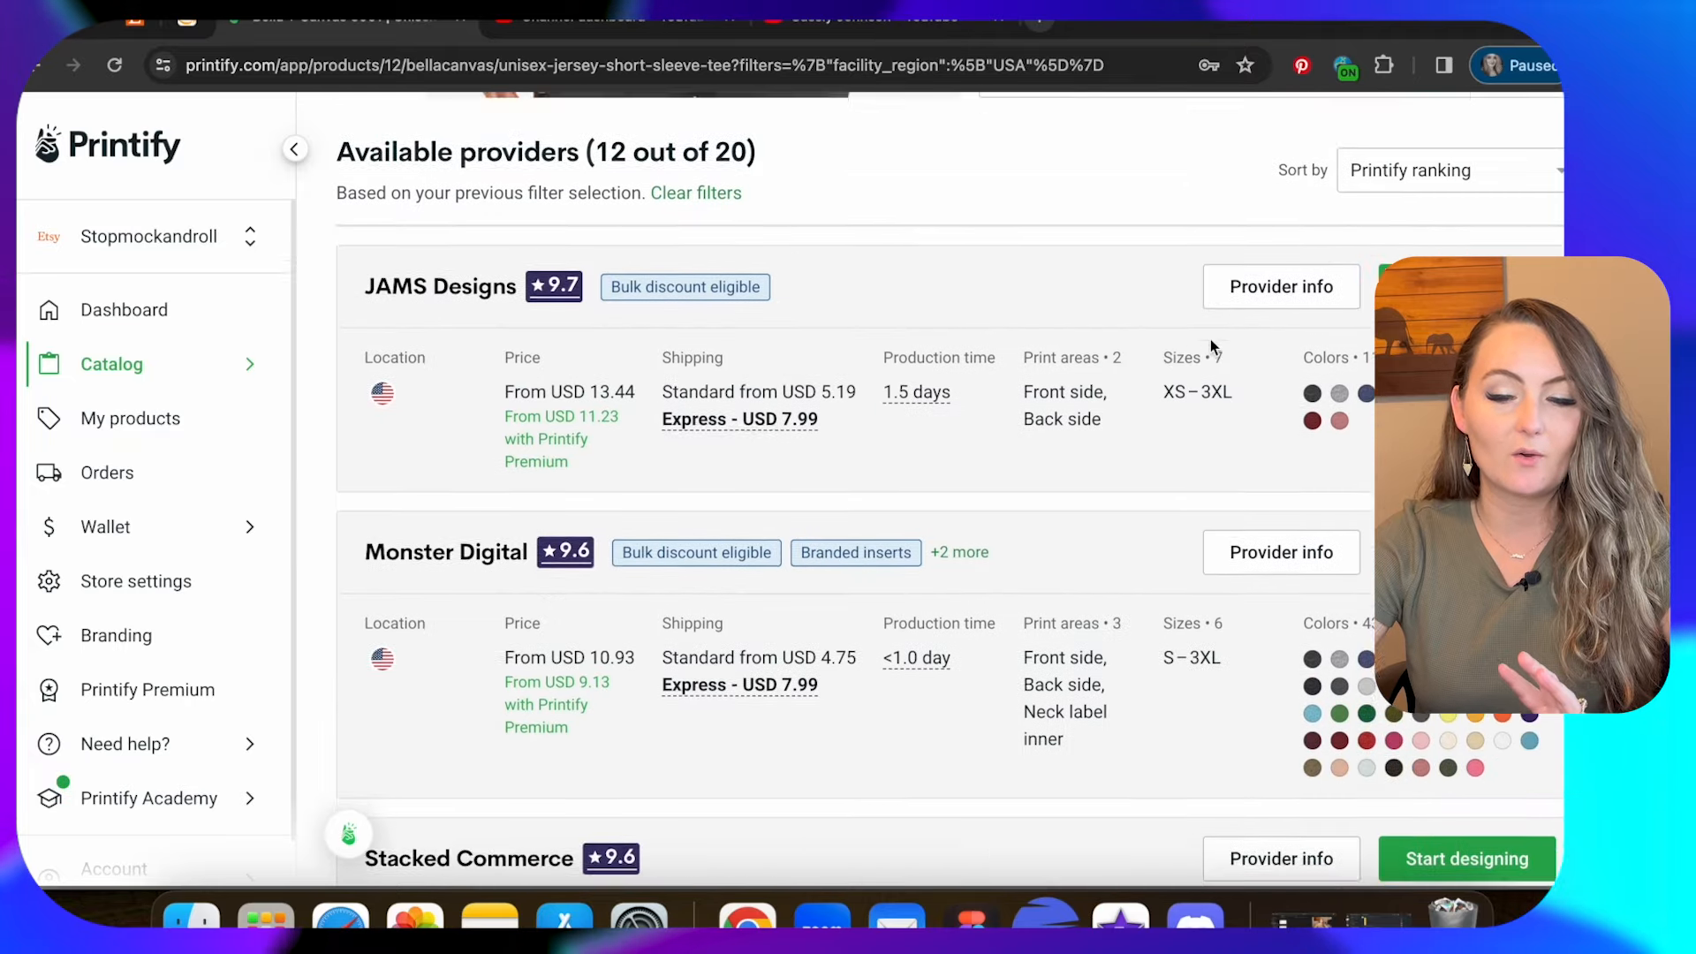
scroll("down", 3)
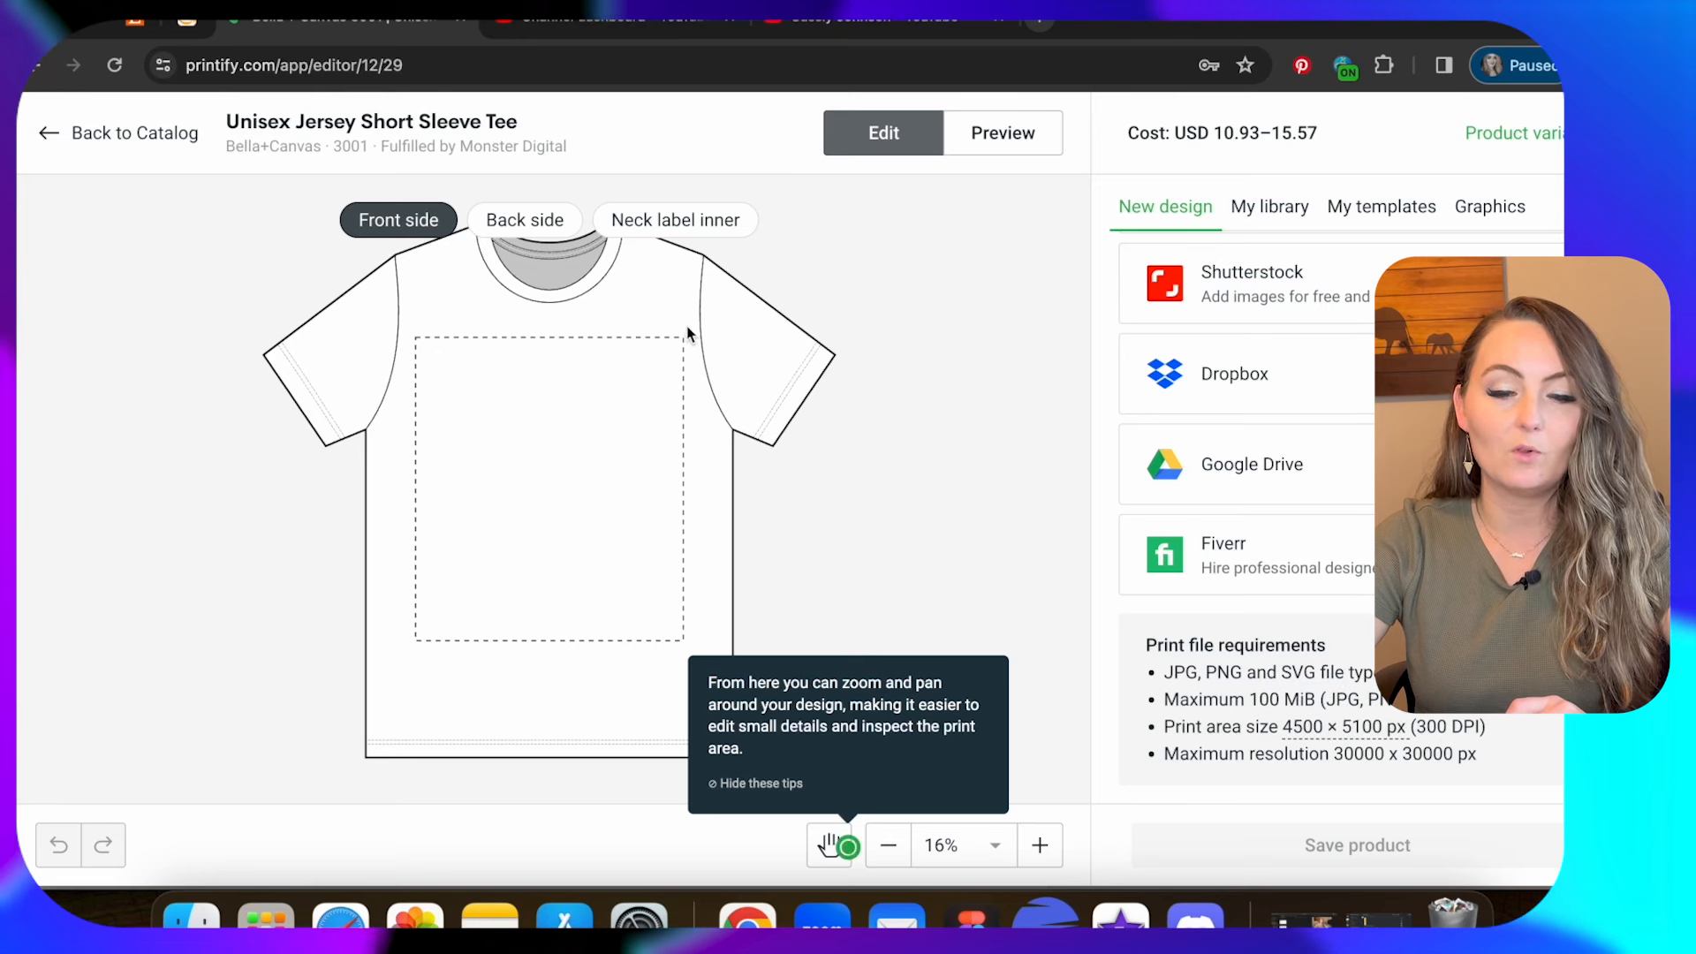
mouse_move(435, 526)
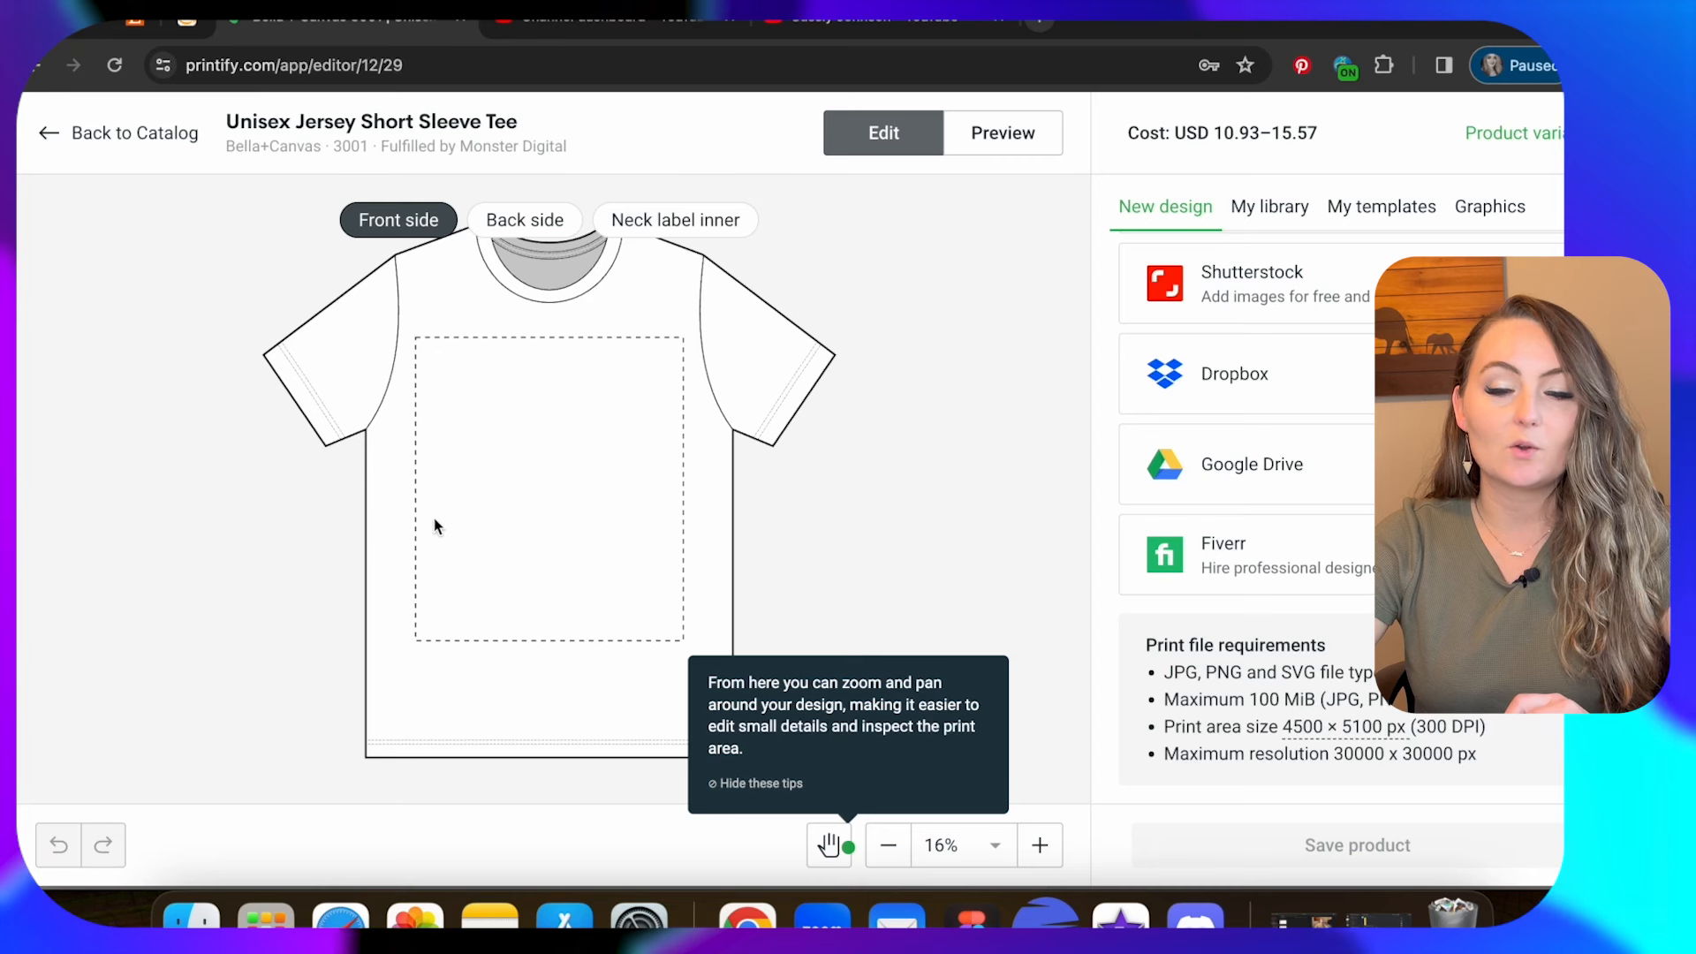
mouse_move(659, 330)
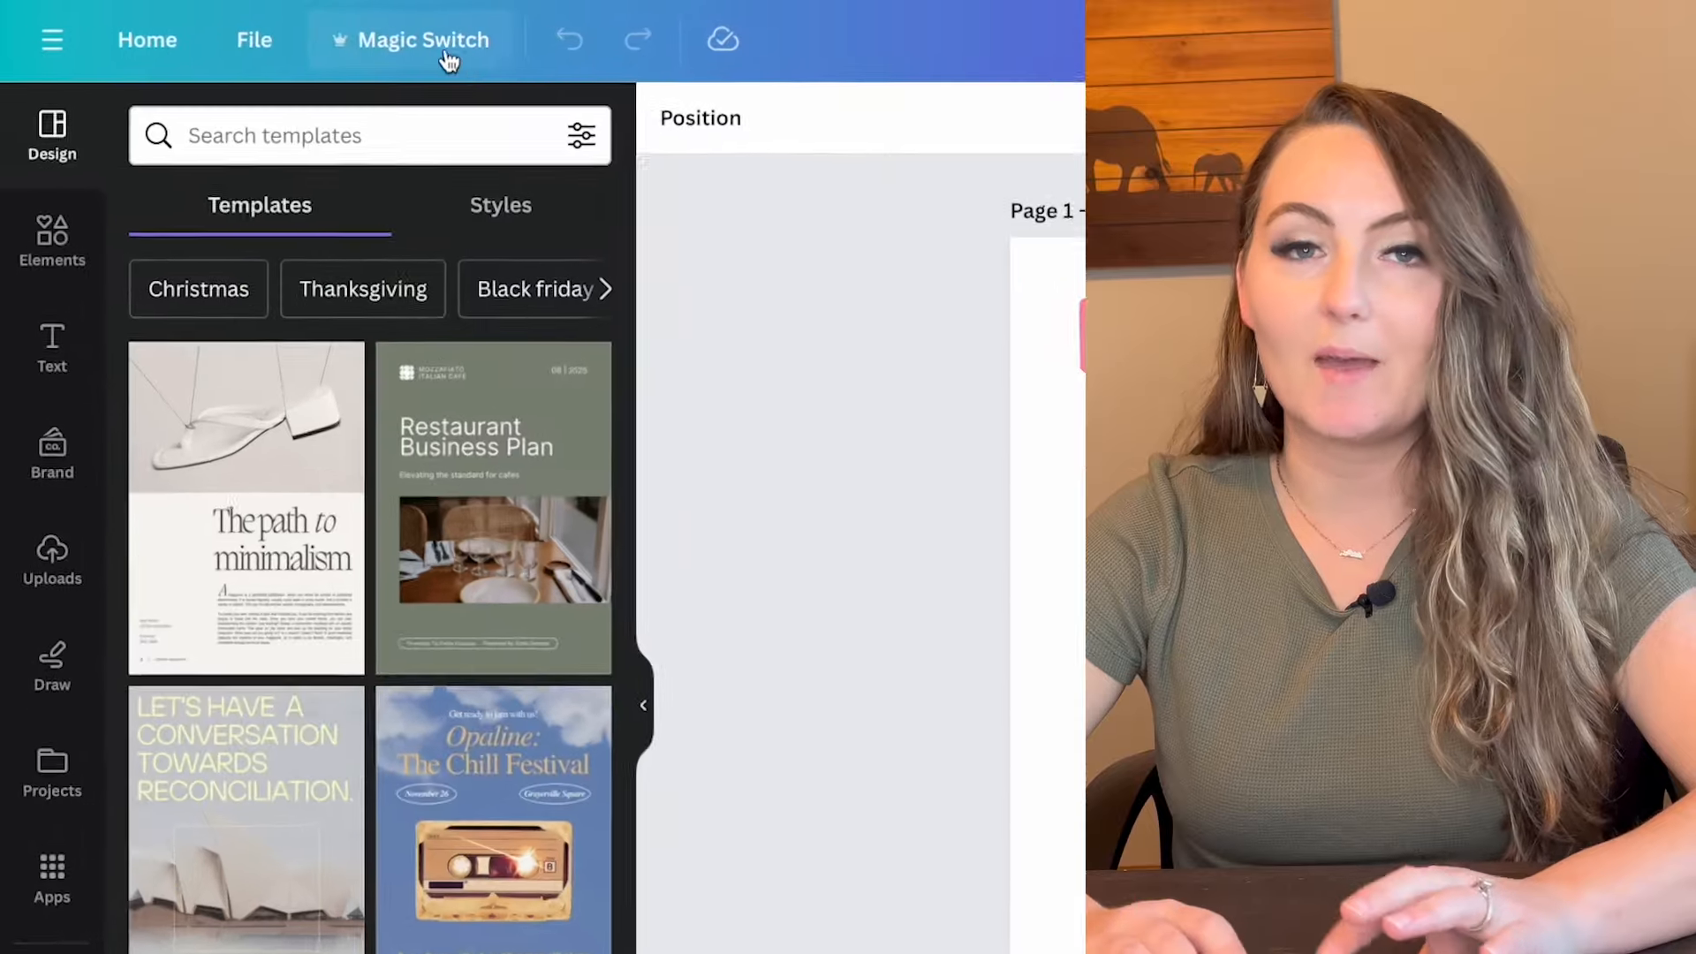
Resize all pages of the Engineer design to a custom 4500 × 5100 px via Magic Switch.
left_click(423, 40)
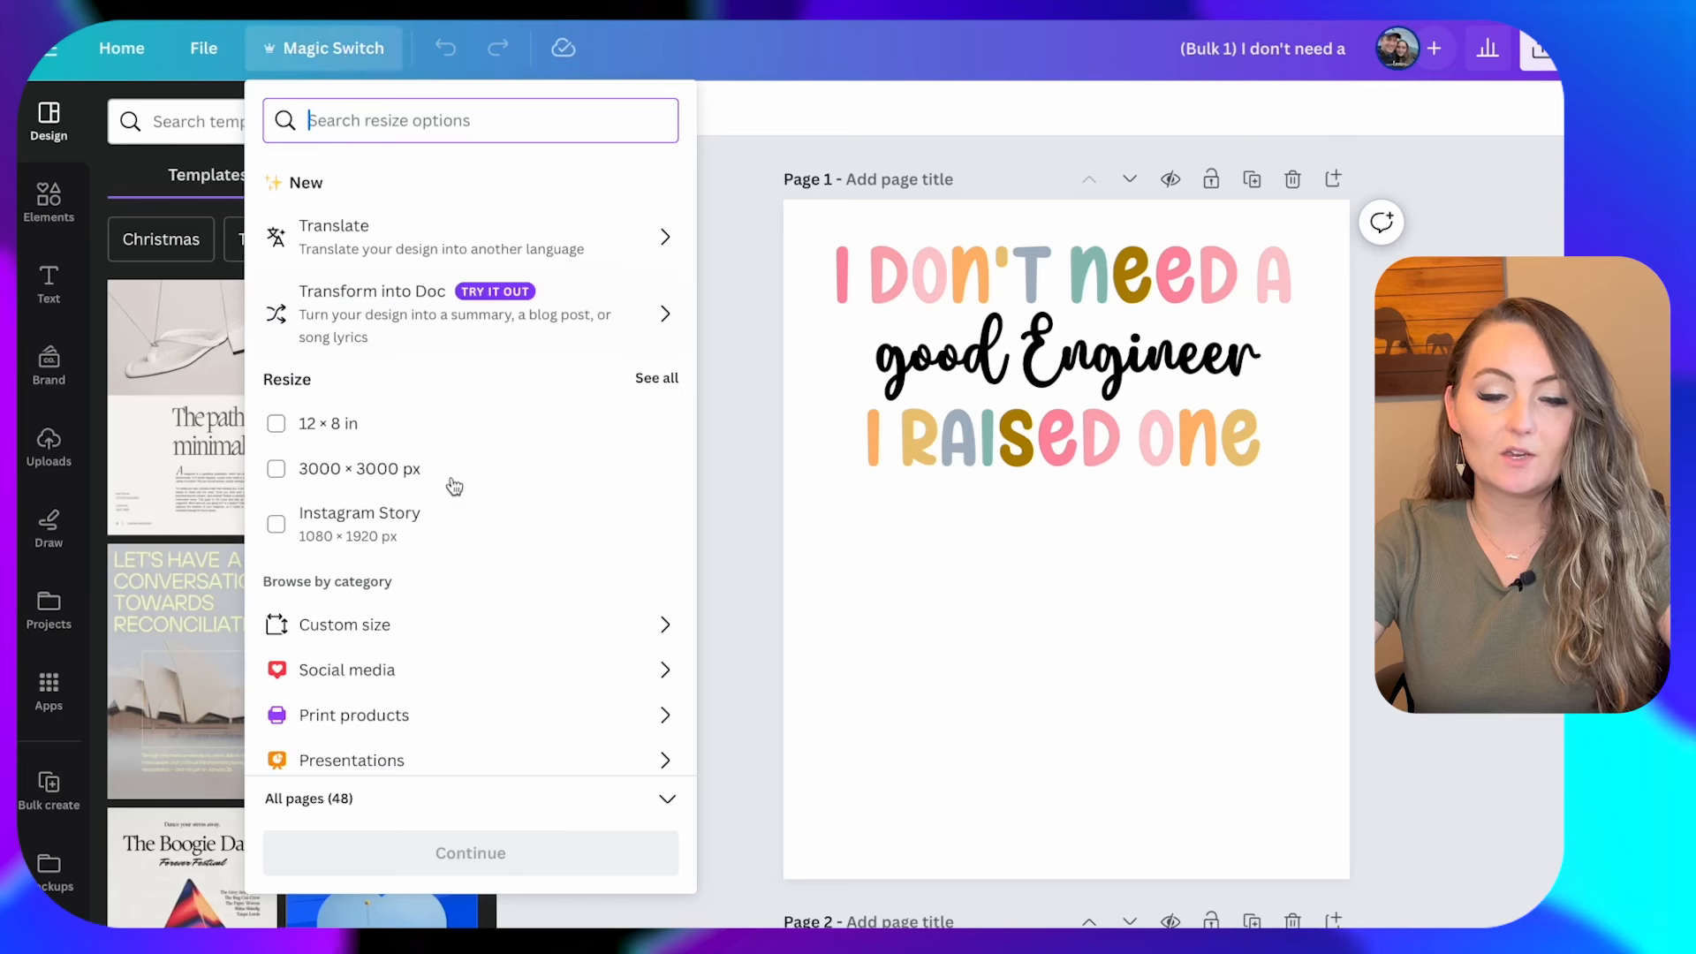
left_click(342, 623)
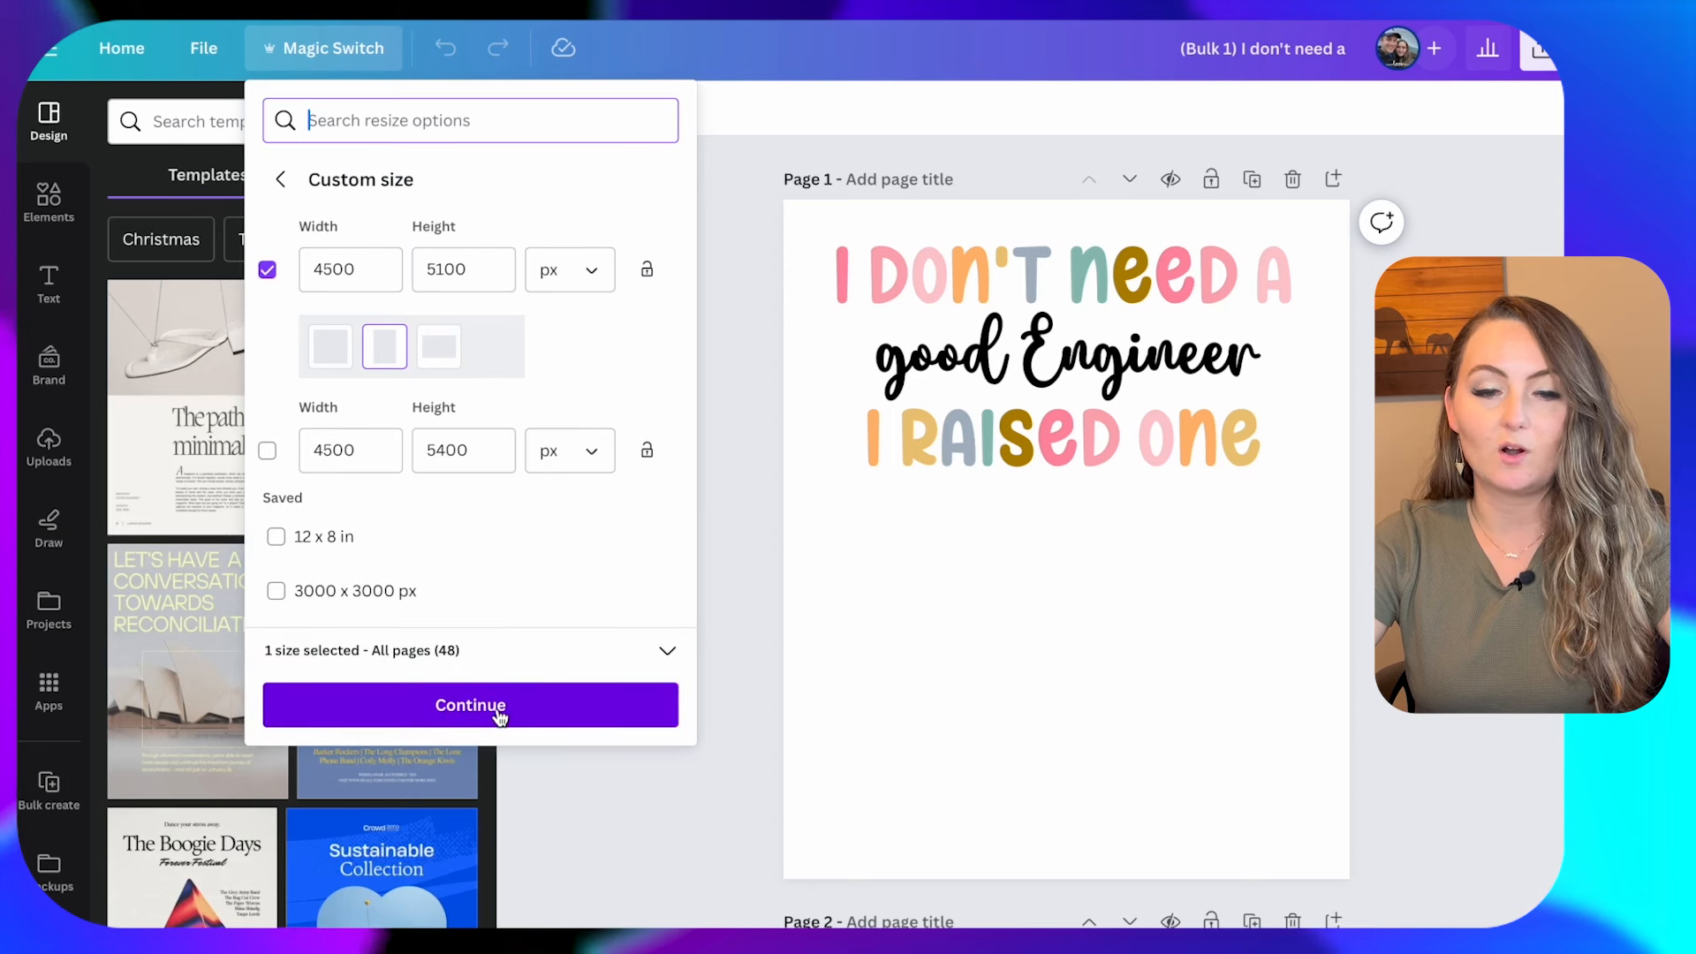
left_click(470, 705)
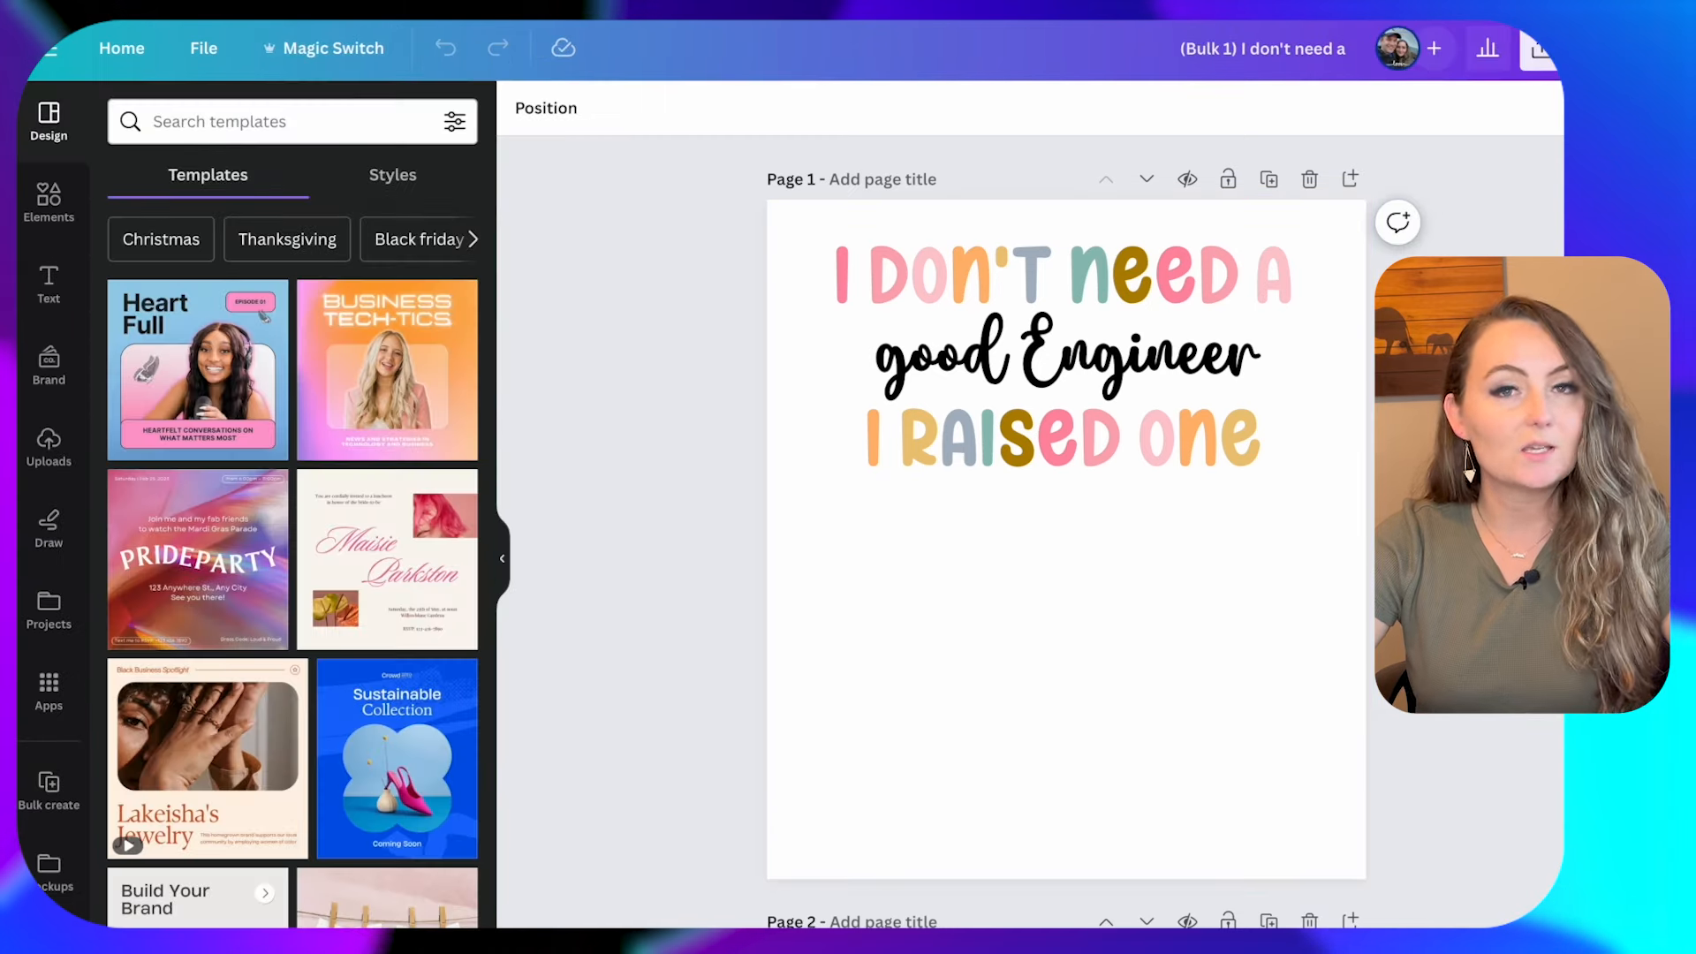
Download only page 1 as a transparent-background PNG at 4,500 × 5,100 px.
left_click(1018, 276)
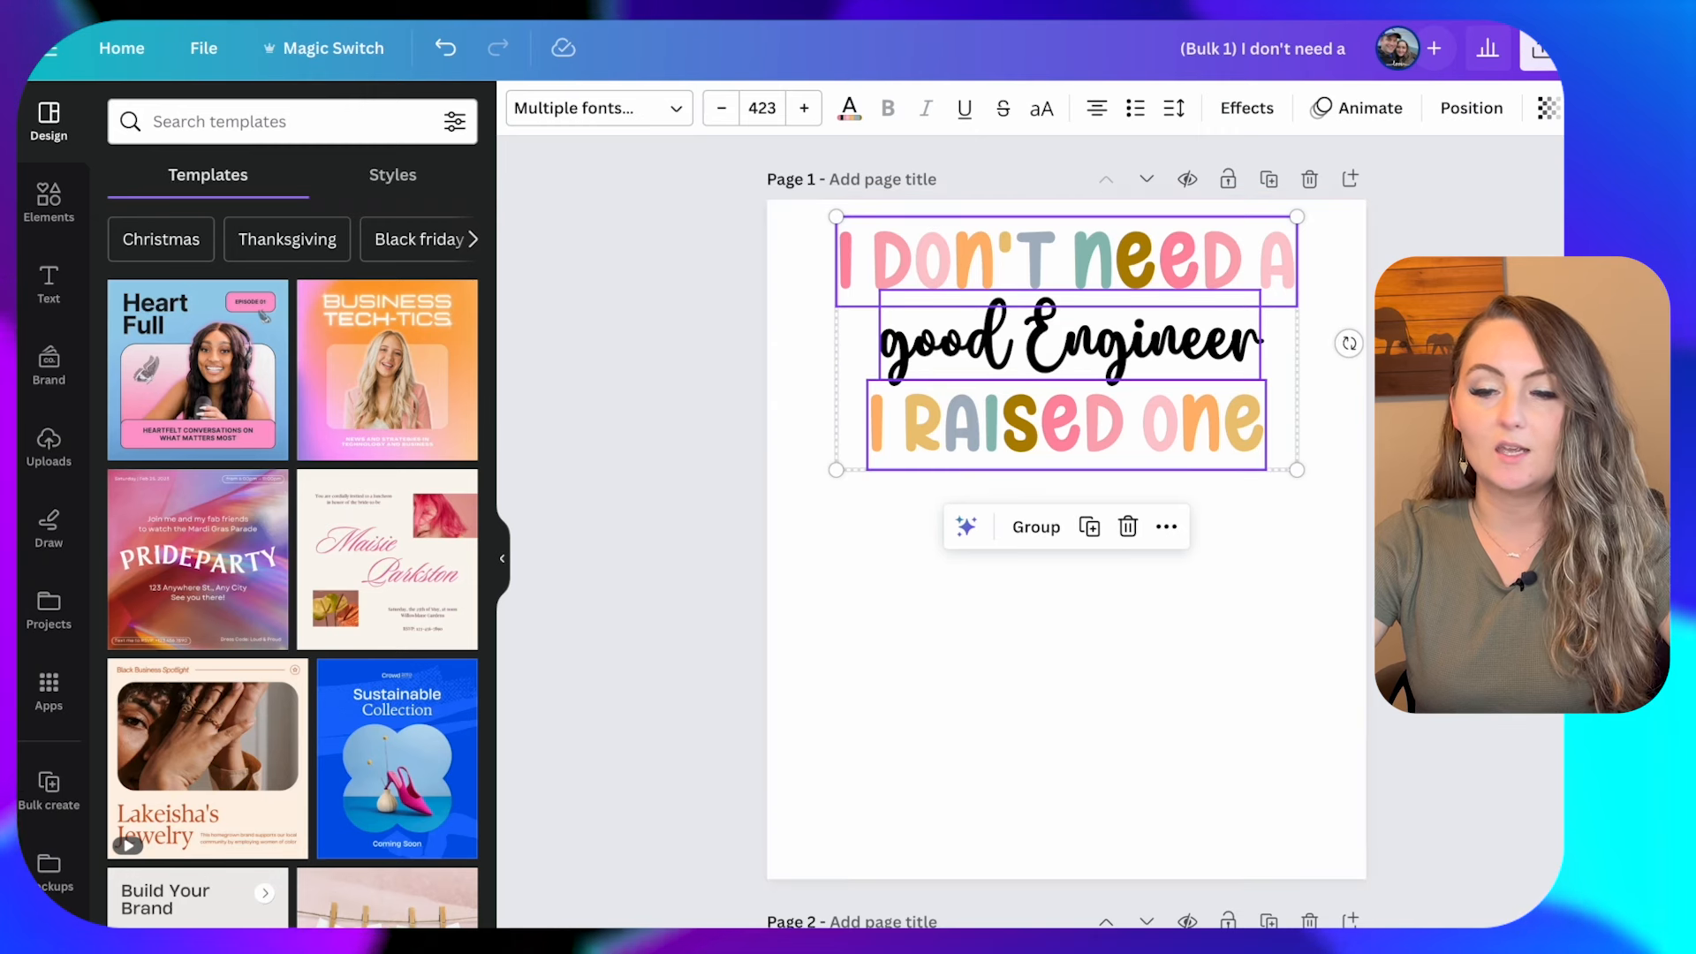
left_click(1535, 48)
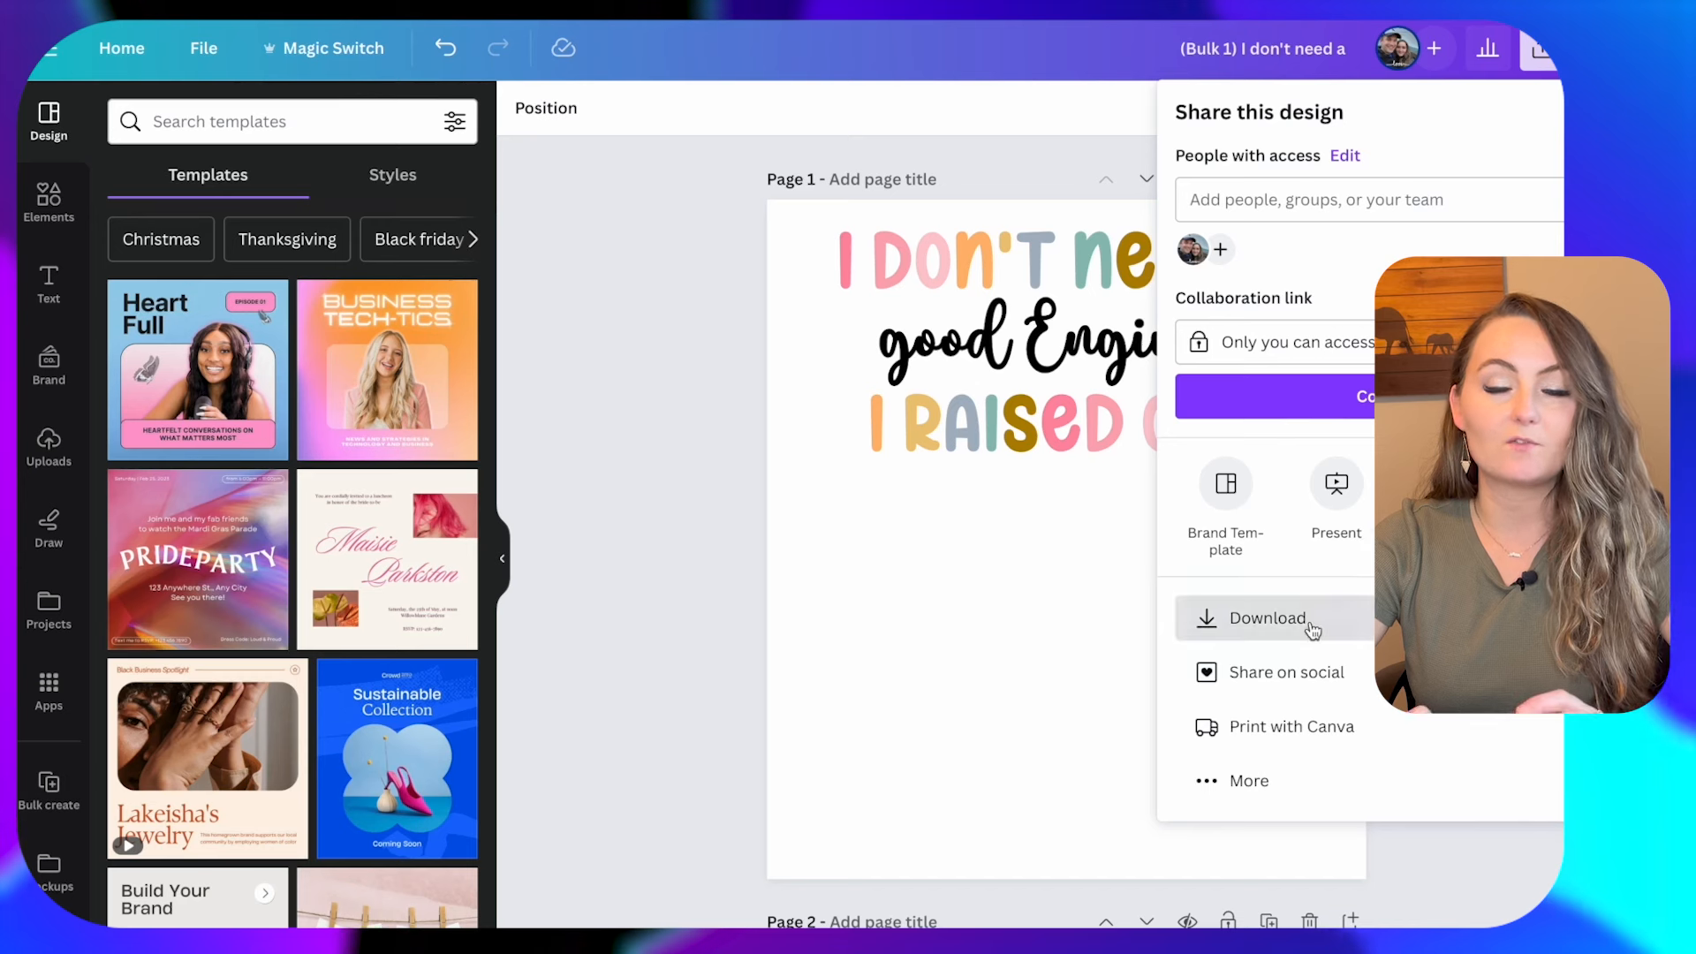
left_click(1265, 619)
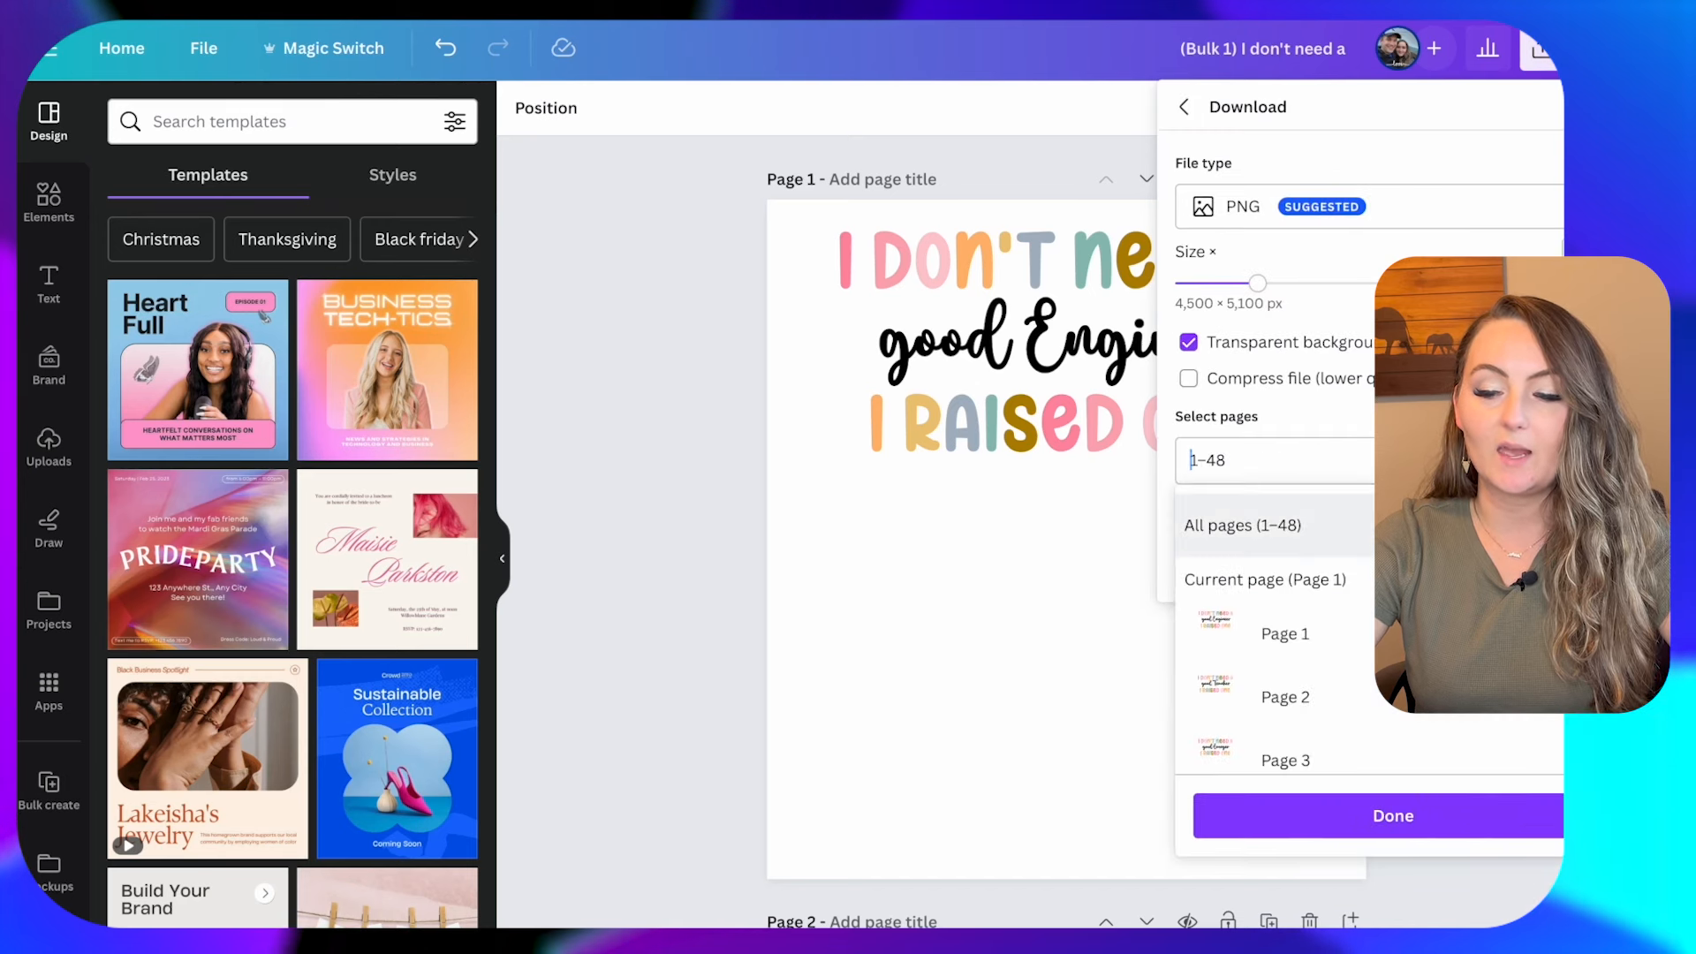
left_click(1263, 579)
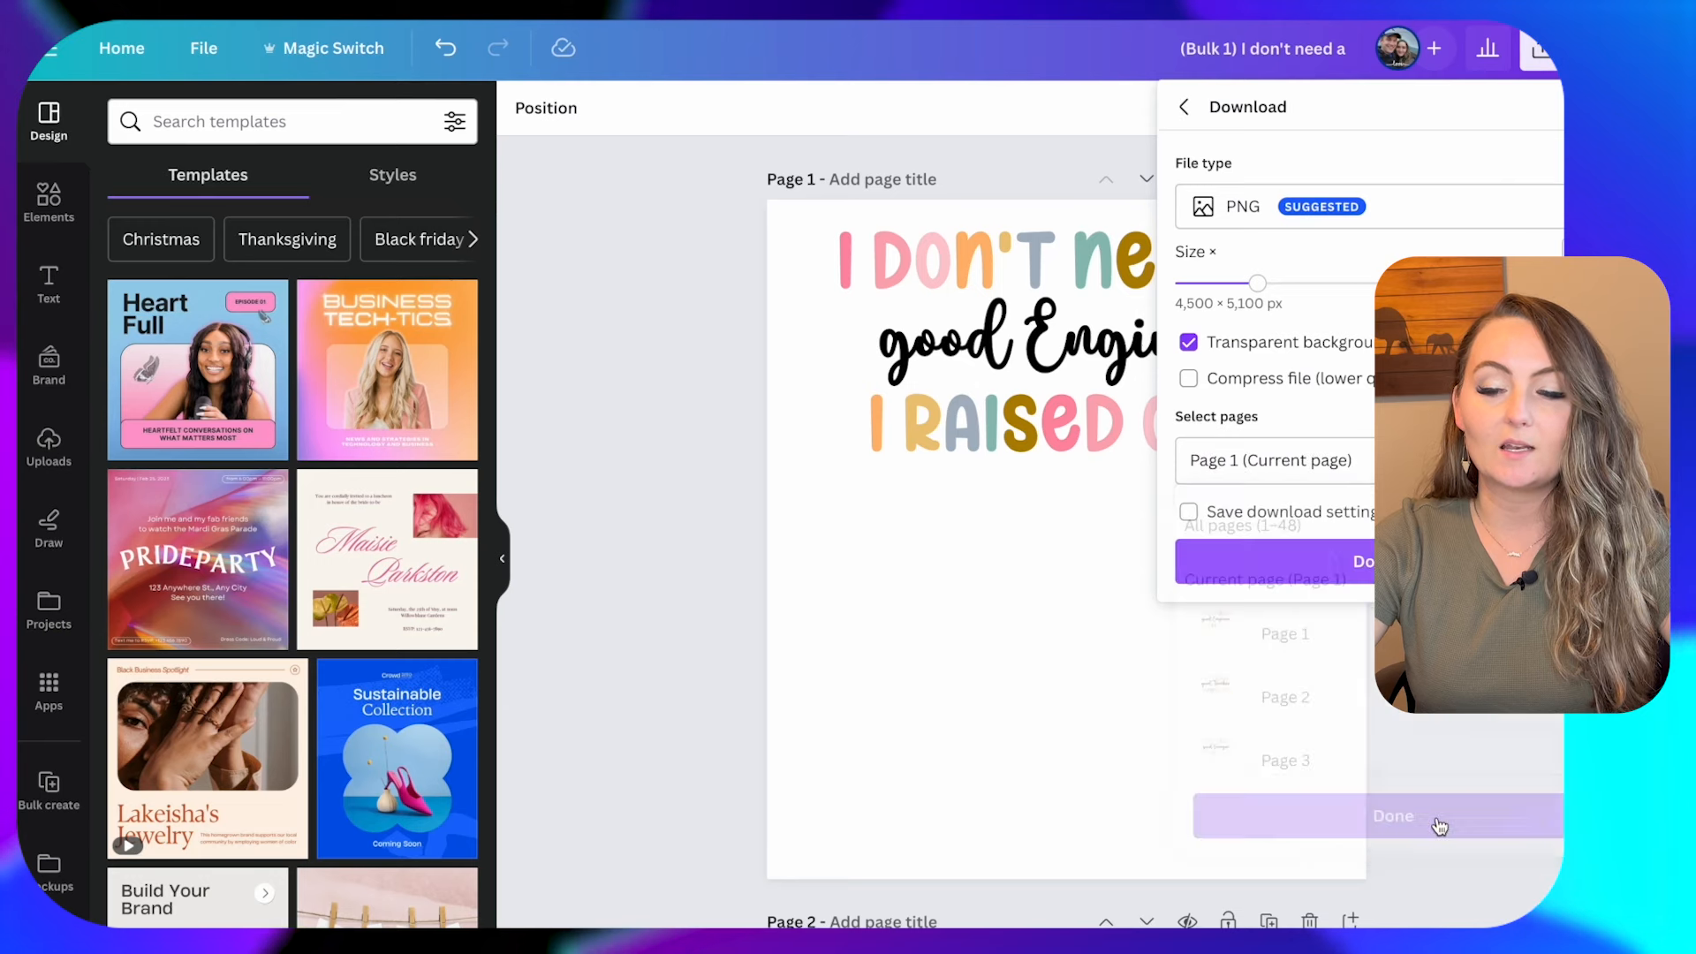
left_click(1394, 816)
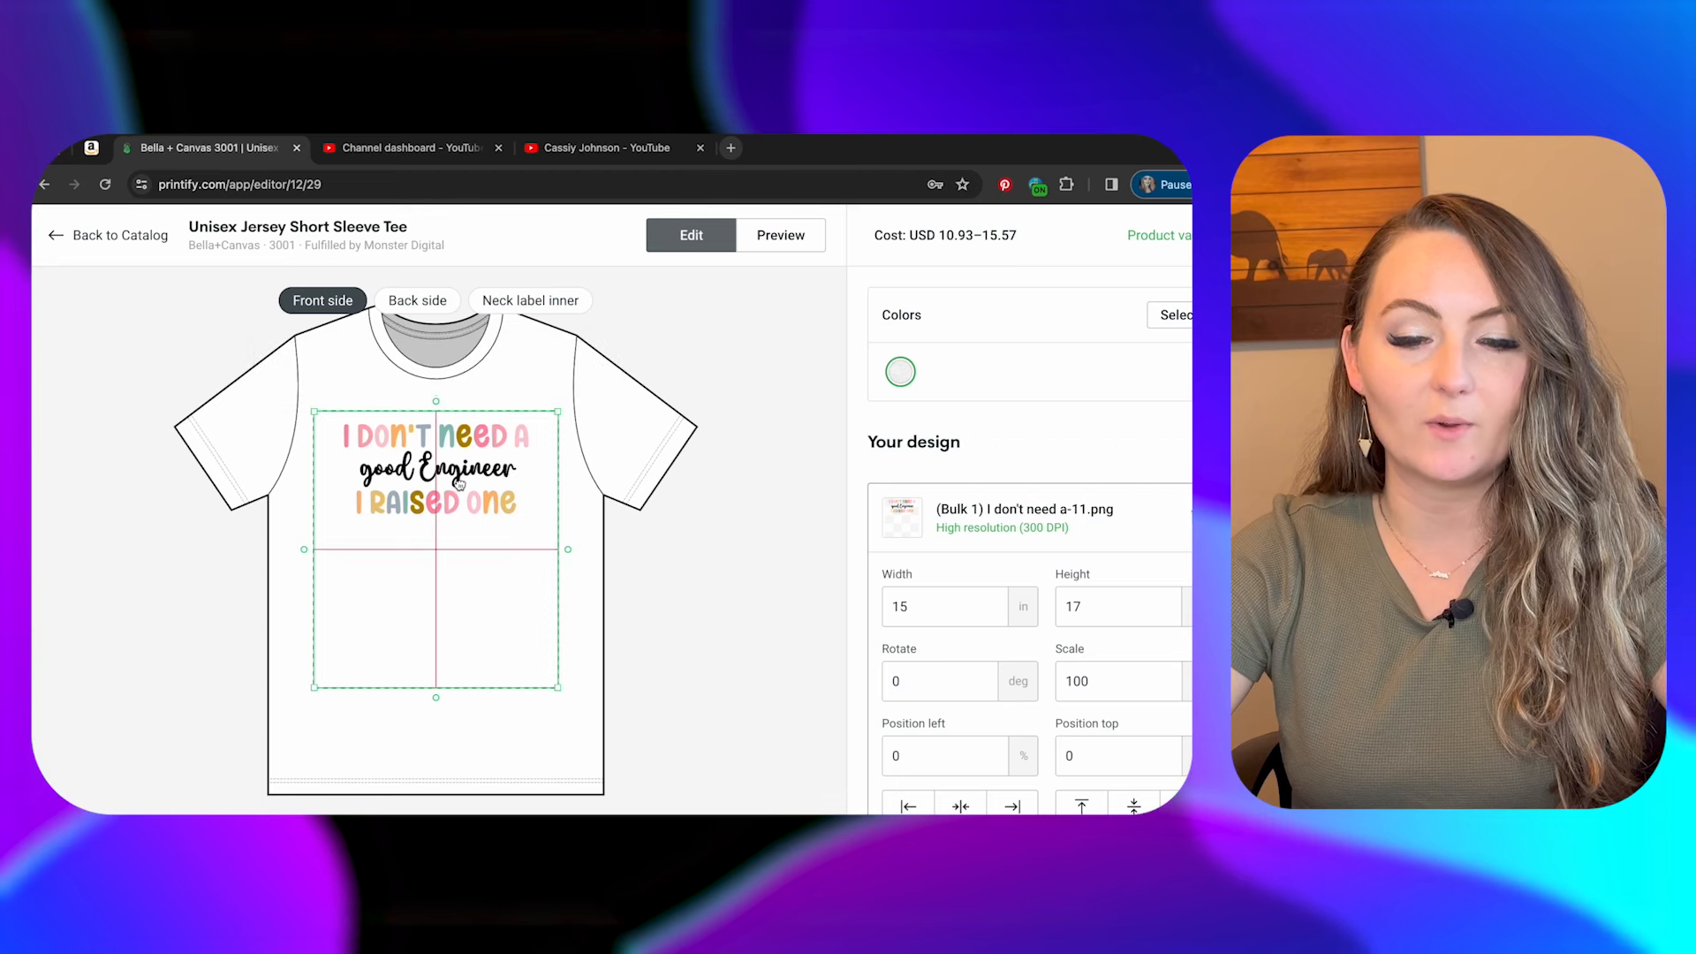
Select the placed Engineer design on the tee front and check its 15 × 17 in size and position.
left_click(435, 466)
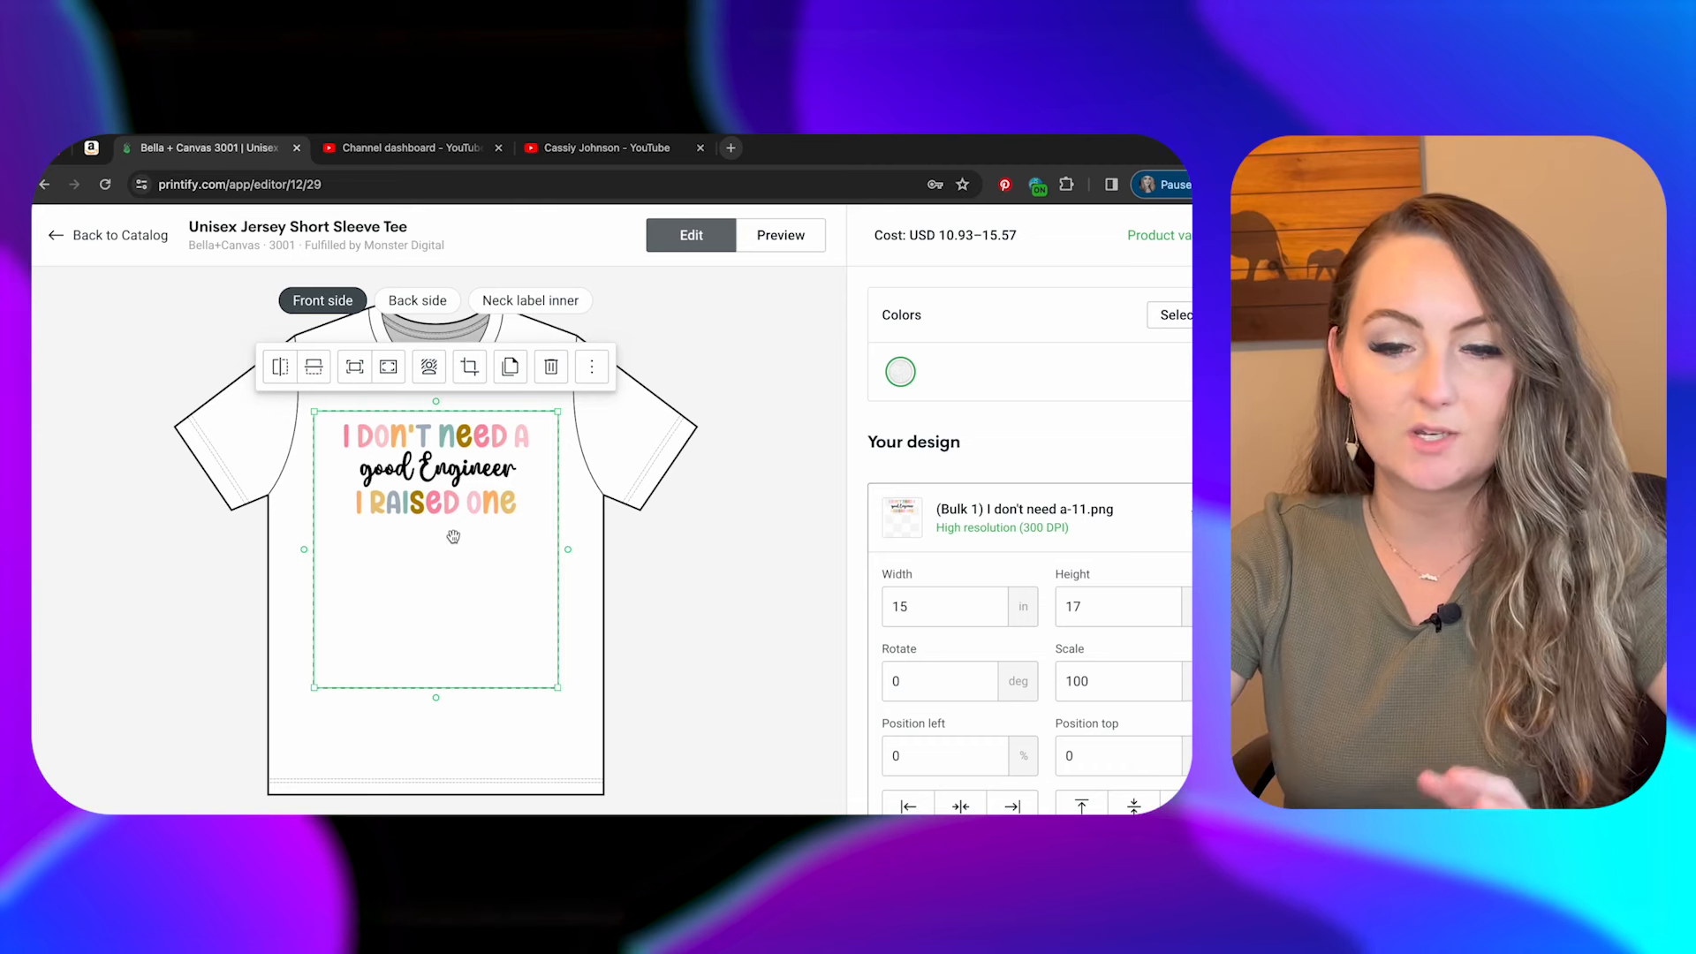
left_click(779, 235)
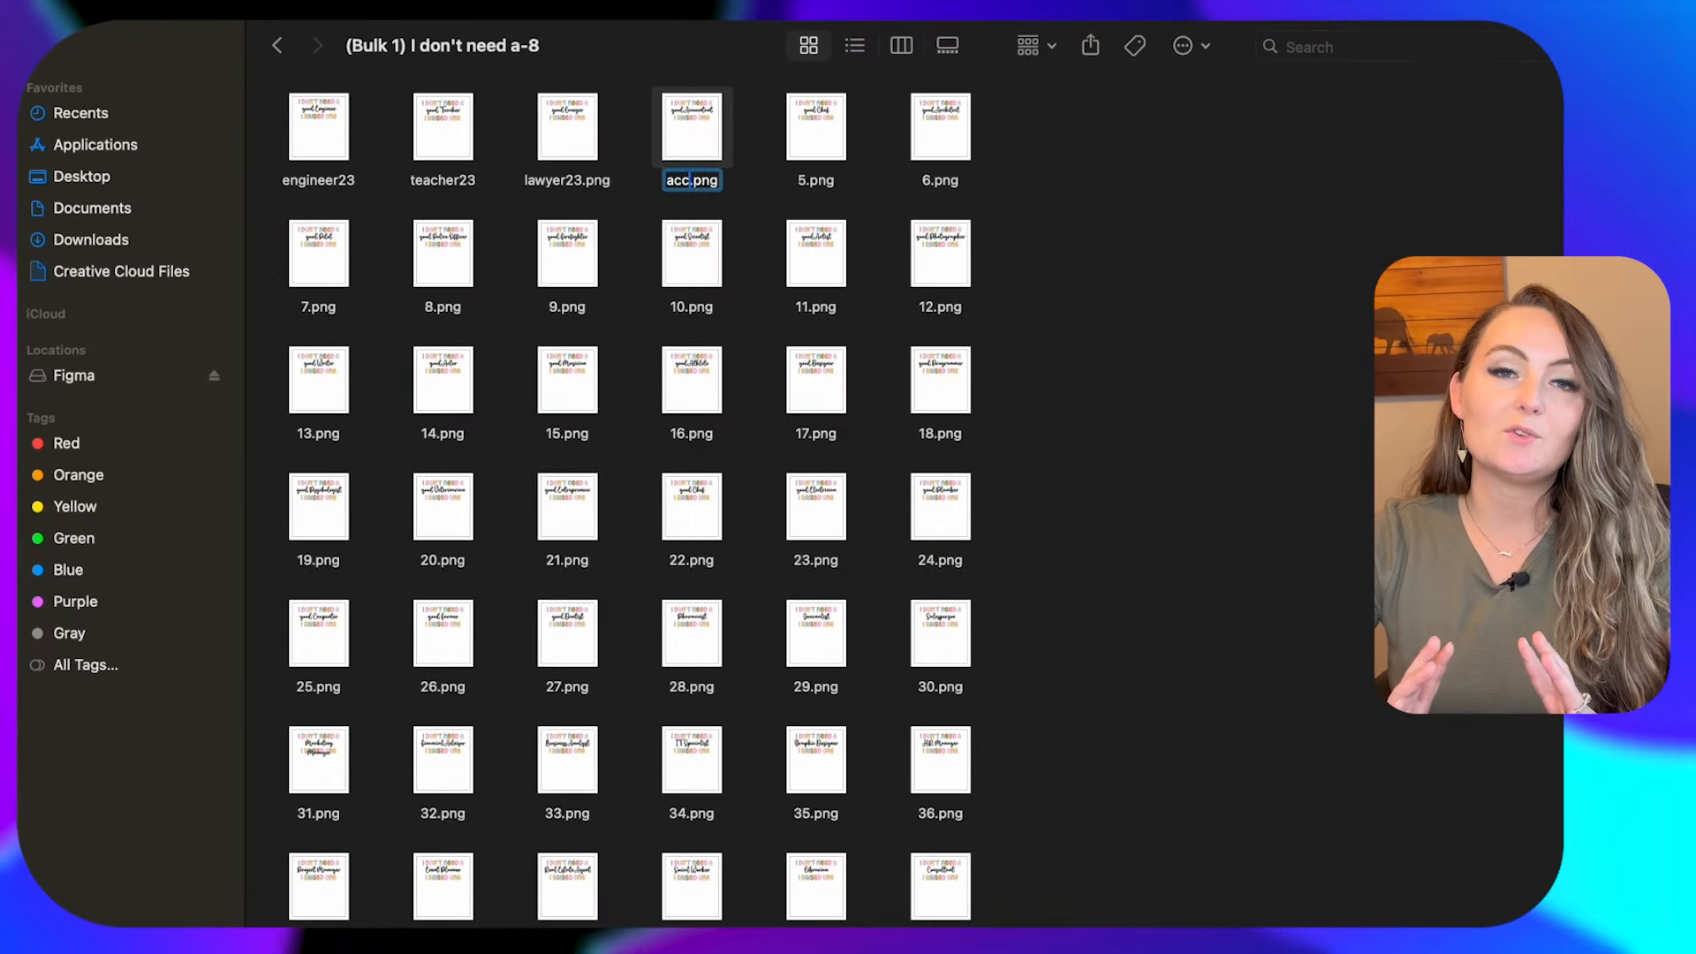
Rename the bulk slogan PNGs to profession names such as engineer23 and teacher23.
right_click(816, 126)
type("architex")
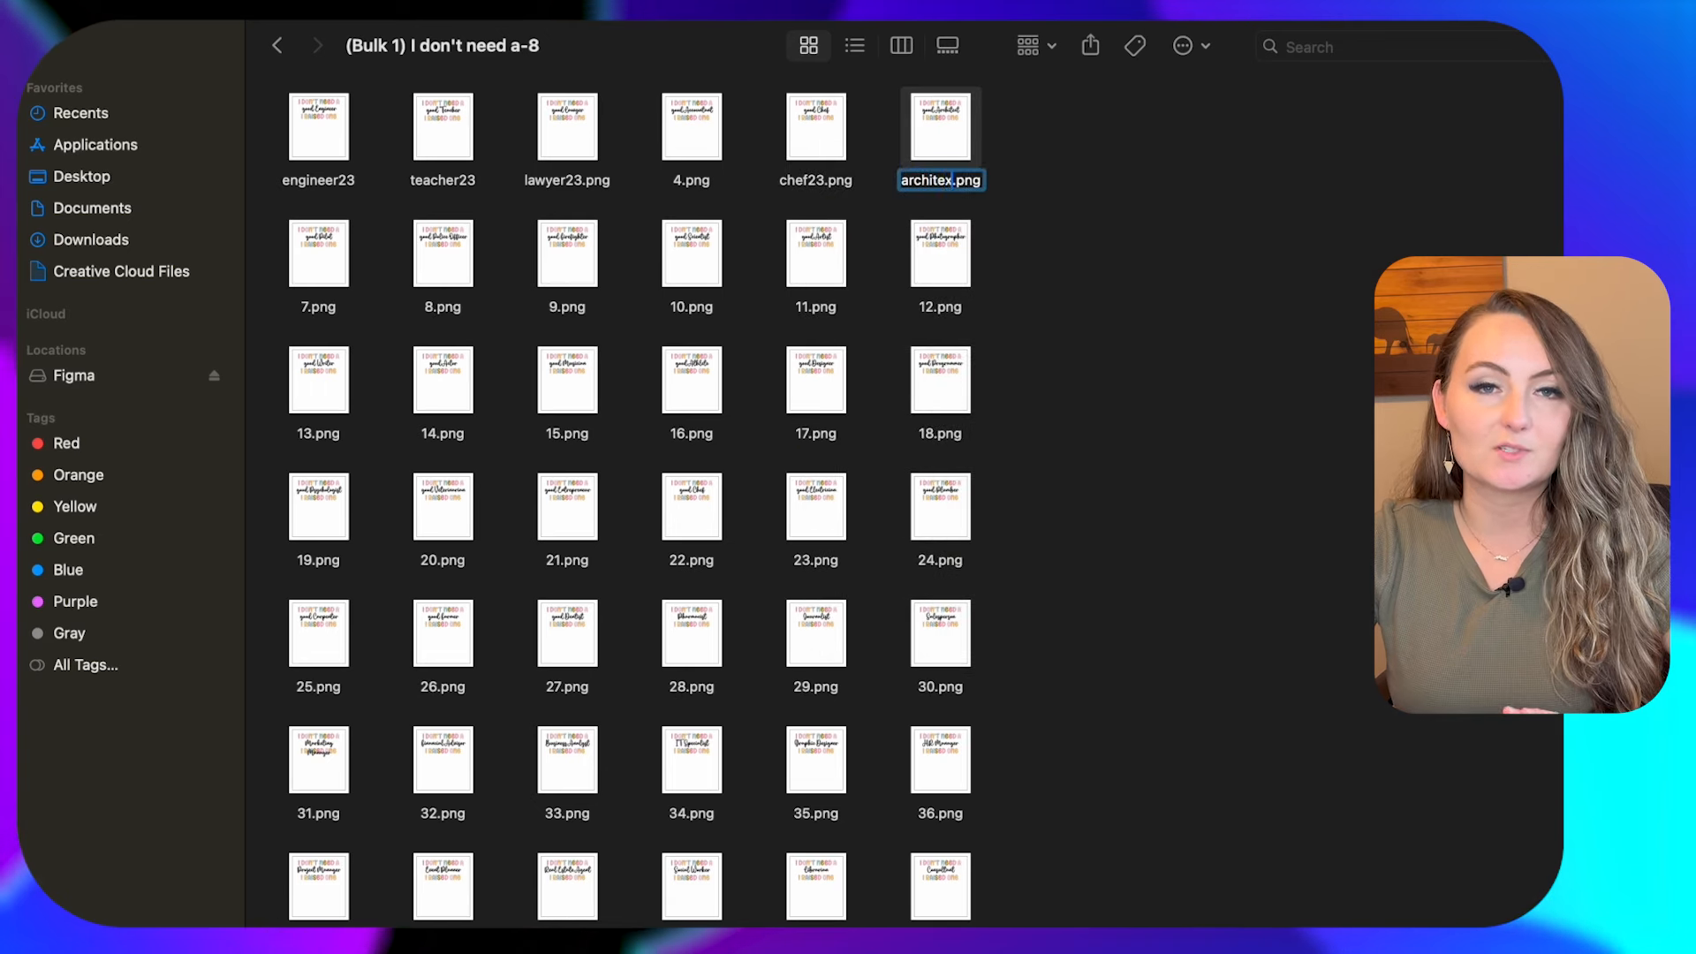
right_click(318, 253)
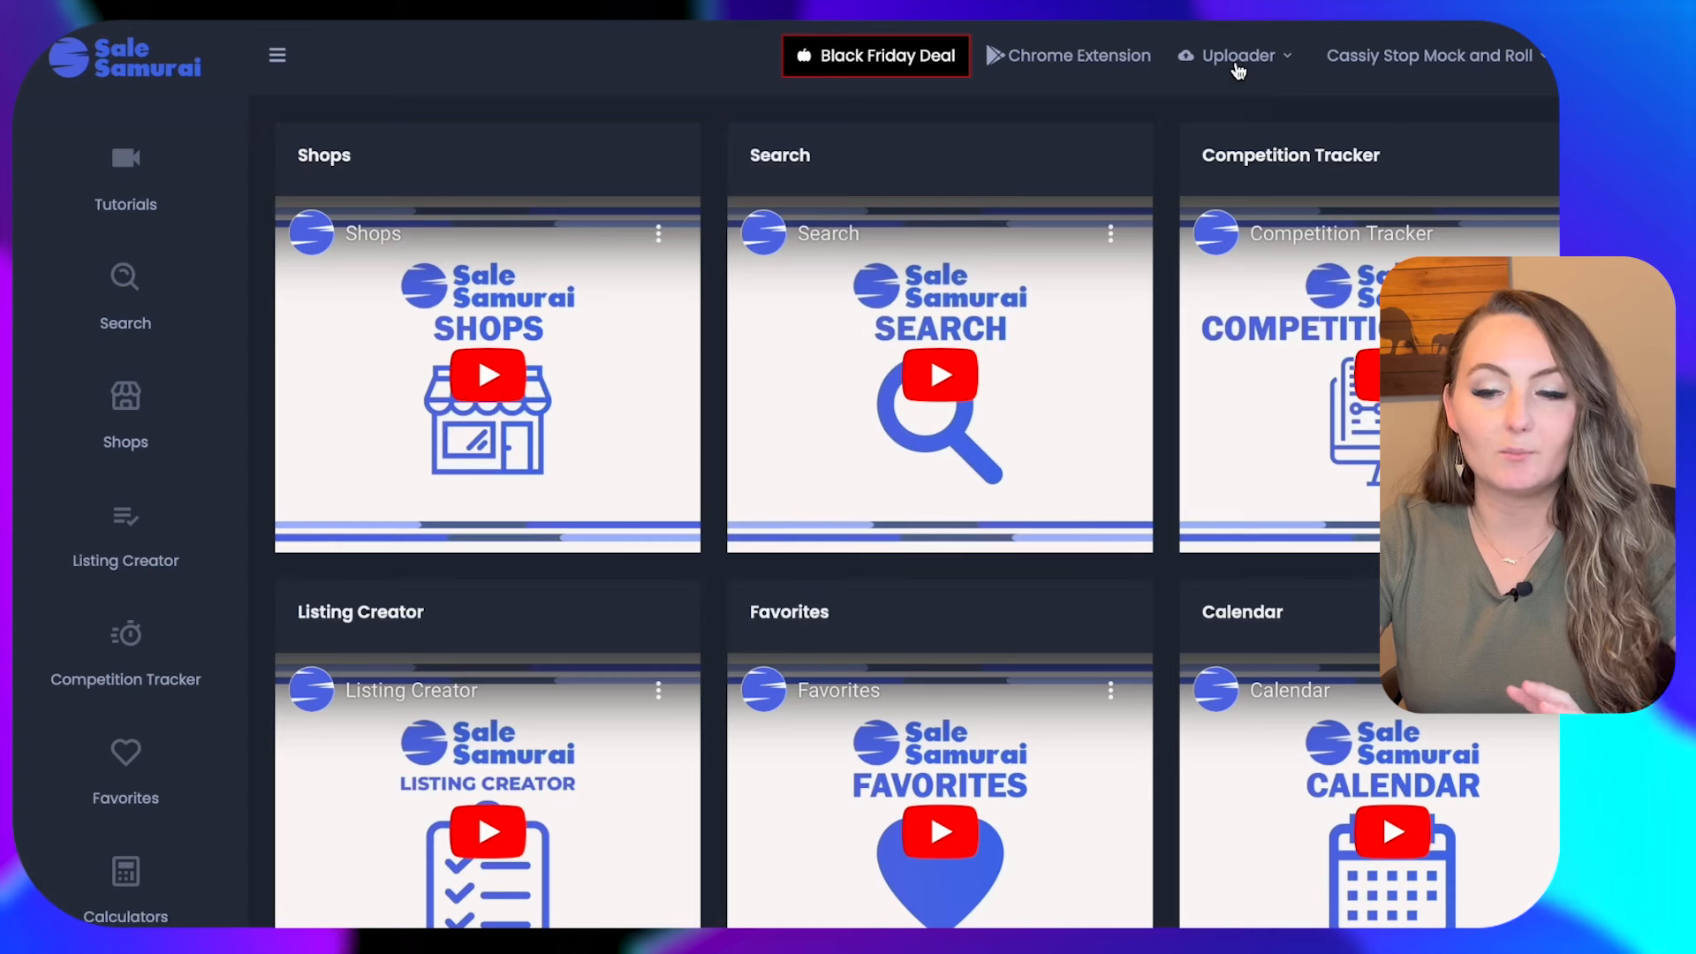
Download the Mac version of the Sale Samurai uploader from the dashboard.
left_click(1234, 55)
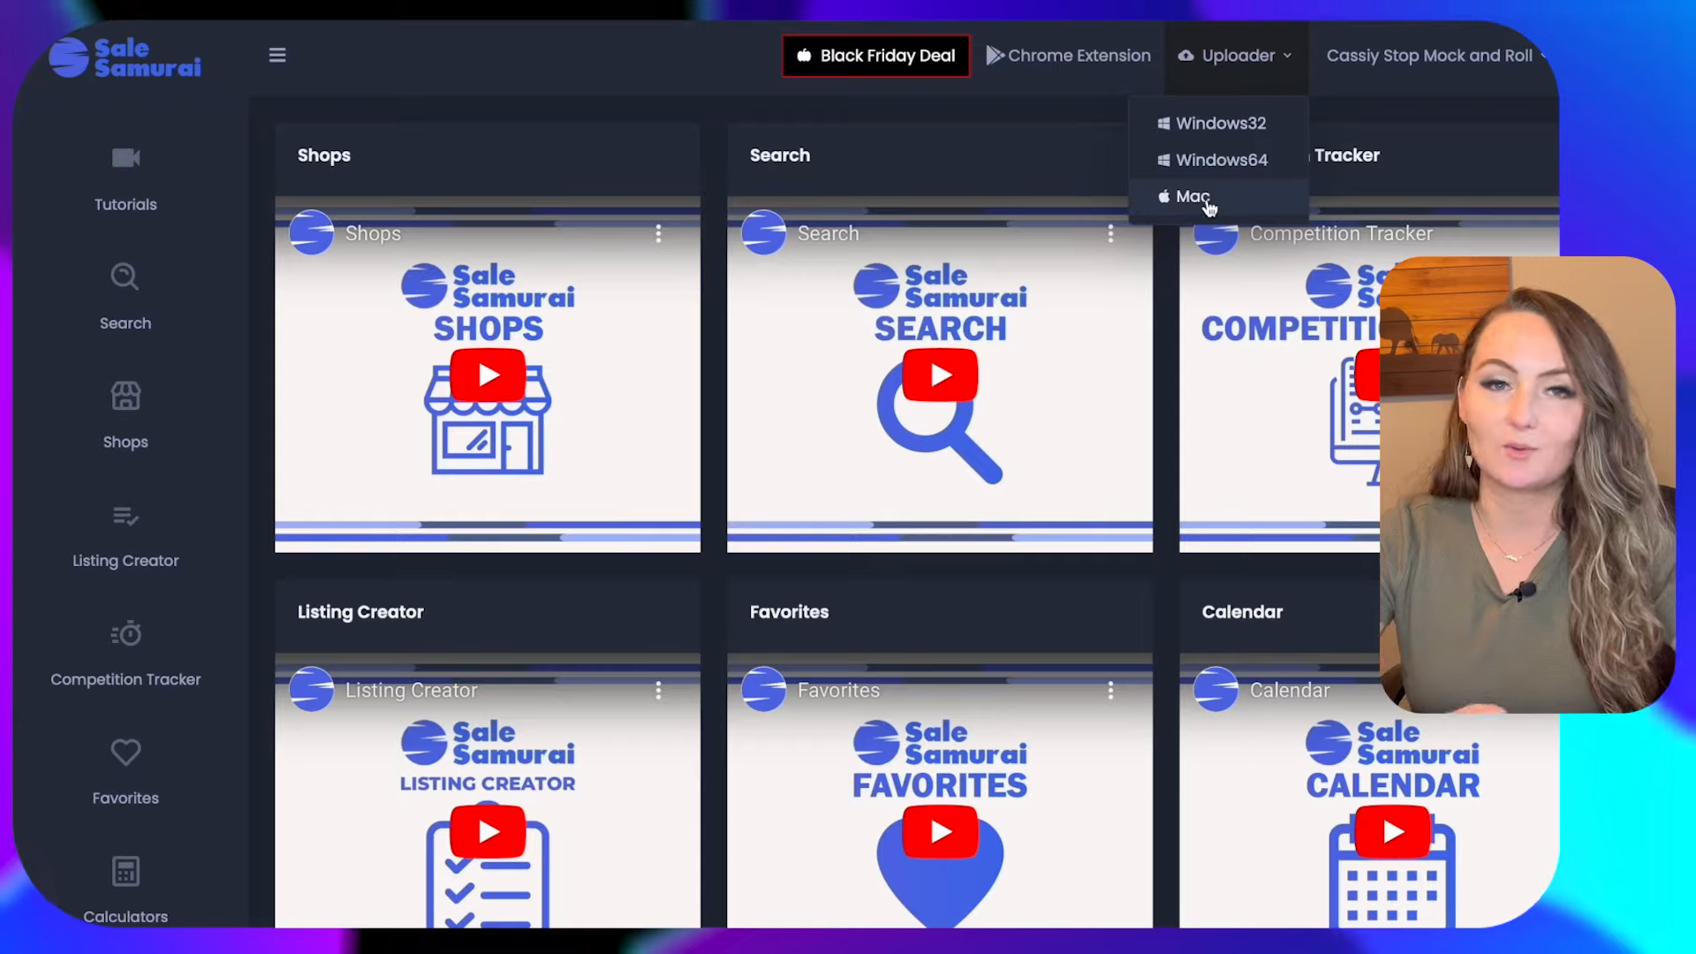
left_click(1192, 196)
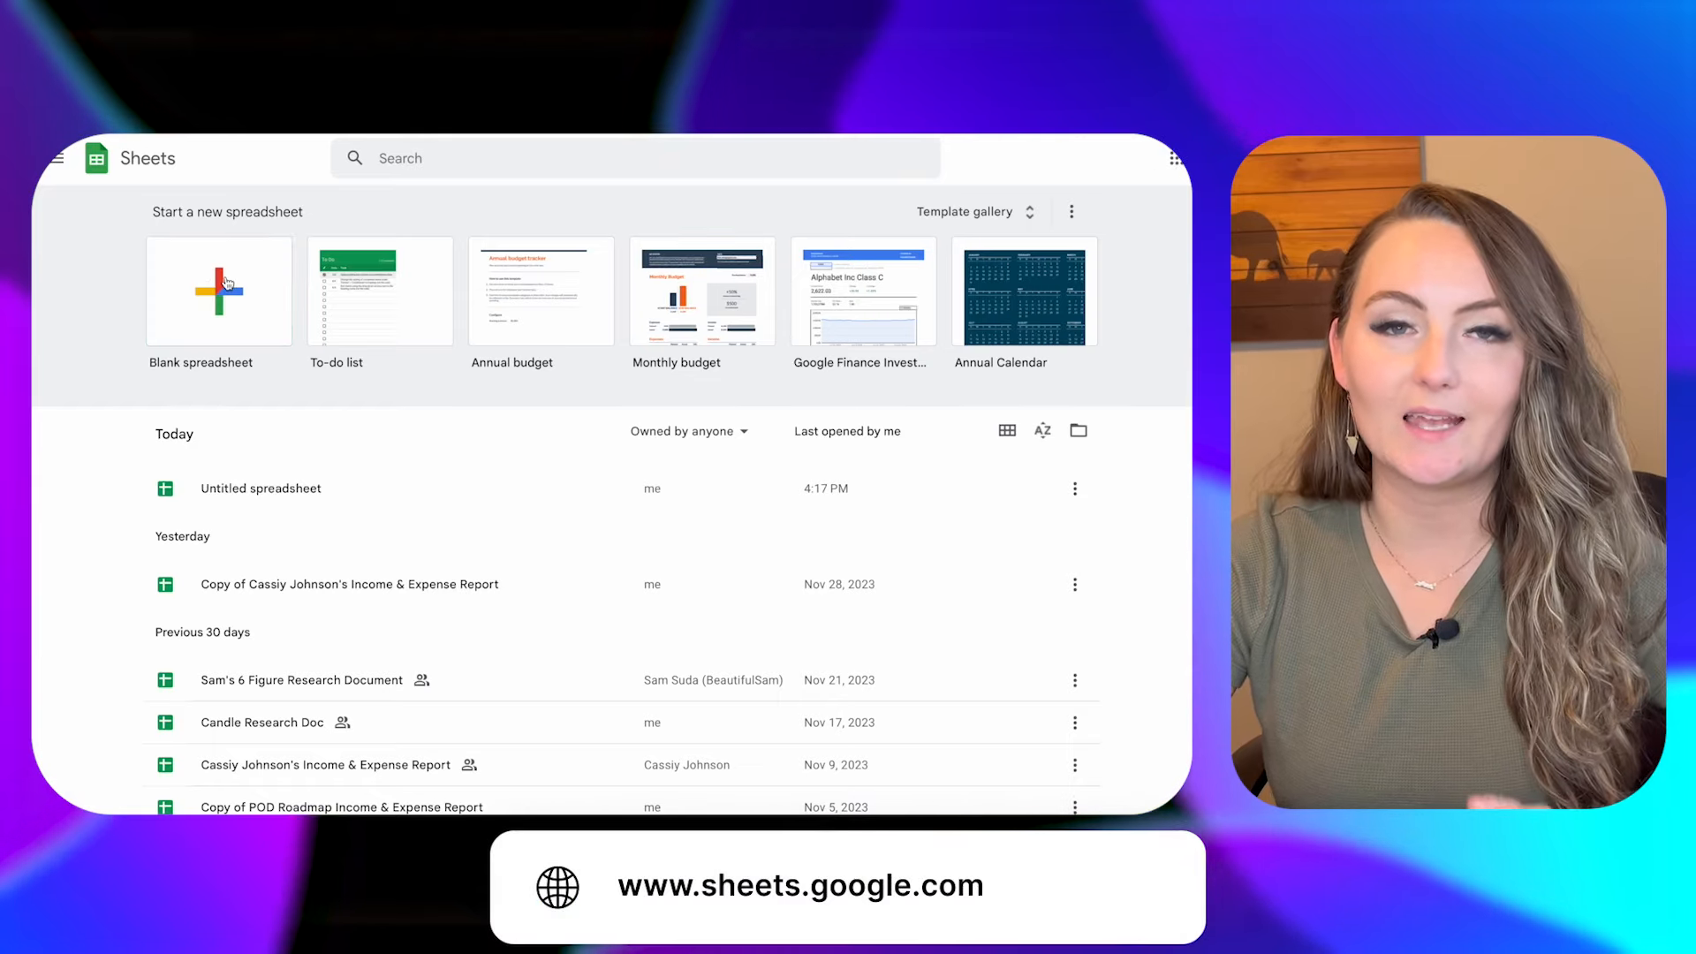
Create a blank sheet with headers Title, Description, Image, Shipping Profile, Price, Tags in row 1.
left_click(217, 290)
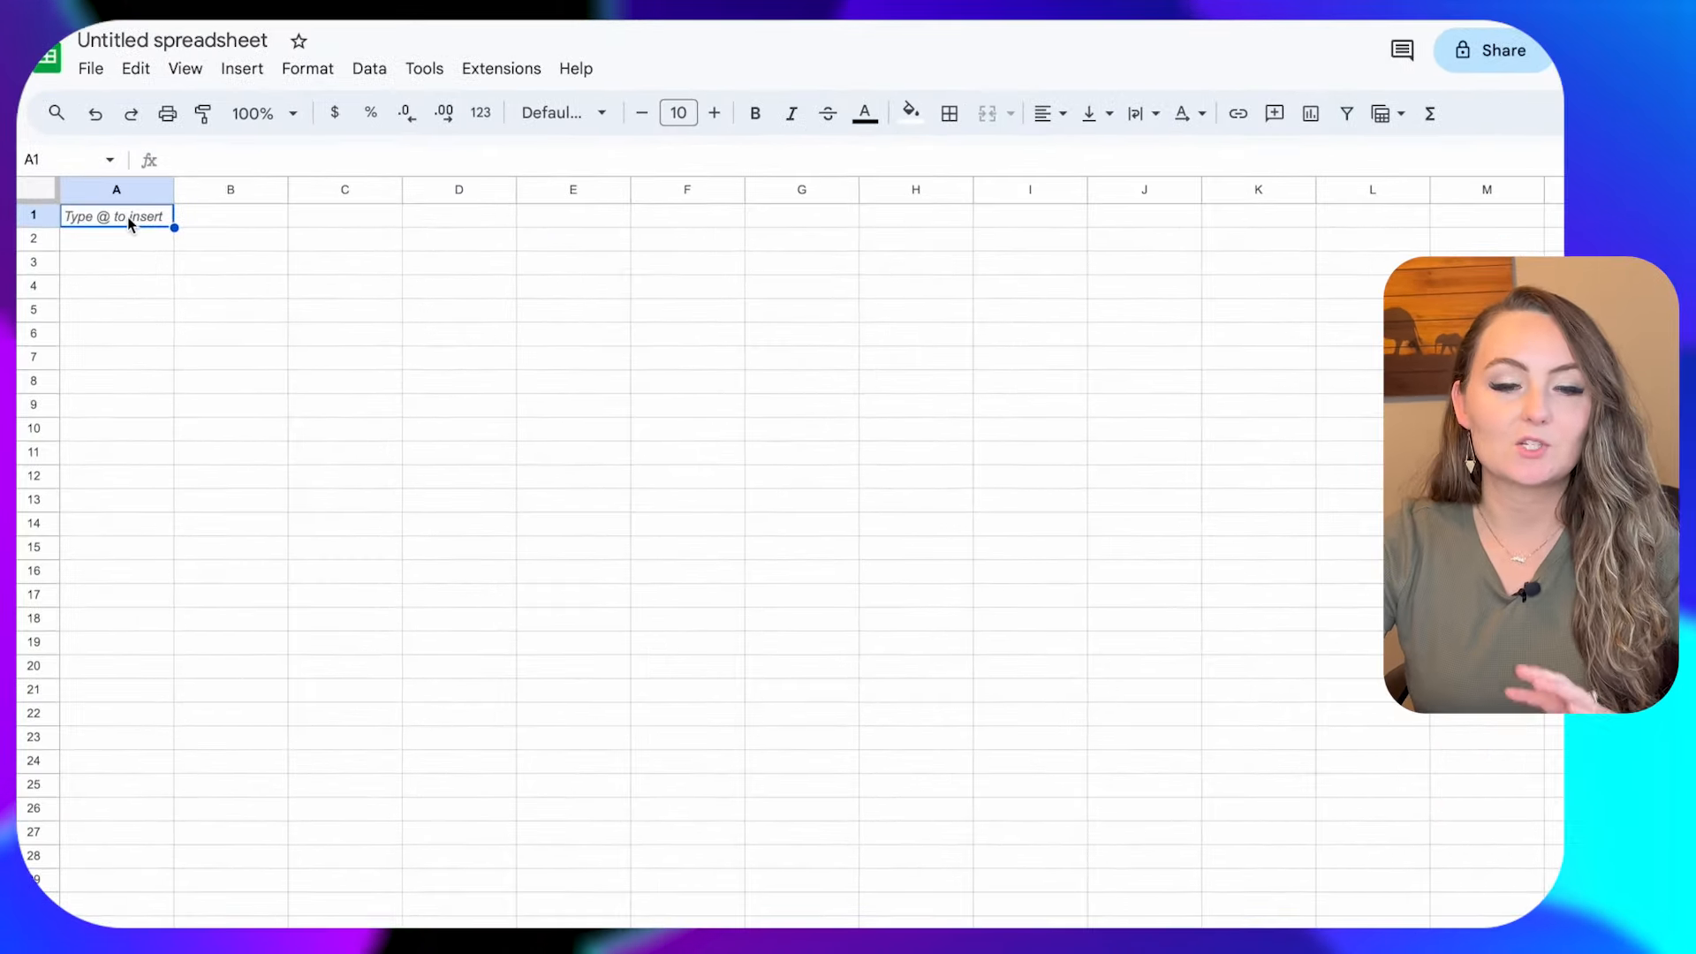
type("Title")
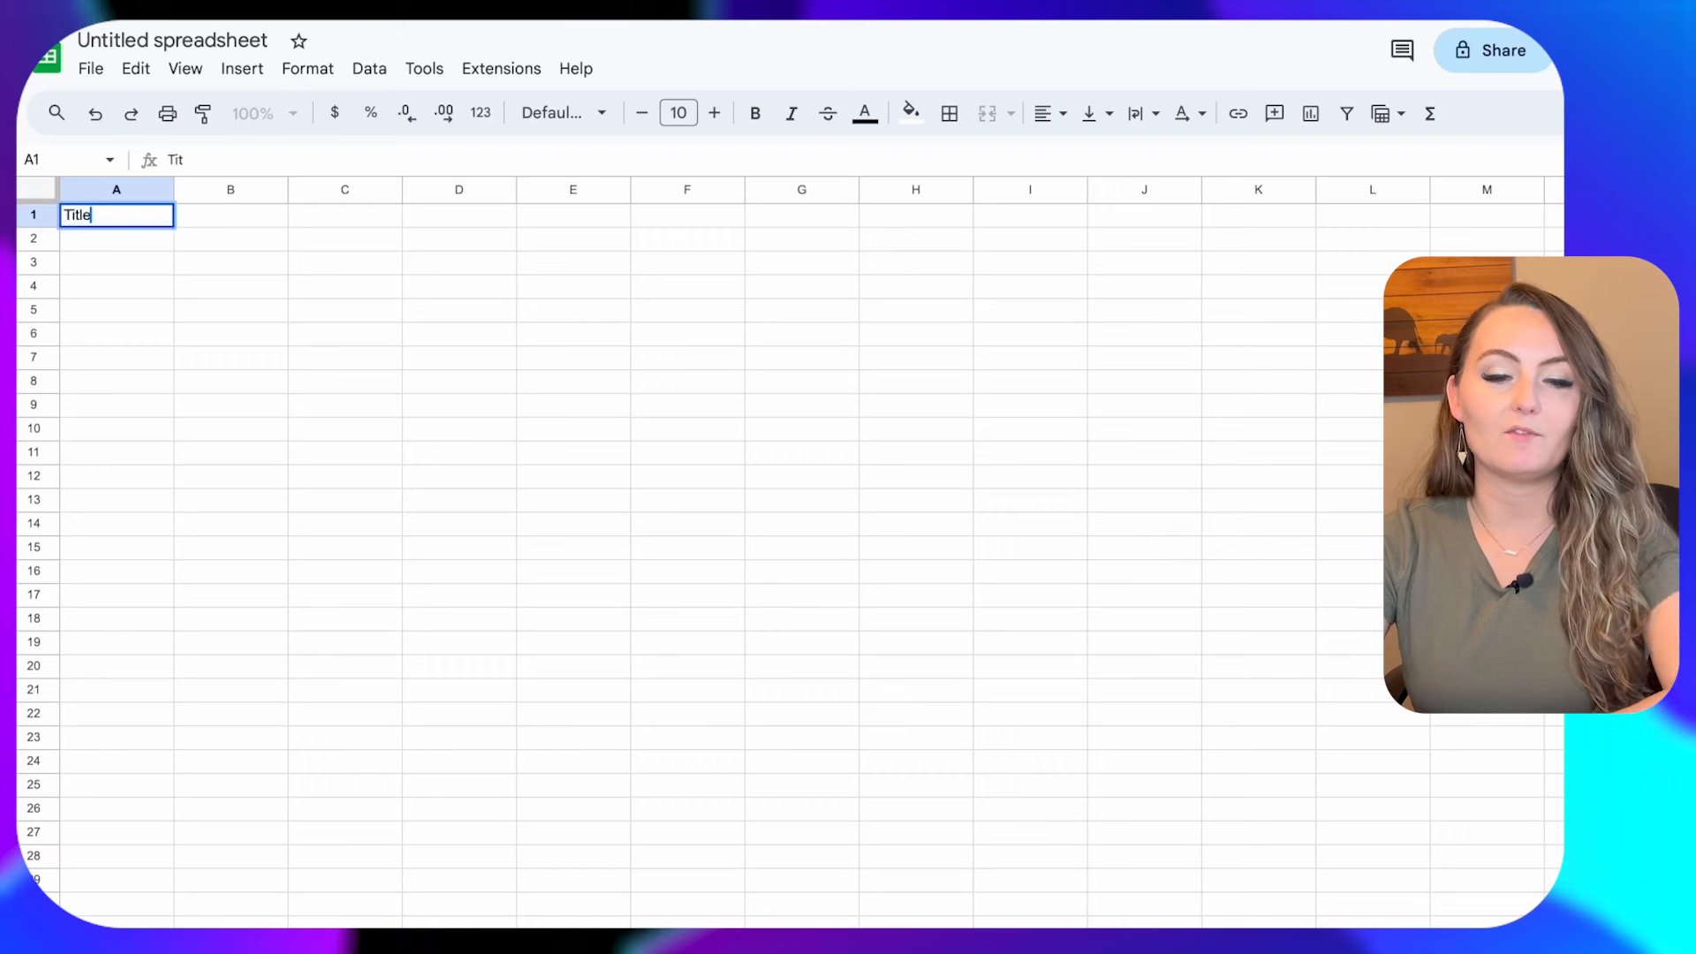
type("Description")
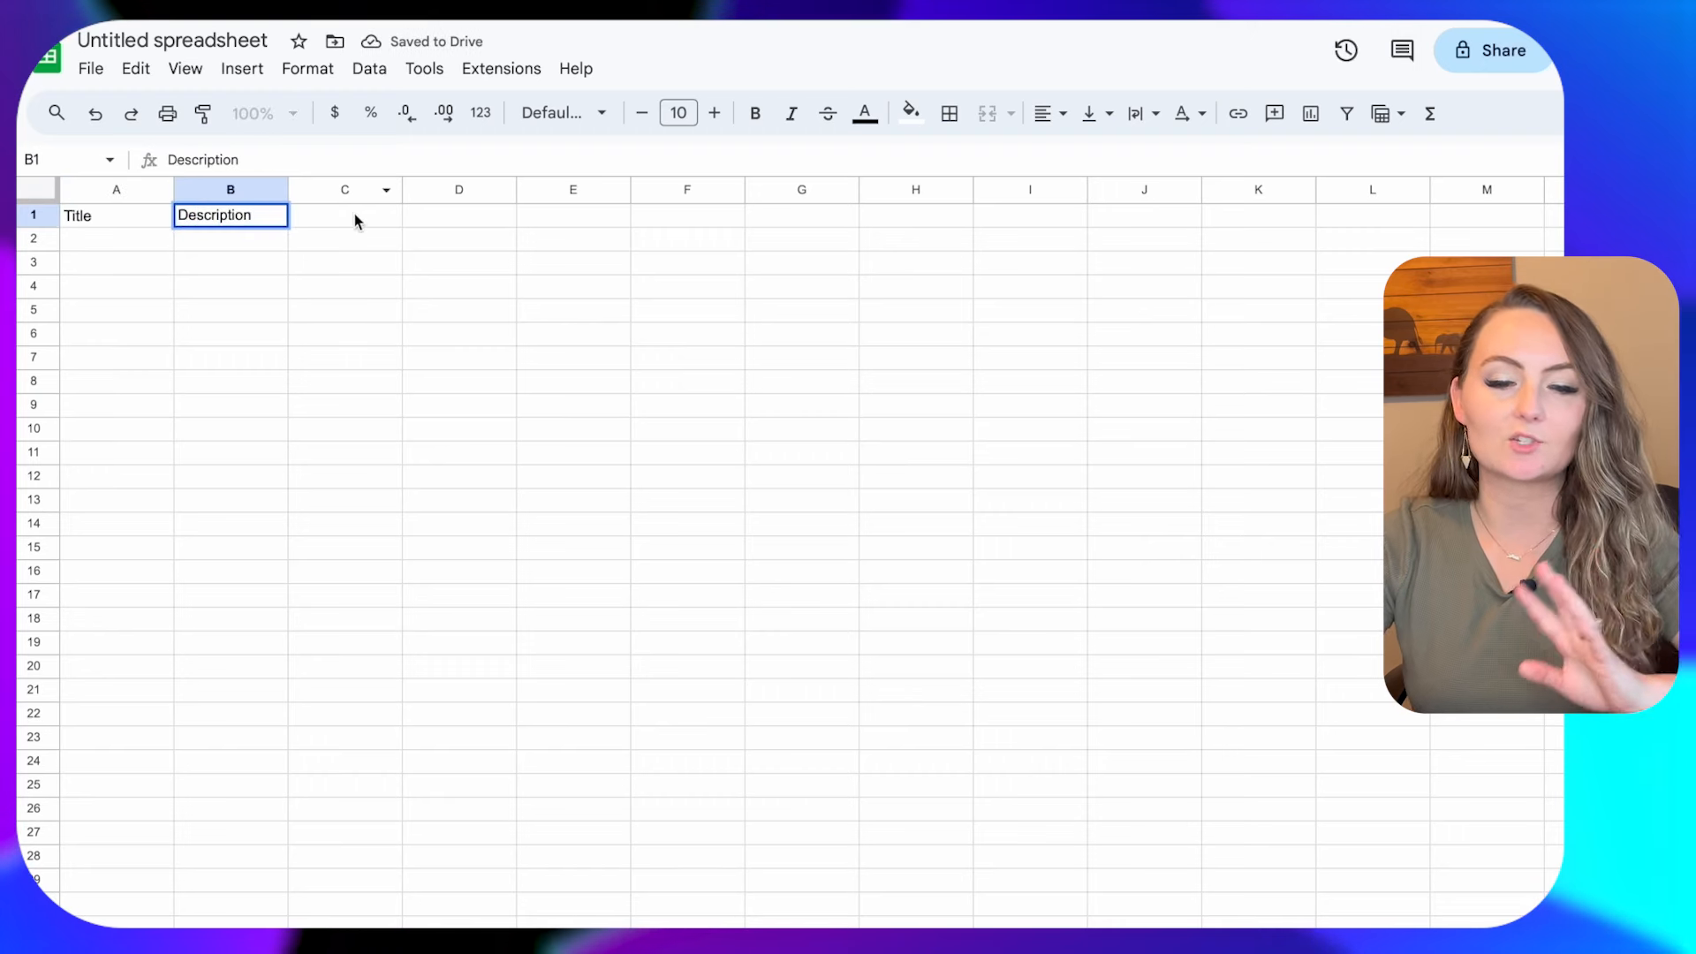
left_click(344, 216)
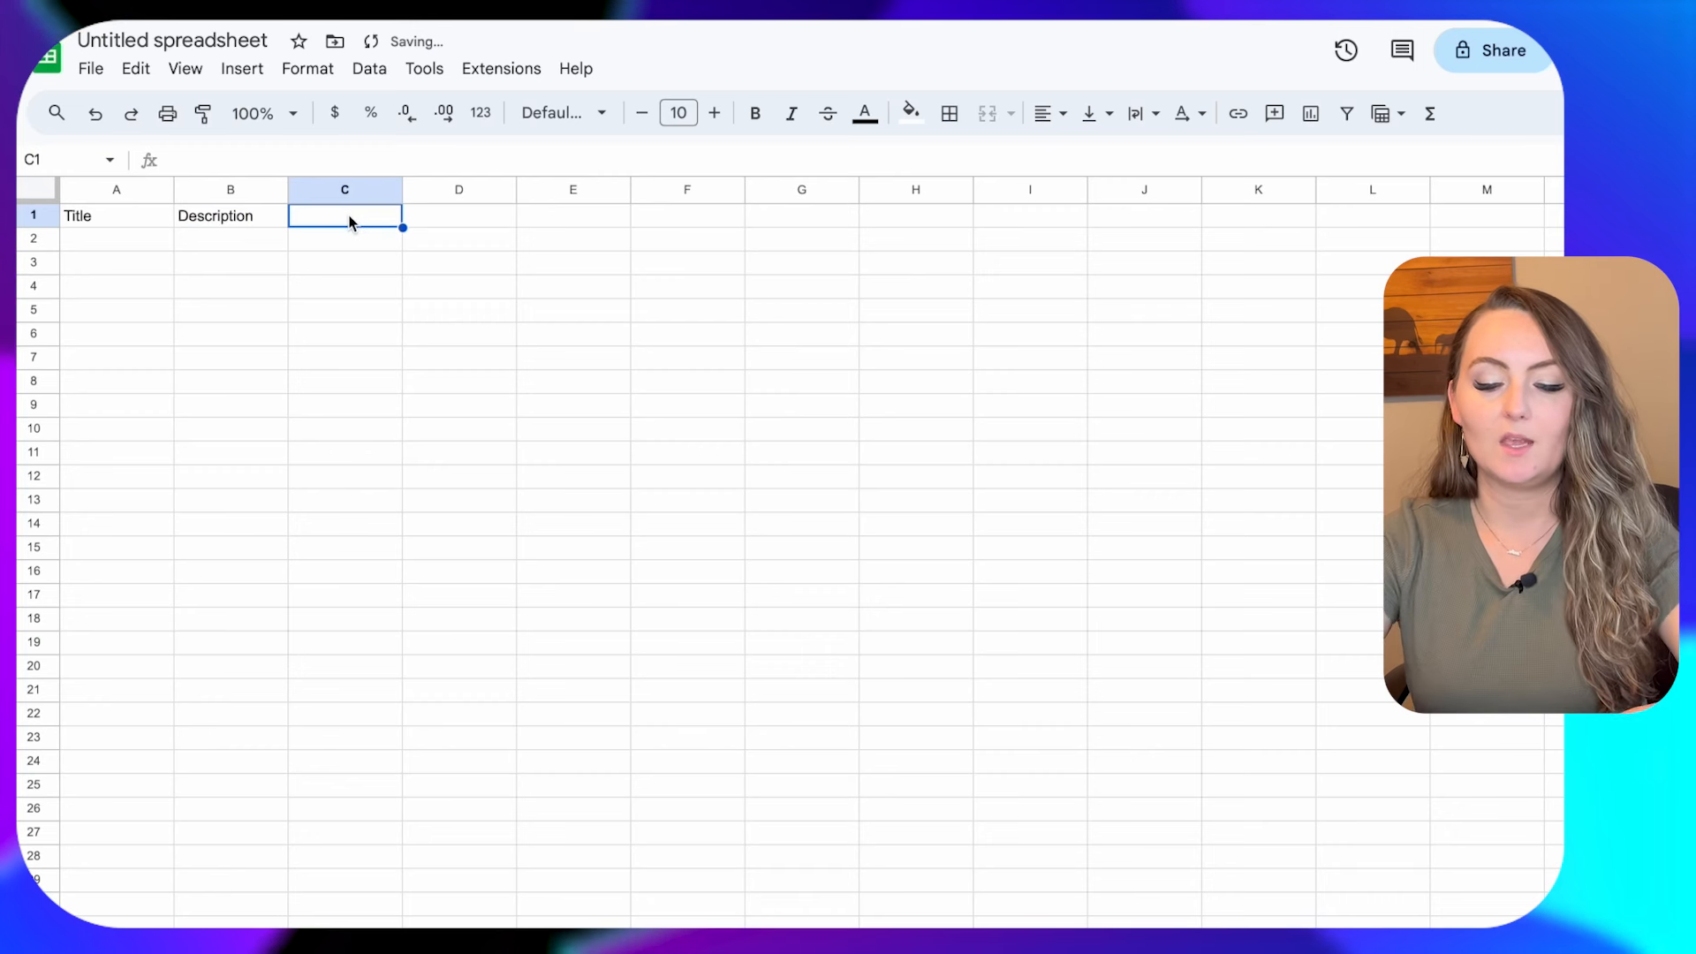
type("Image")
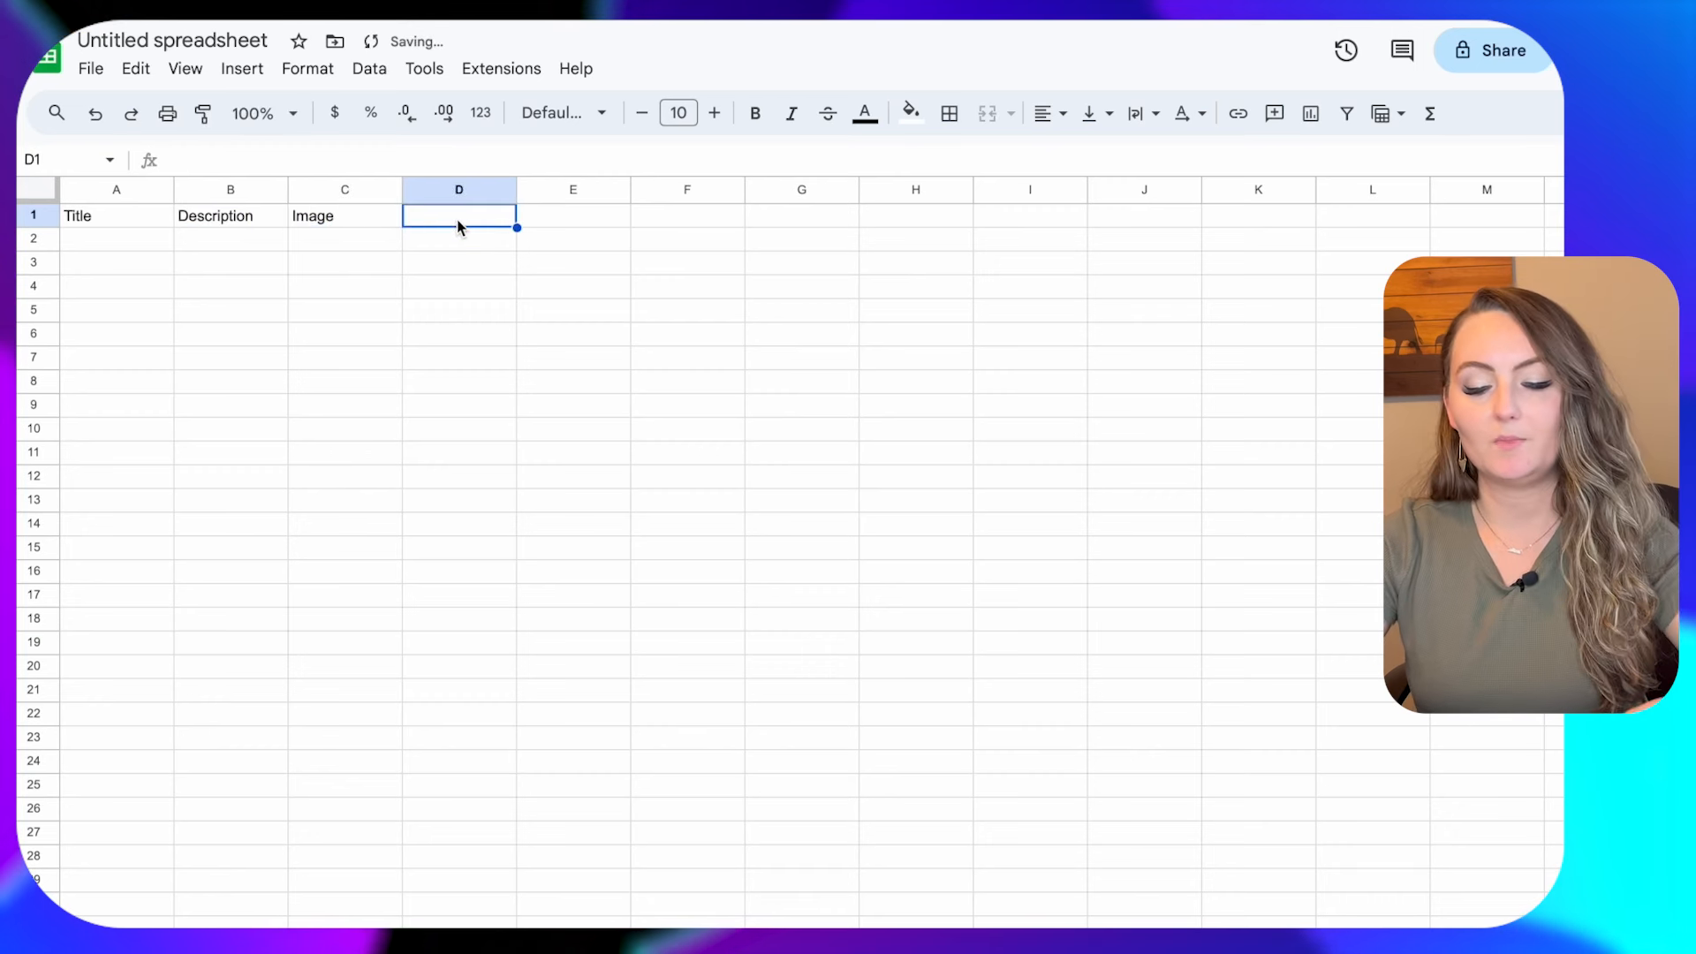
type("Shipping Profile")
left_click(572, 215)
type("Price")
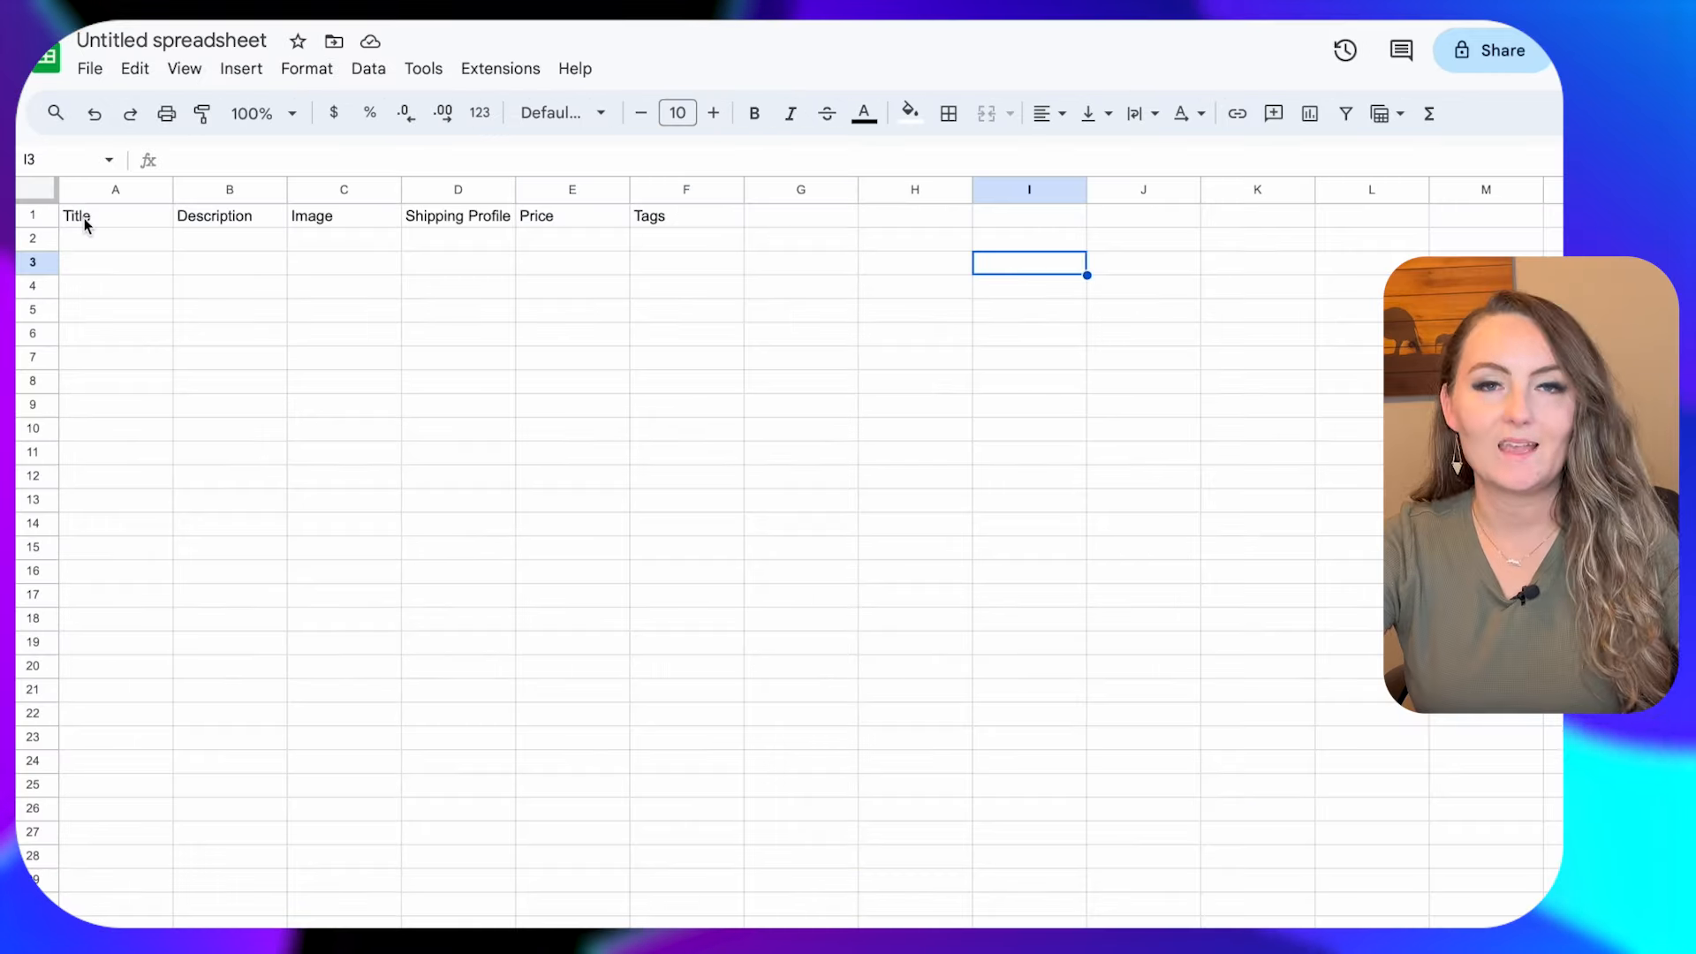
Set text wrapping on columns A to H down to row 65.
left_click_drag(115, 215, 686, 546)
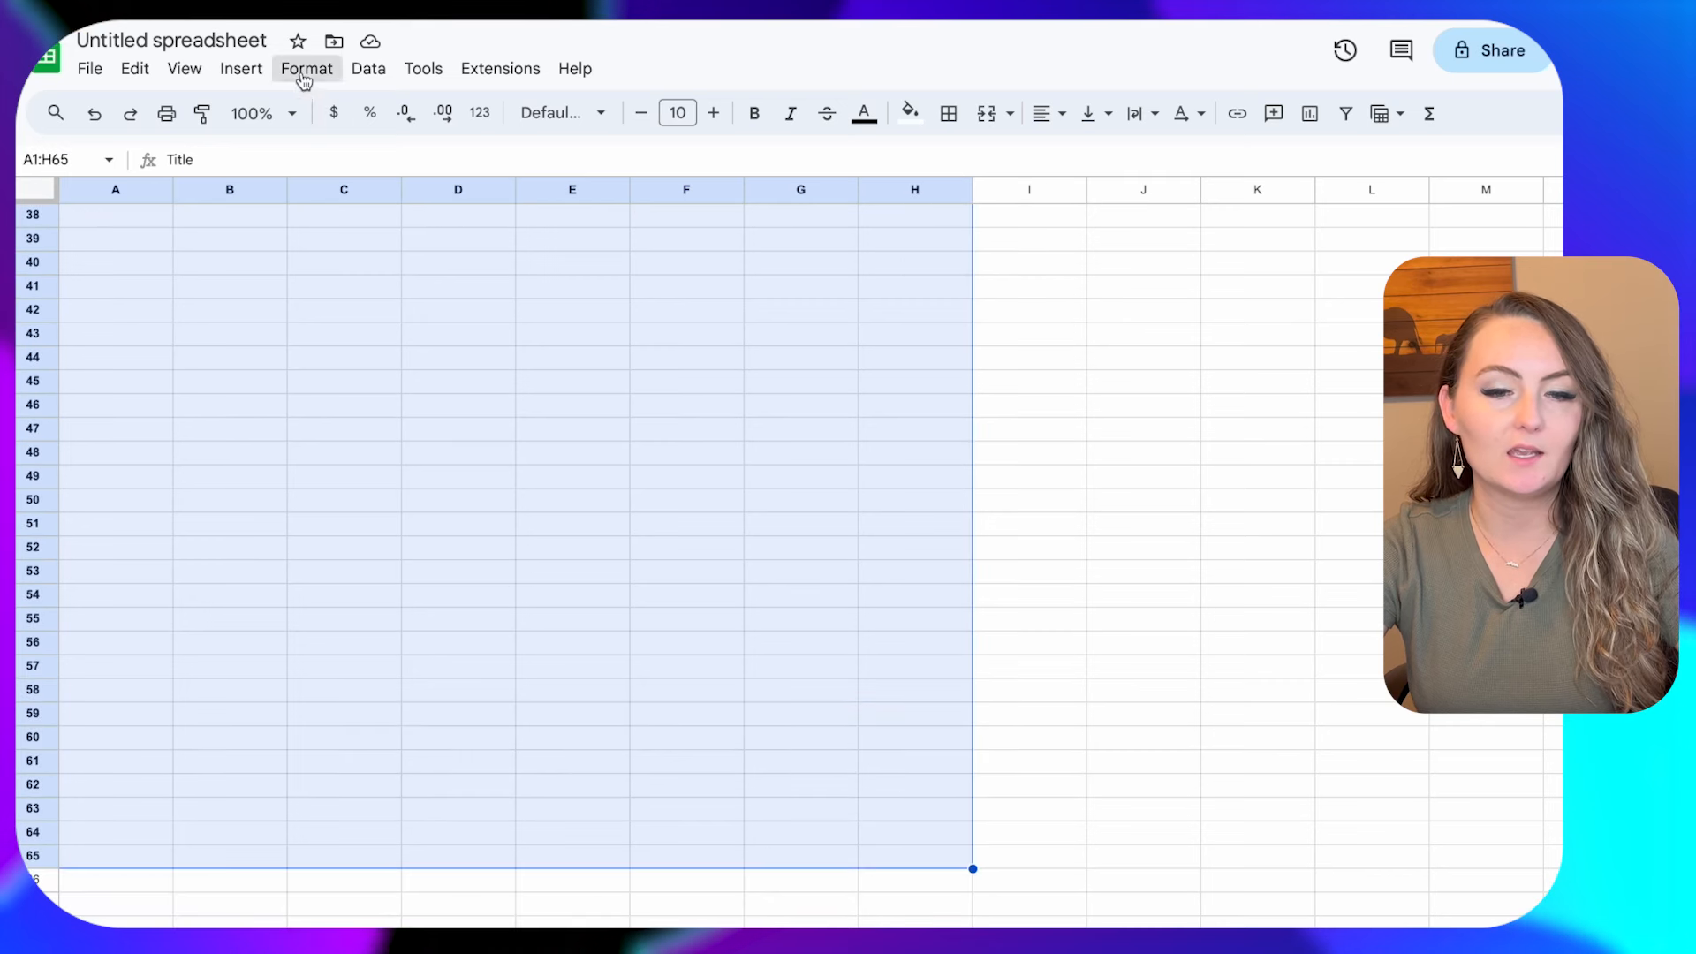
left_click(307, 69)
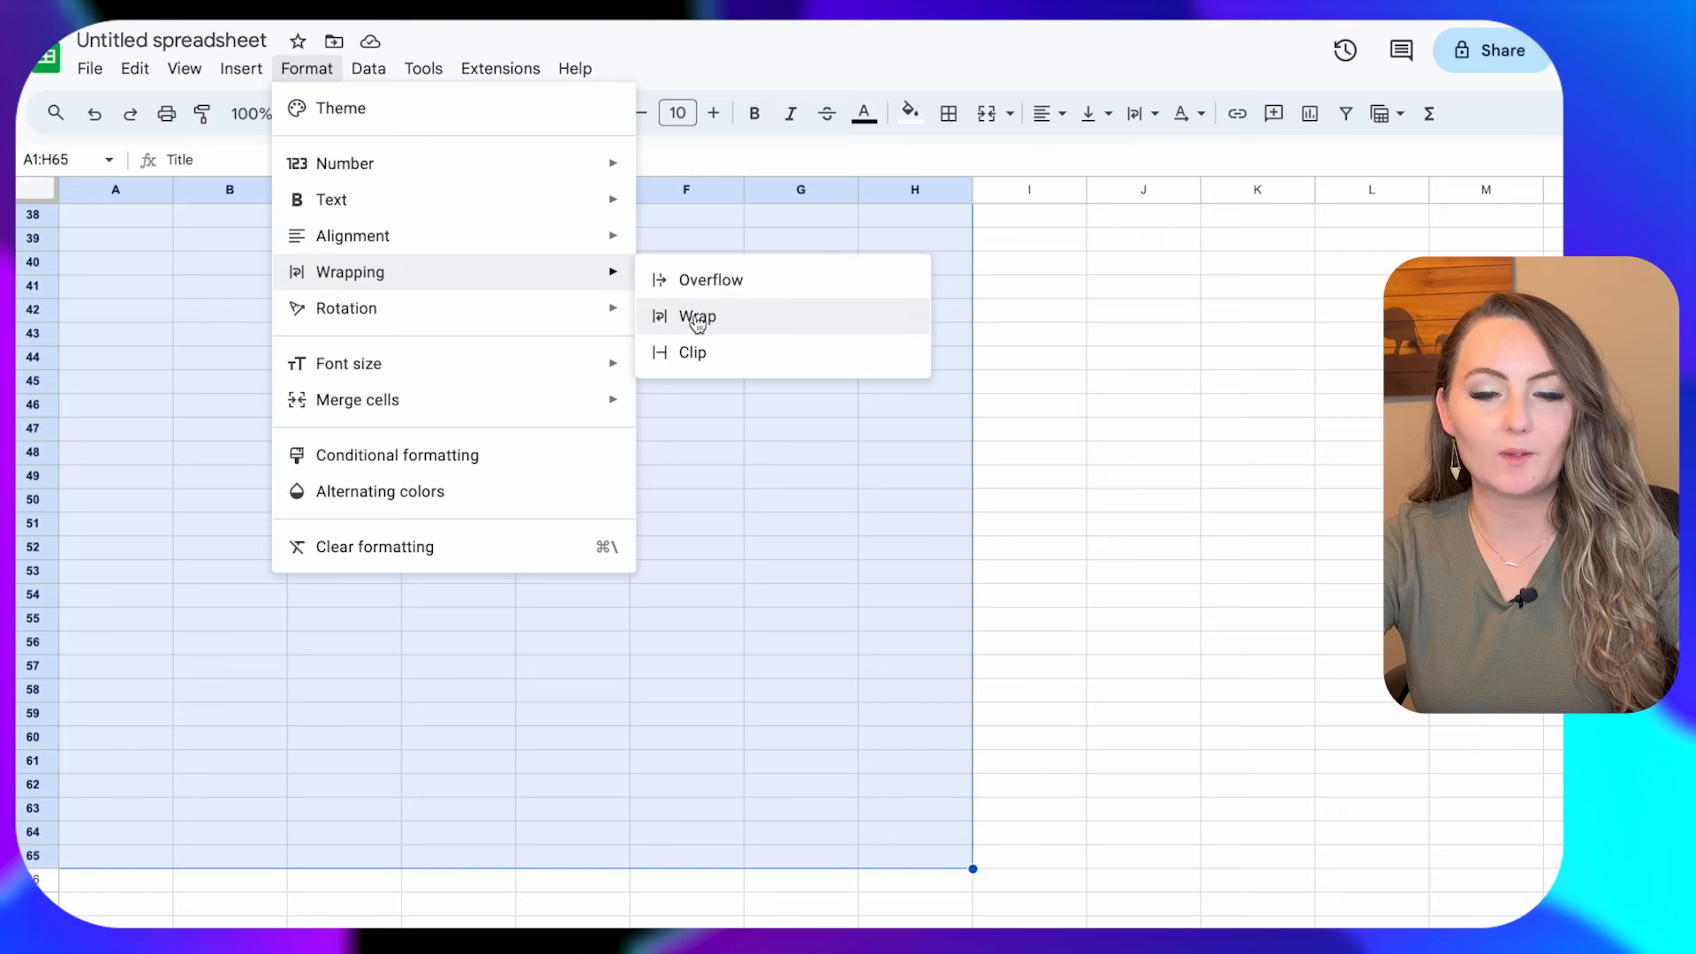
left_click(696, 316)
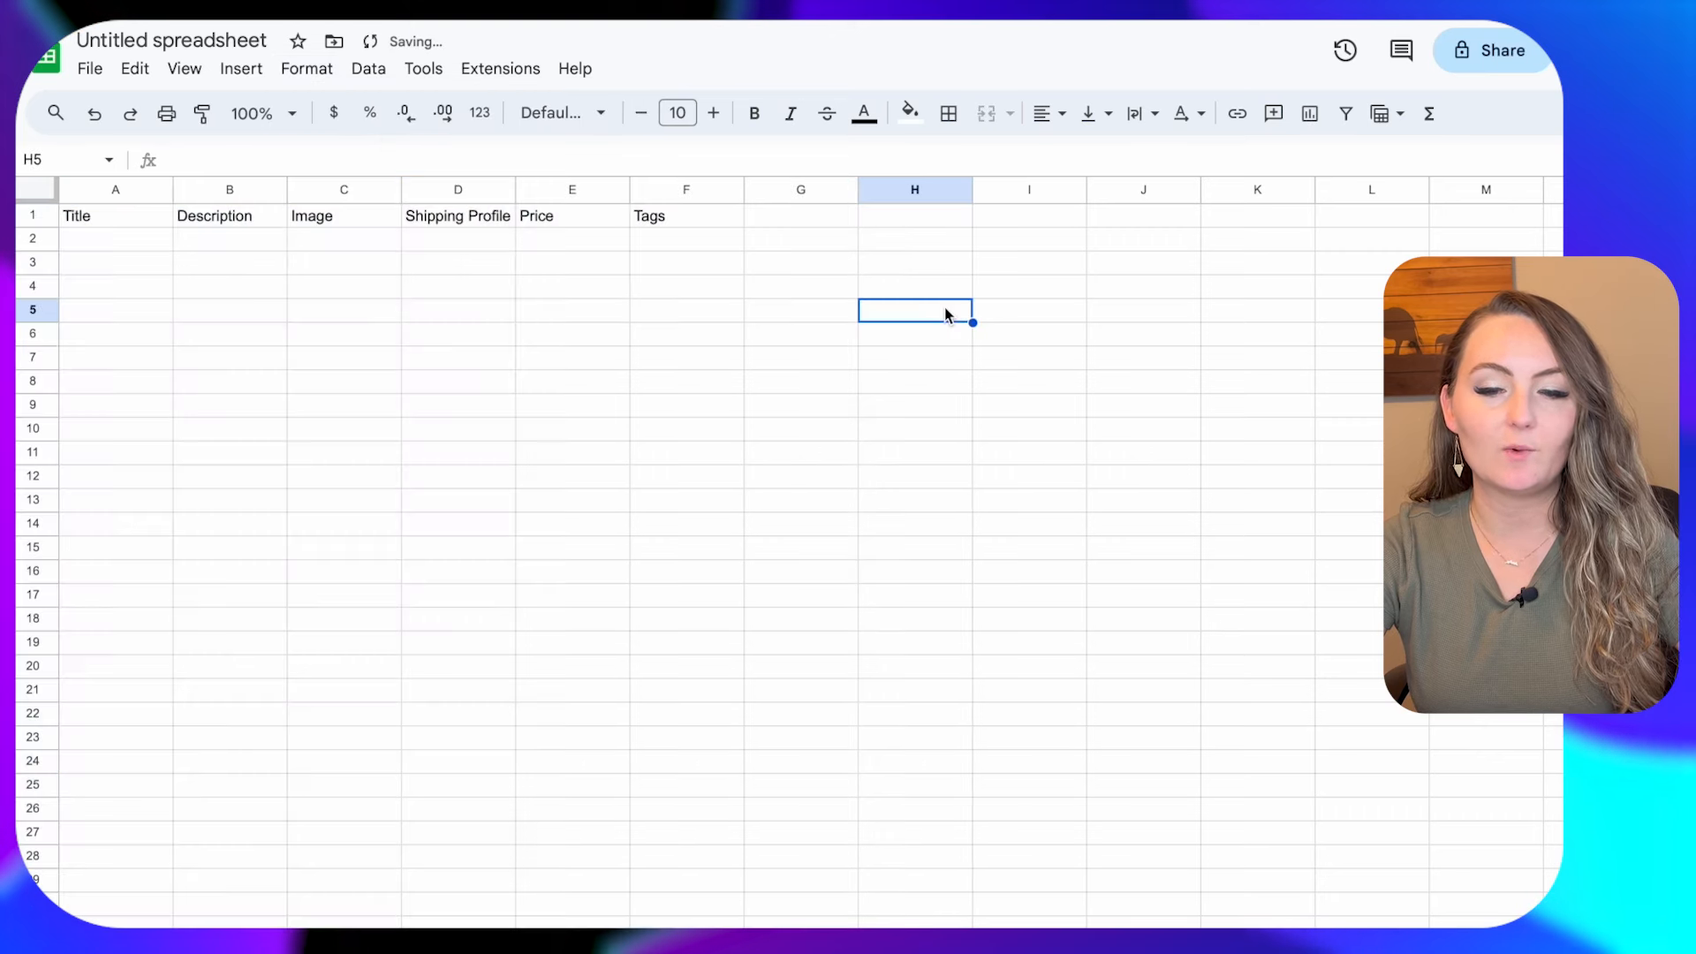
mouse_move(806, 327)
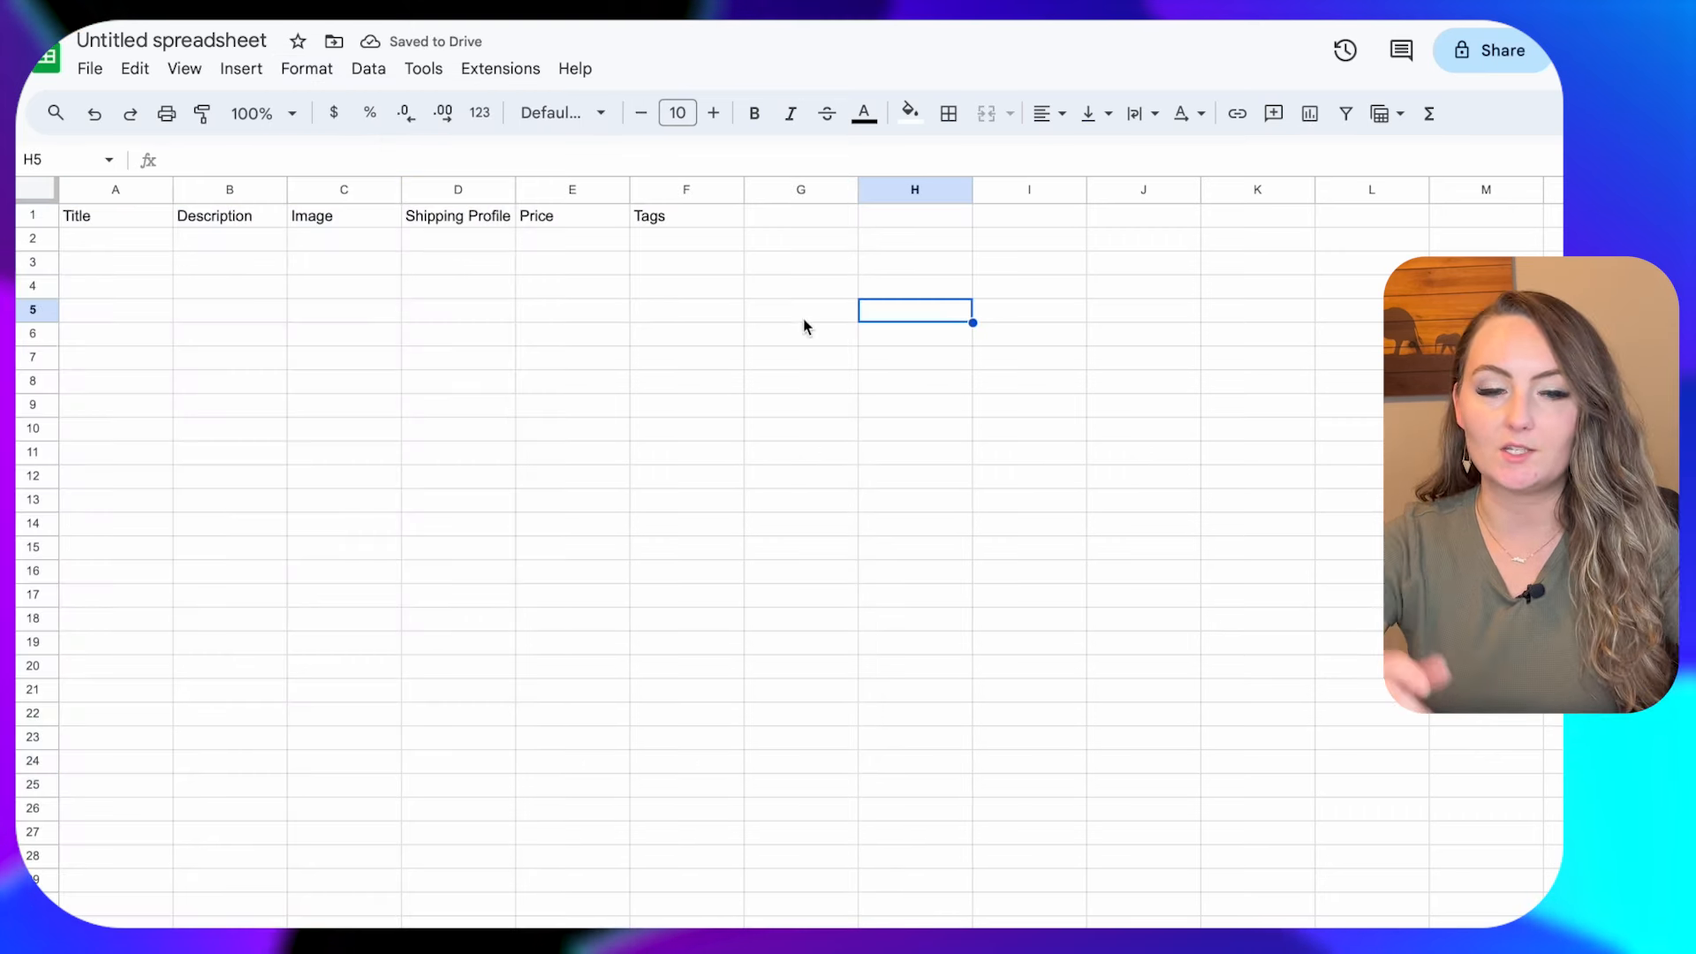
mouse_move(211, 274)
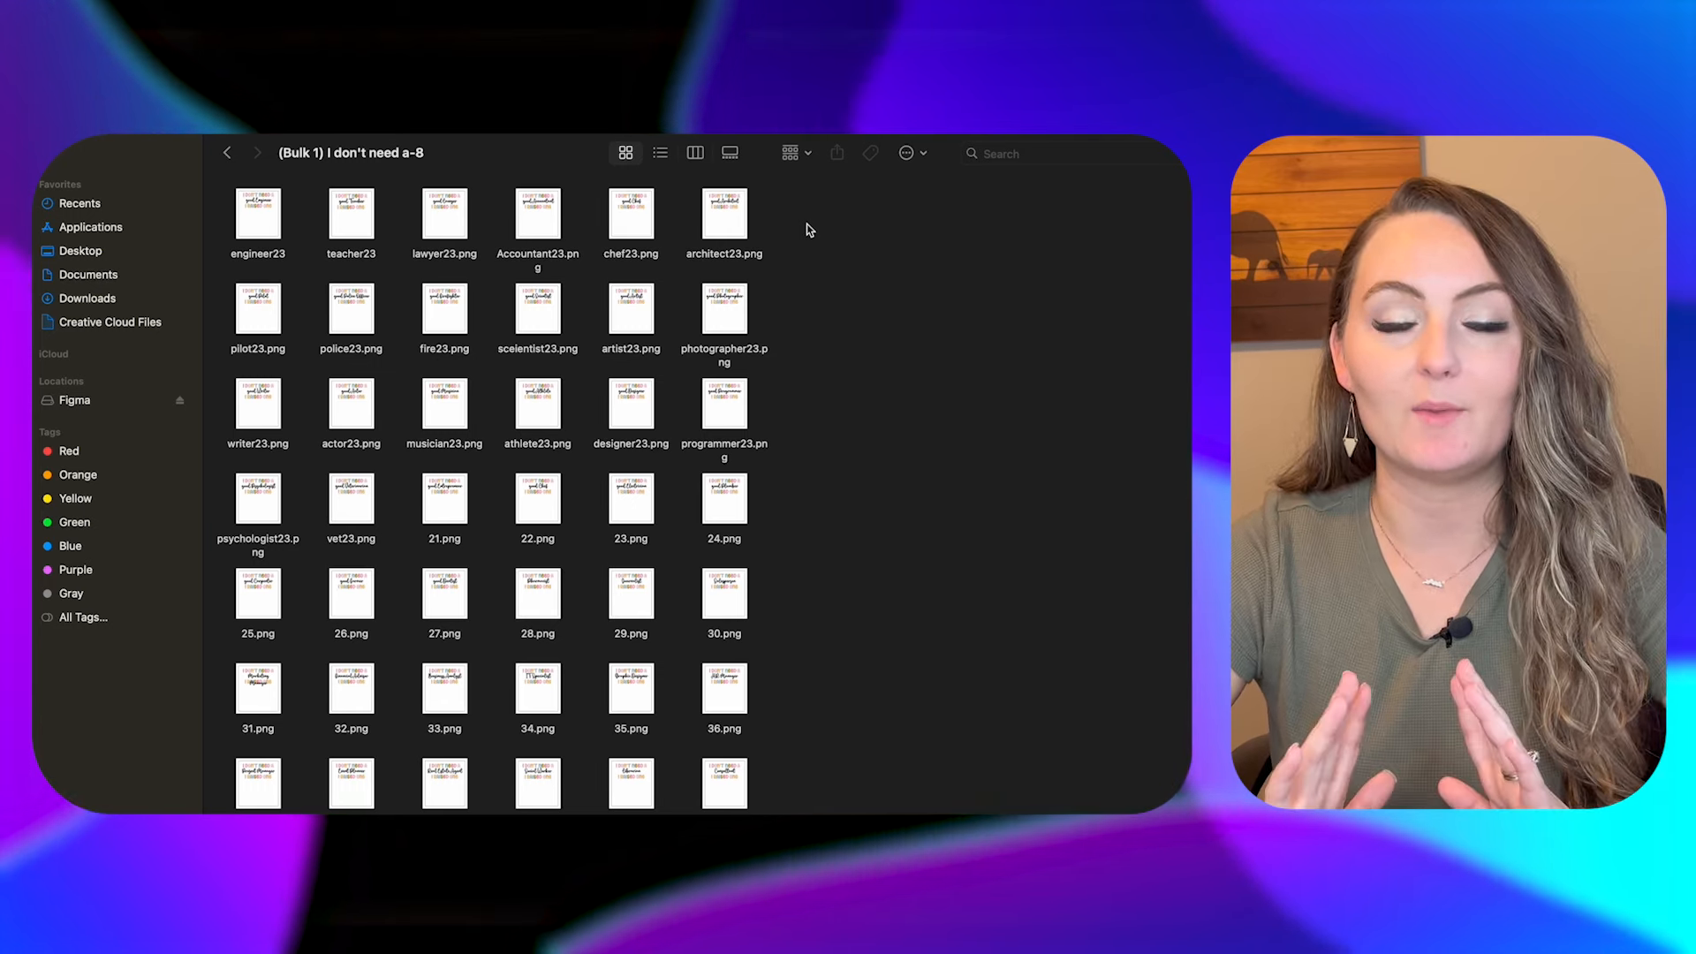
mouse_move(315, 244)
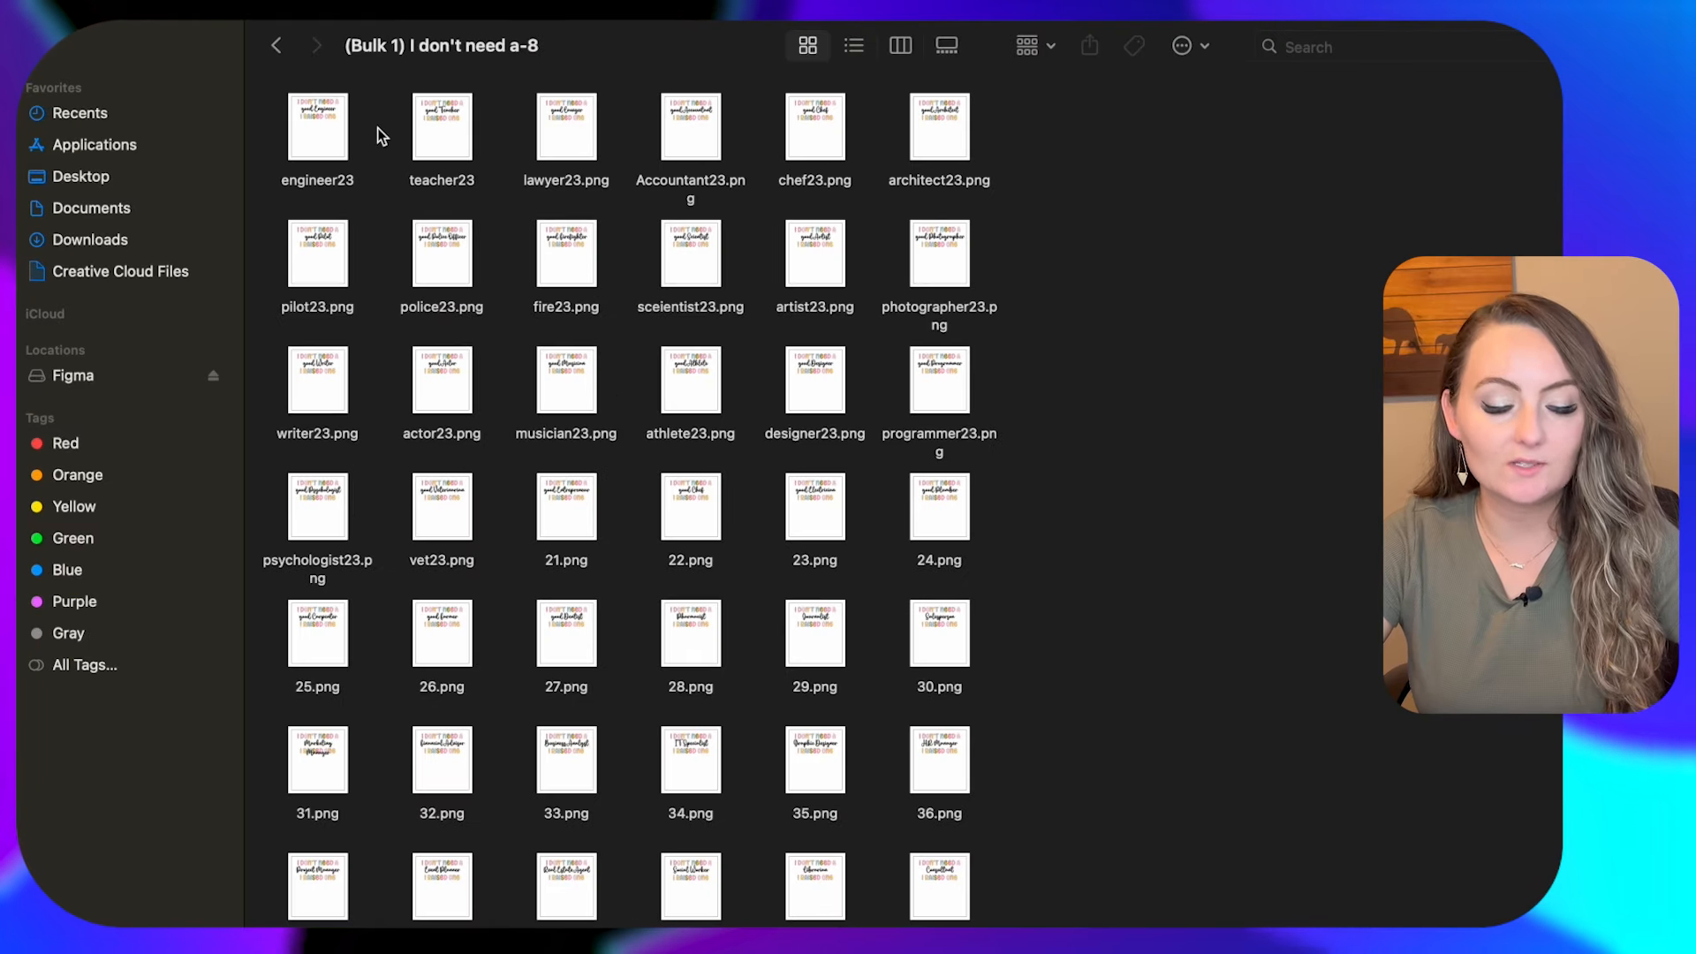
Copy the engineer23.png design's file path with Copy as Pathname in Finder.
right_click(316, 123)
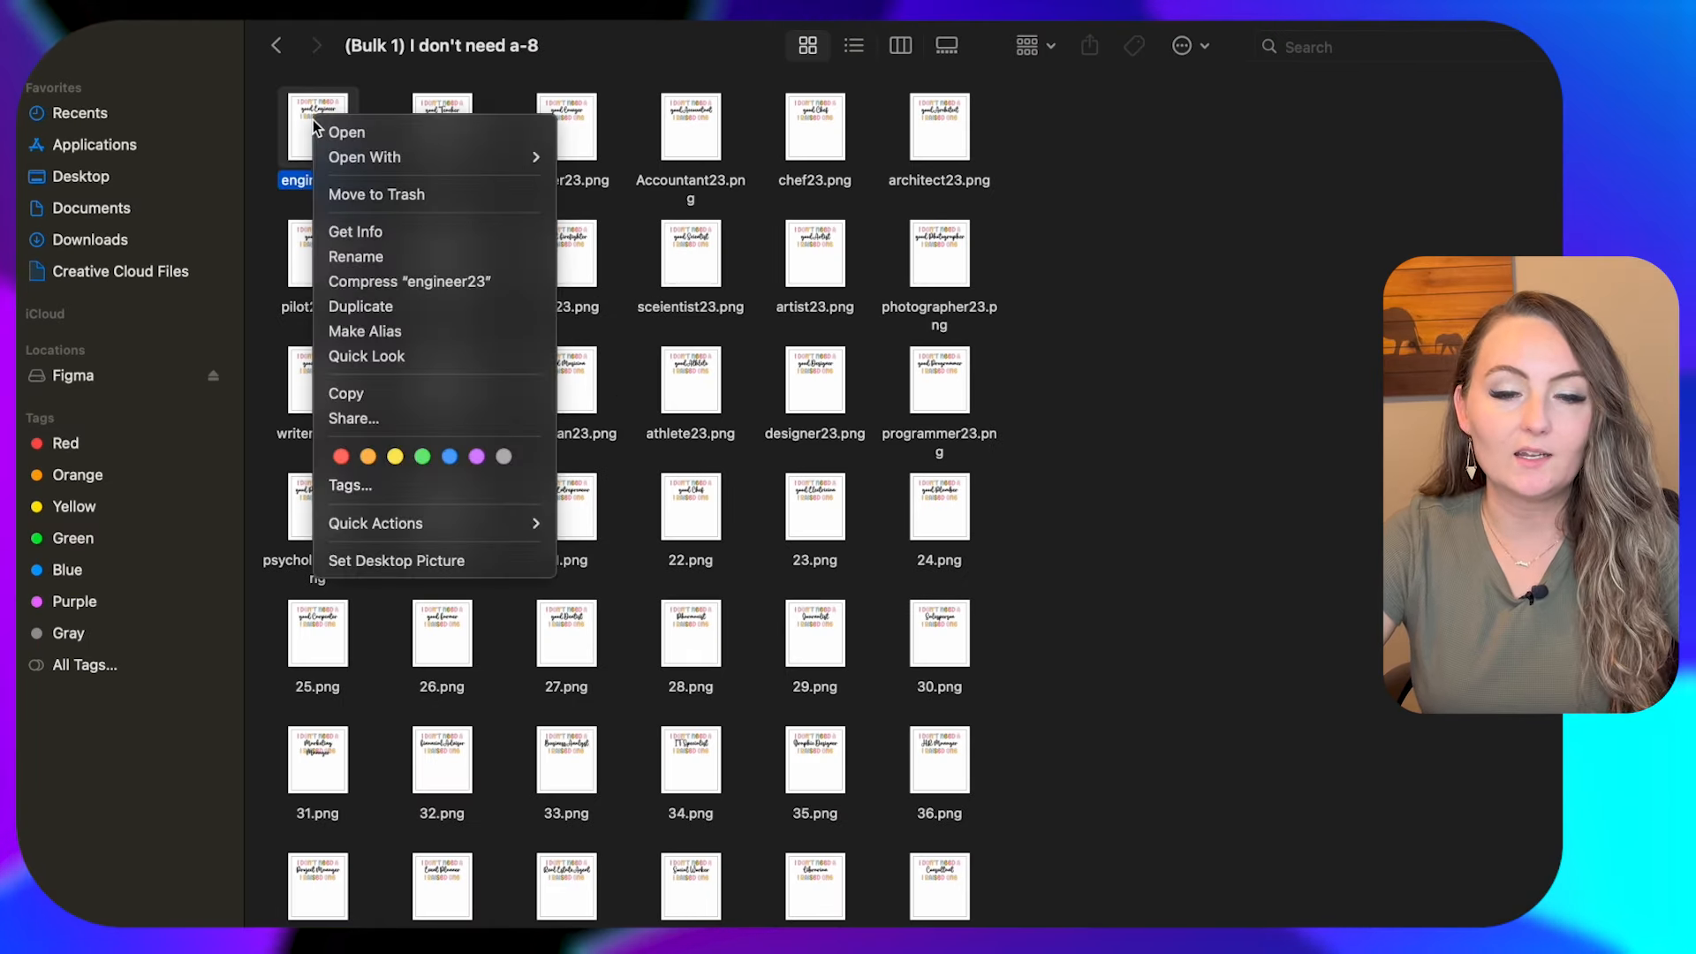
mouse_move(389, 355)
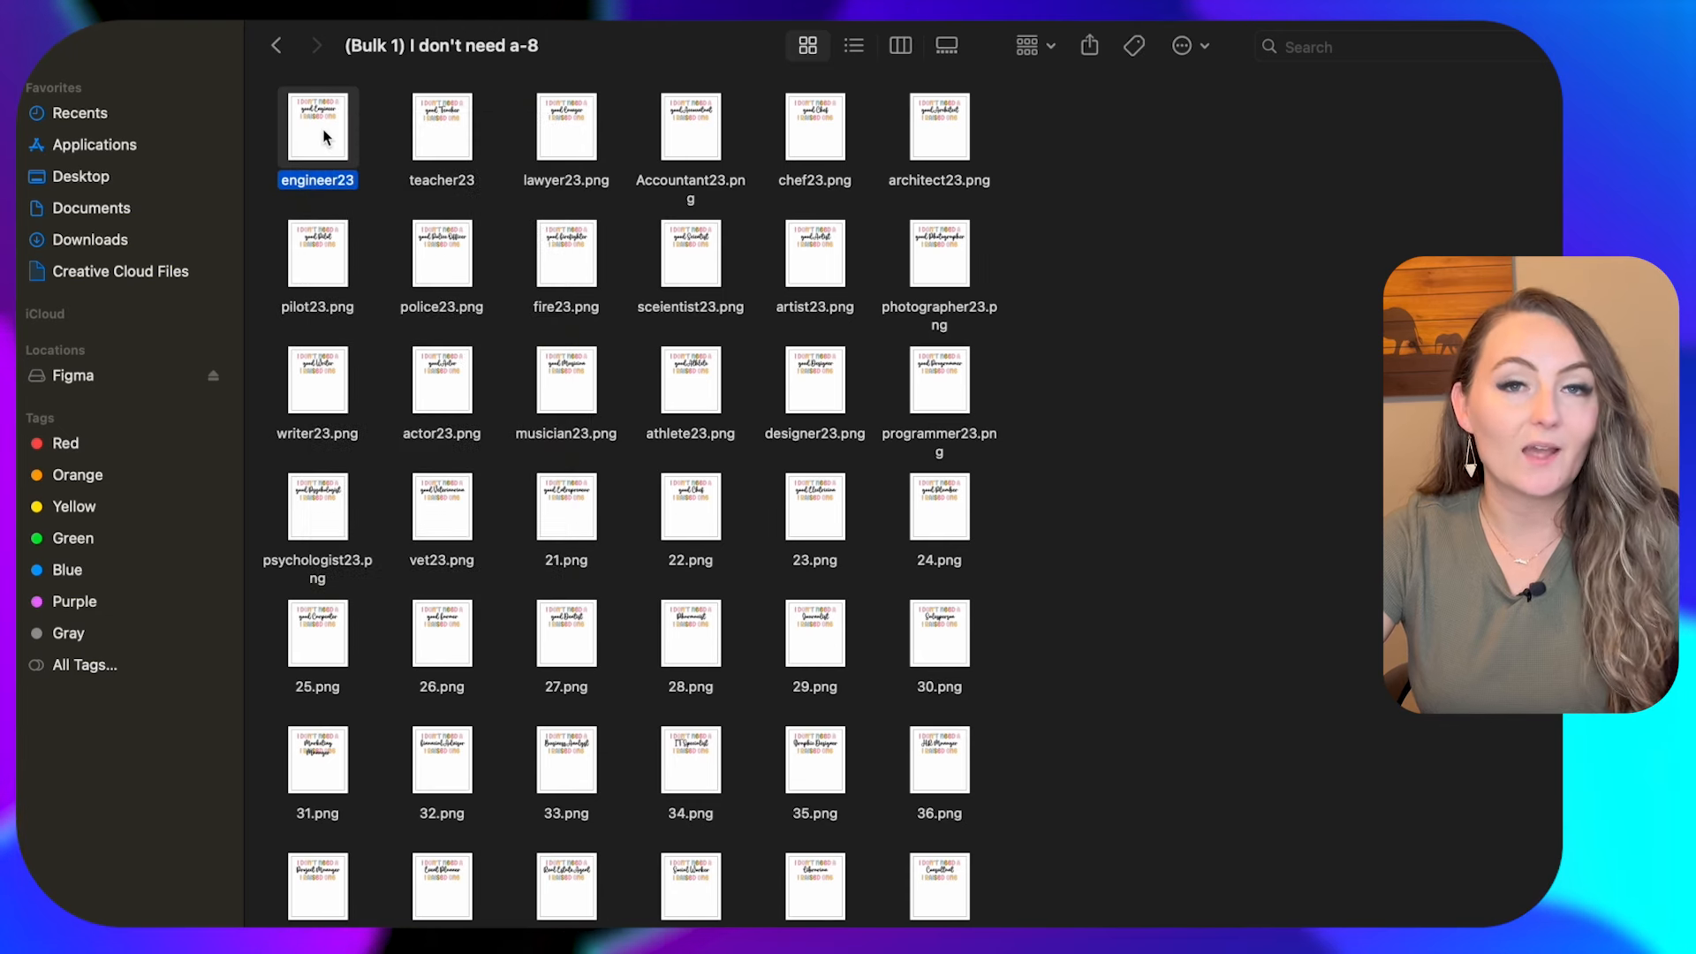
right_click(316, 124)
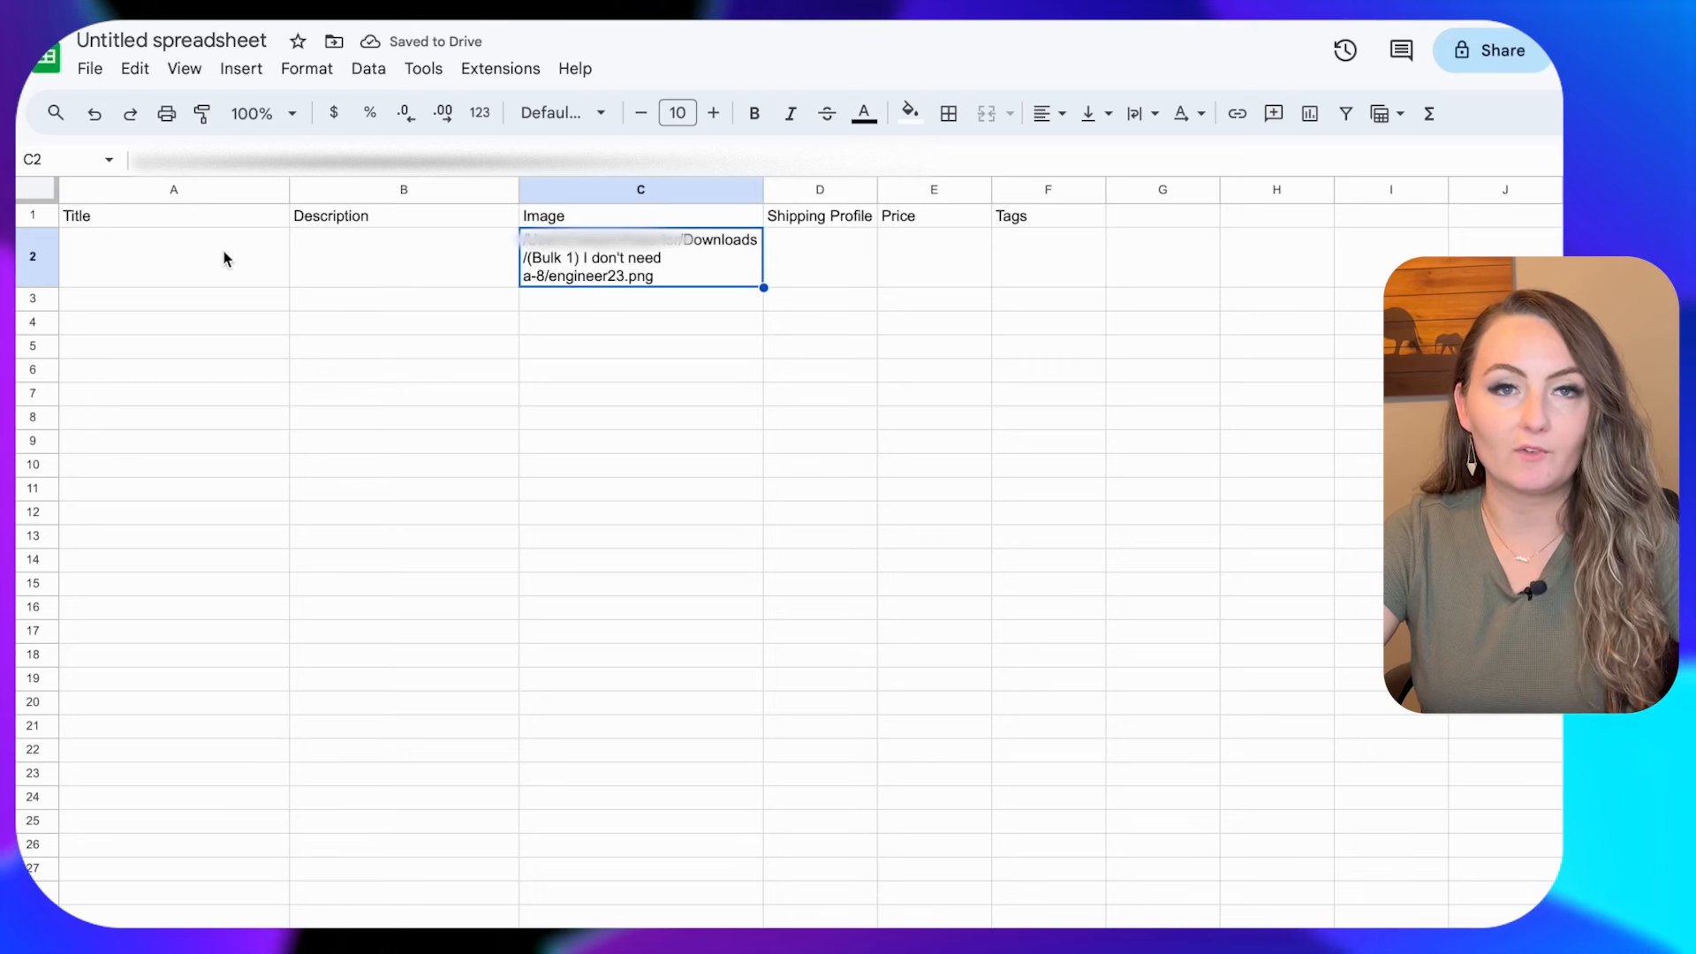
Fill the ten shirt rows (titles, paths, 4$ shipping, 19.99 prices, engineer tags) and export the sheet as CSV.
left_click(173, 258)
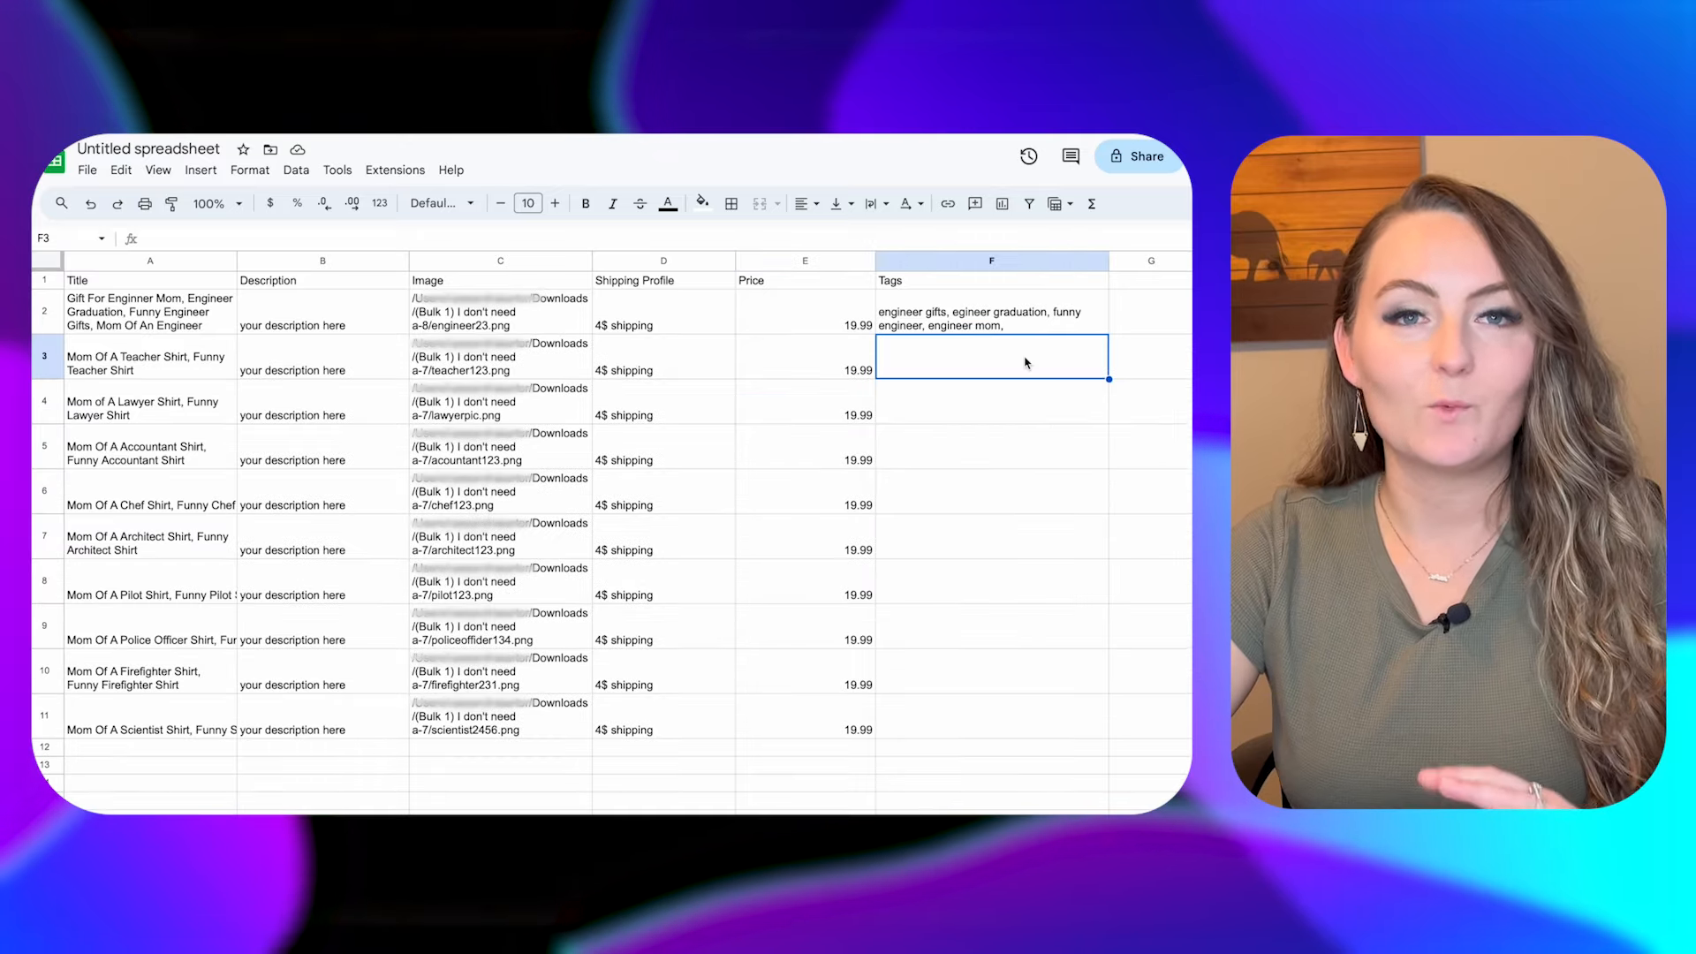
mouse_move(93, 189)
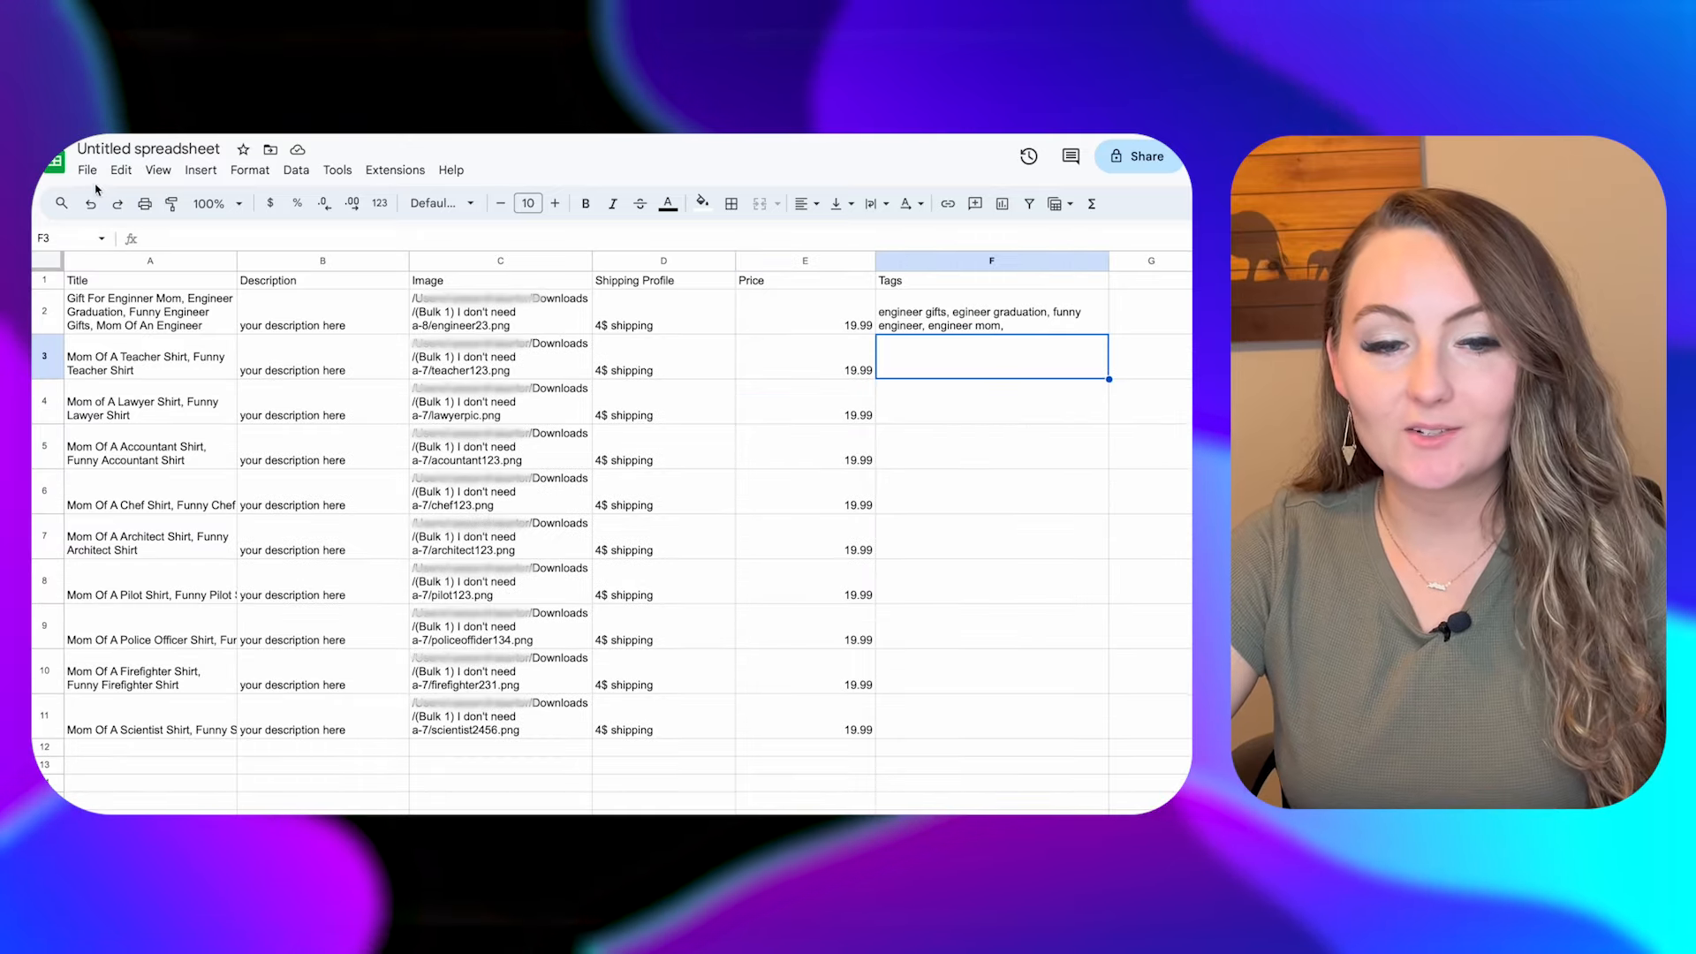
left_click(87, 170)
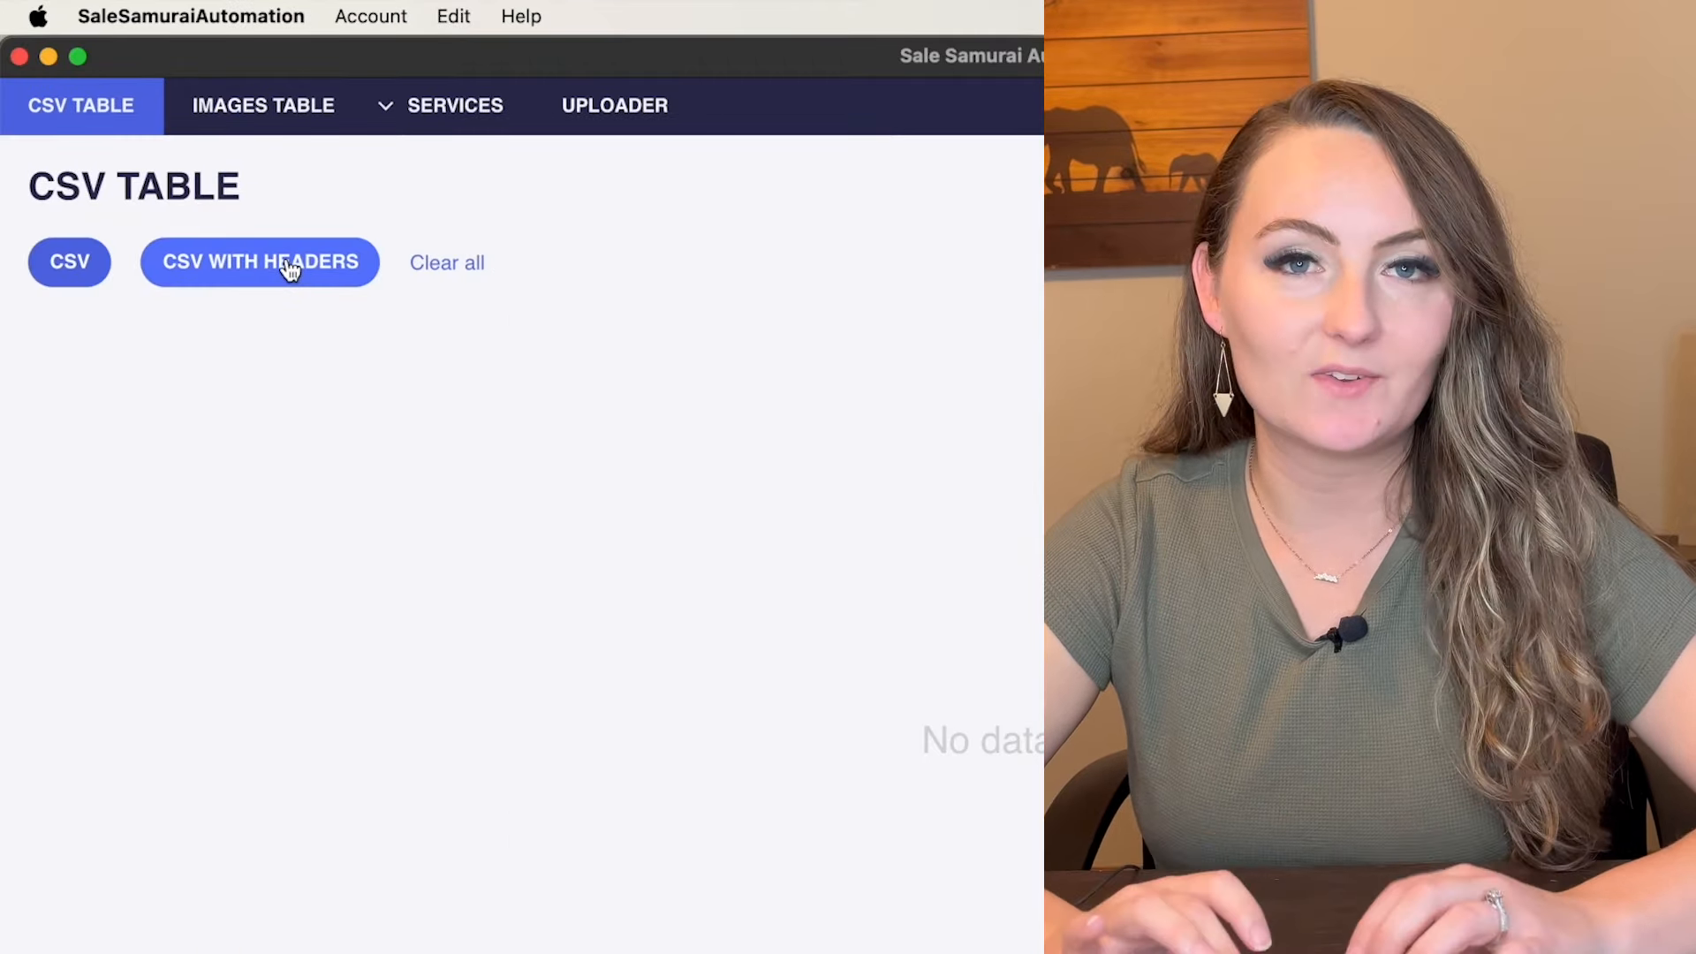
Import the downloaded CSV with headers into the CSV Table, listing the ten shirt rows.
left_click(259, 261)
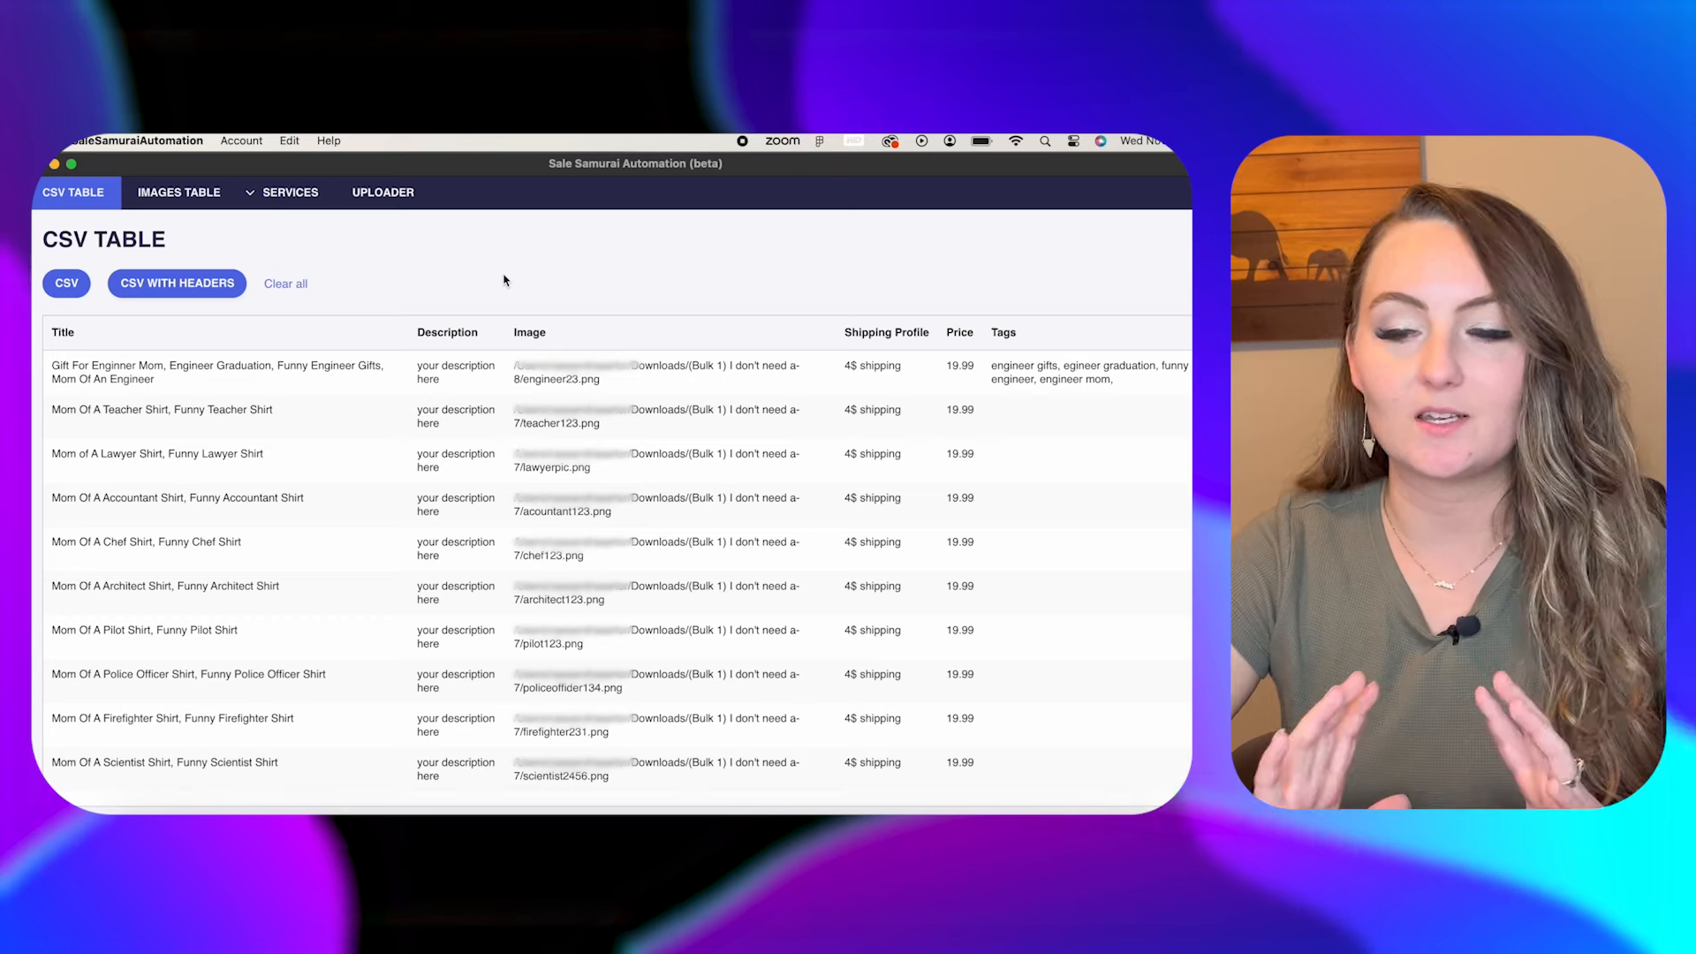
left_click(288, 191)
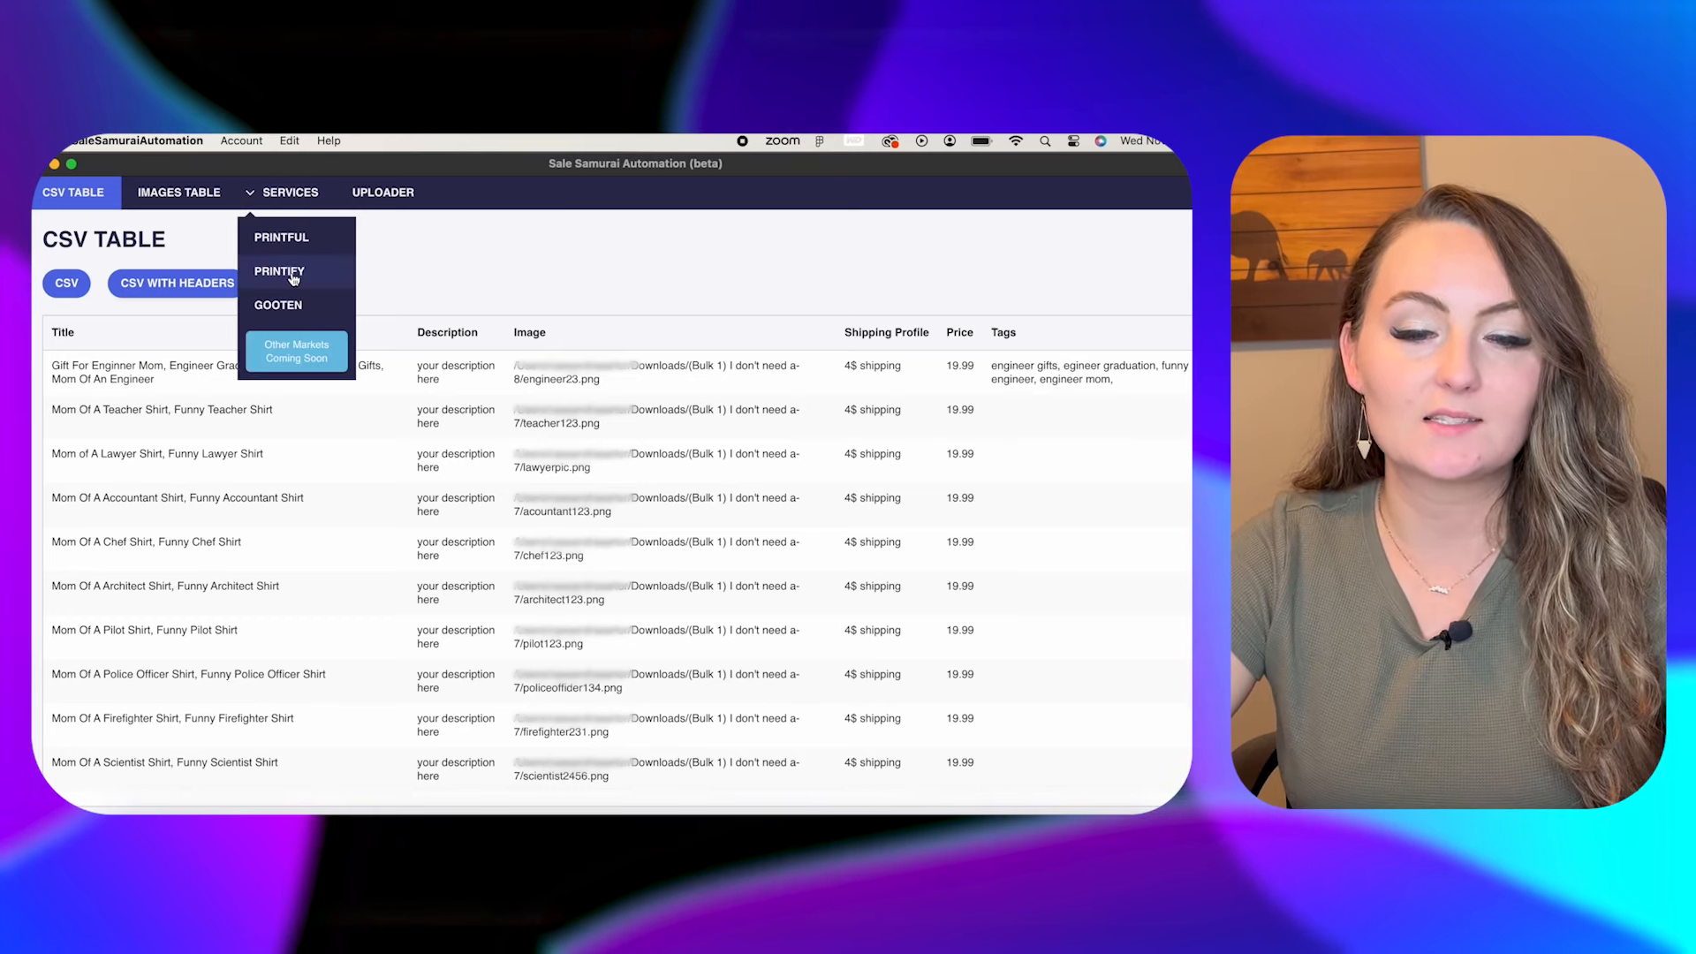
Replace the current Printify product with the Unisex Jersey Short Sleeve Tee 3001.
left_click(279, 270)
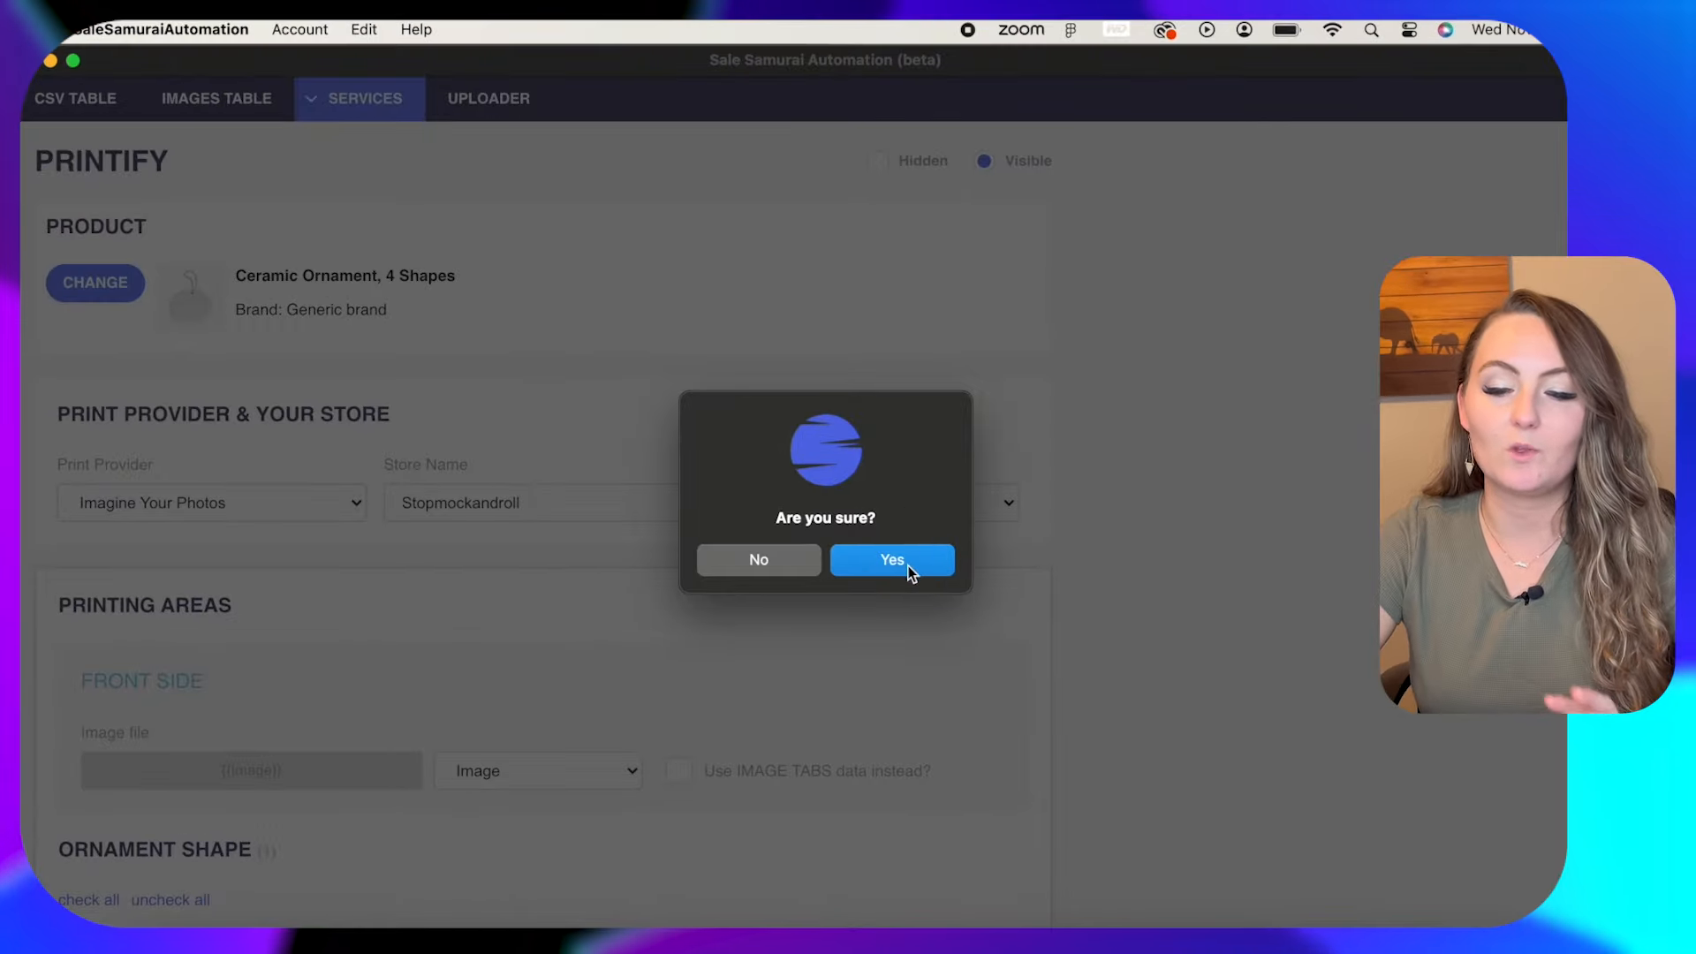
left_click(891, 560)
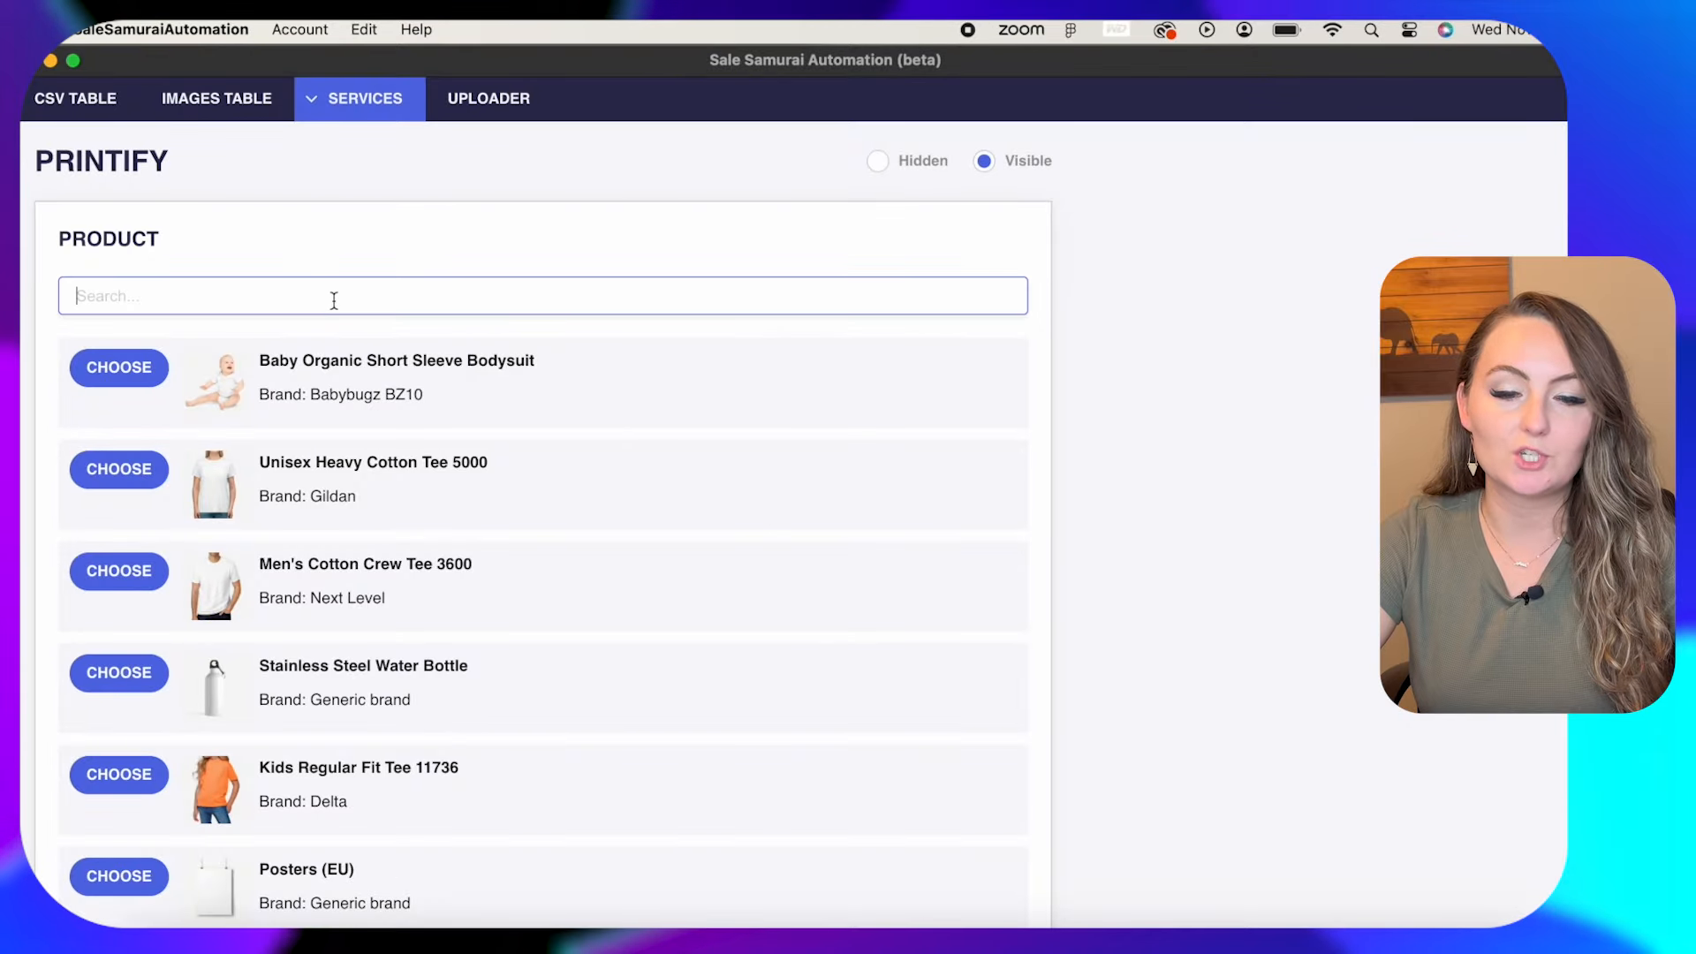
type("3001")
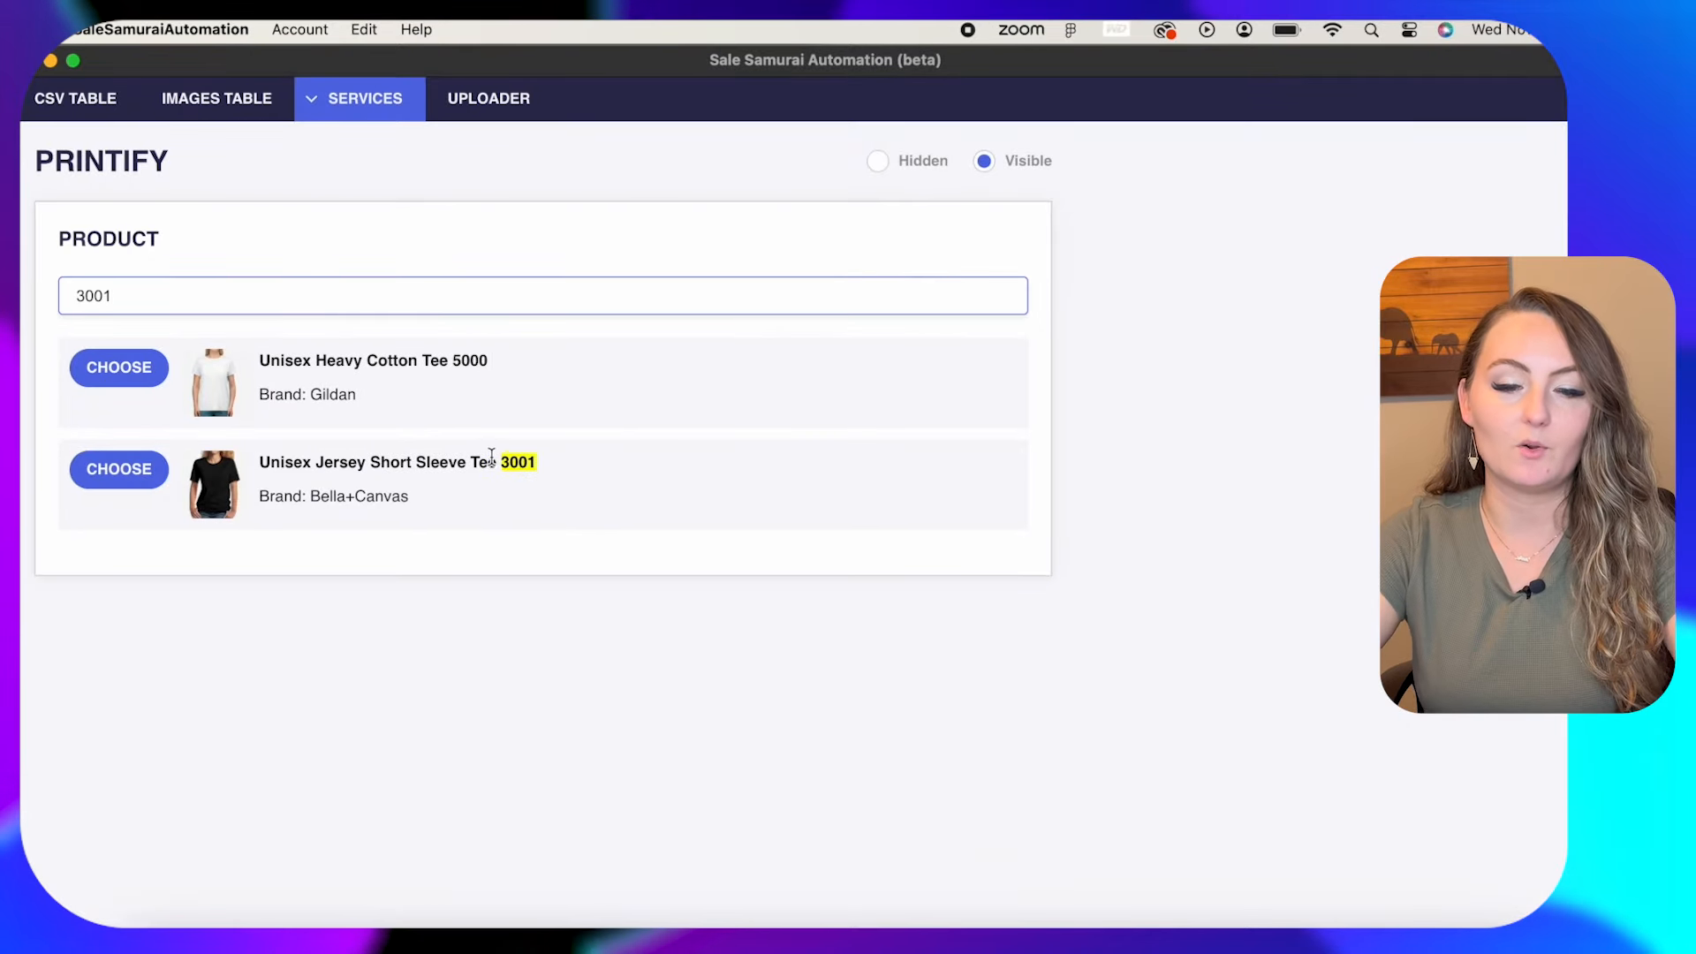
left_click(118, 468)
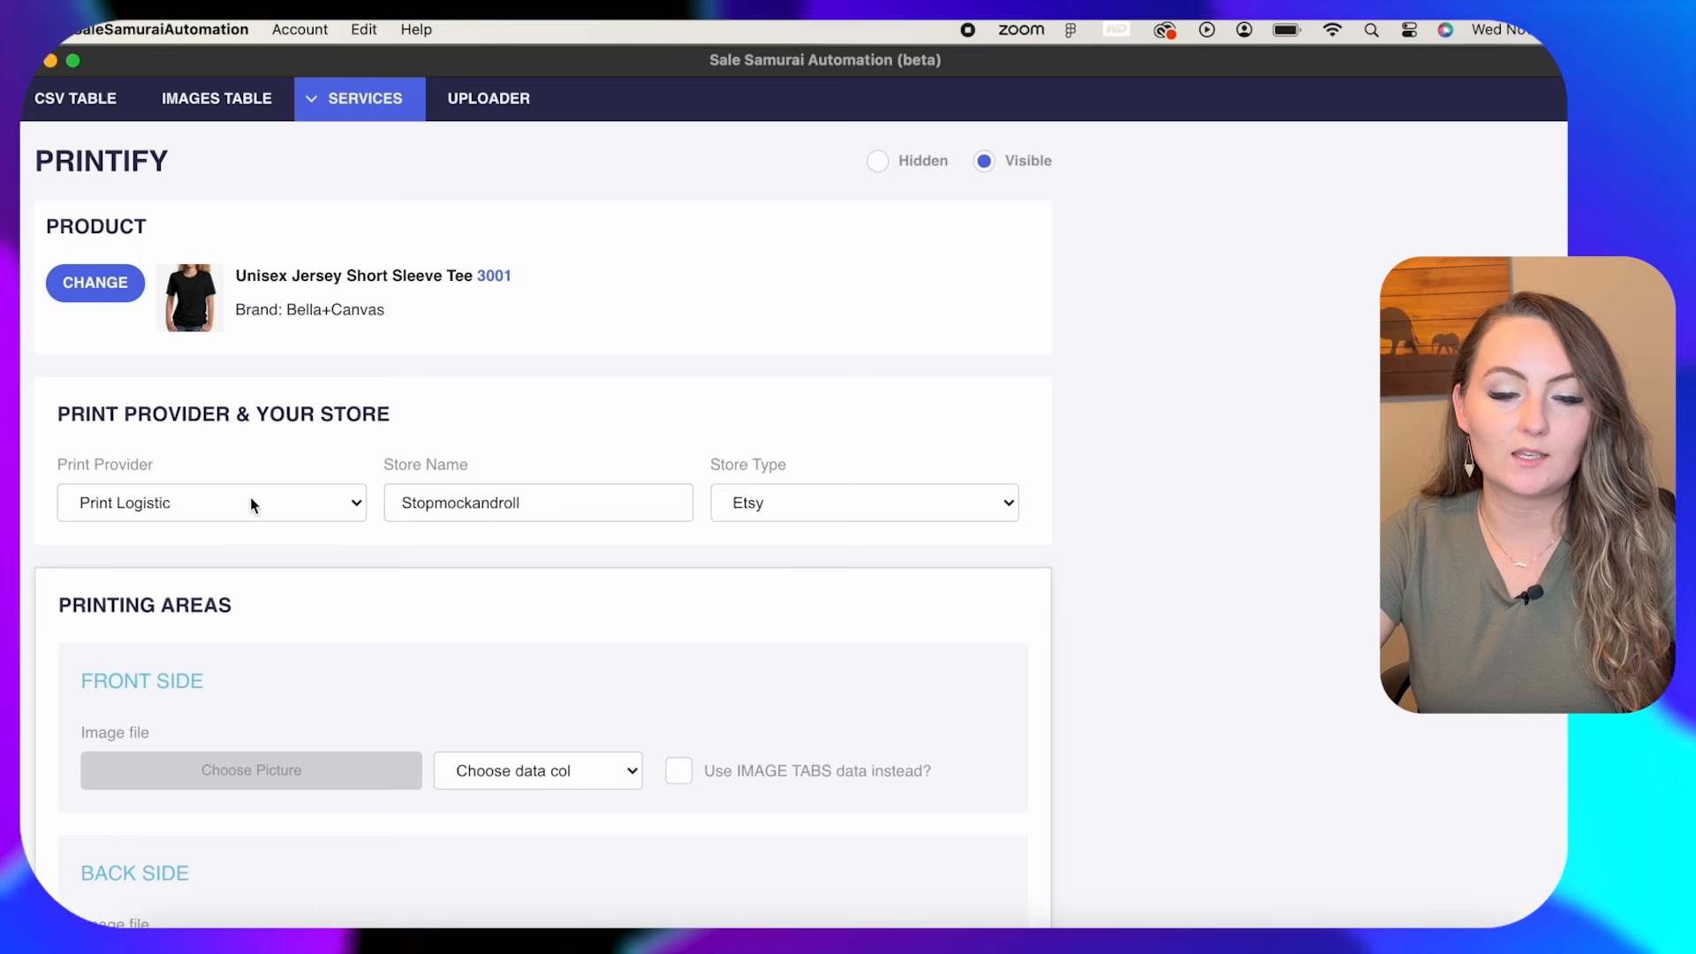
Set Monster Digital as the print provider for the tee.
left_click(210, 502)
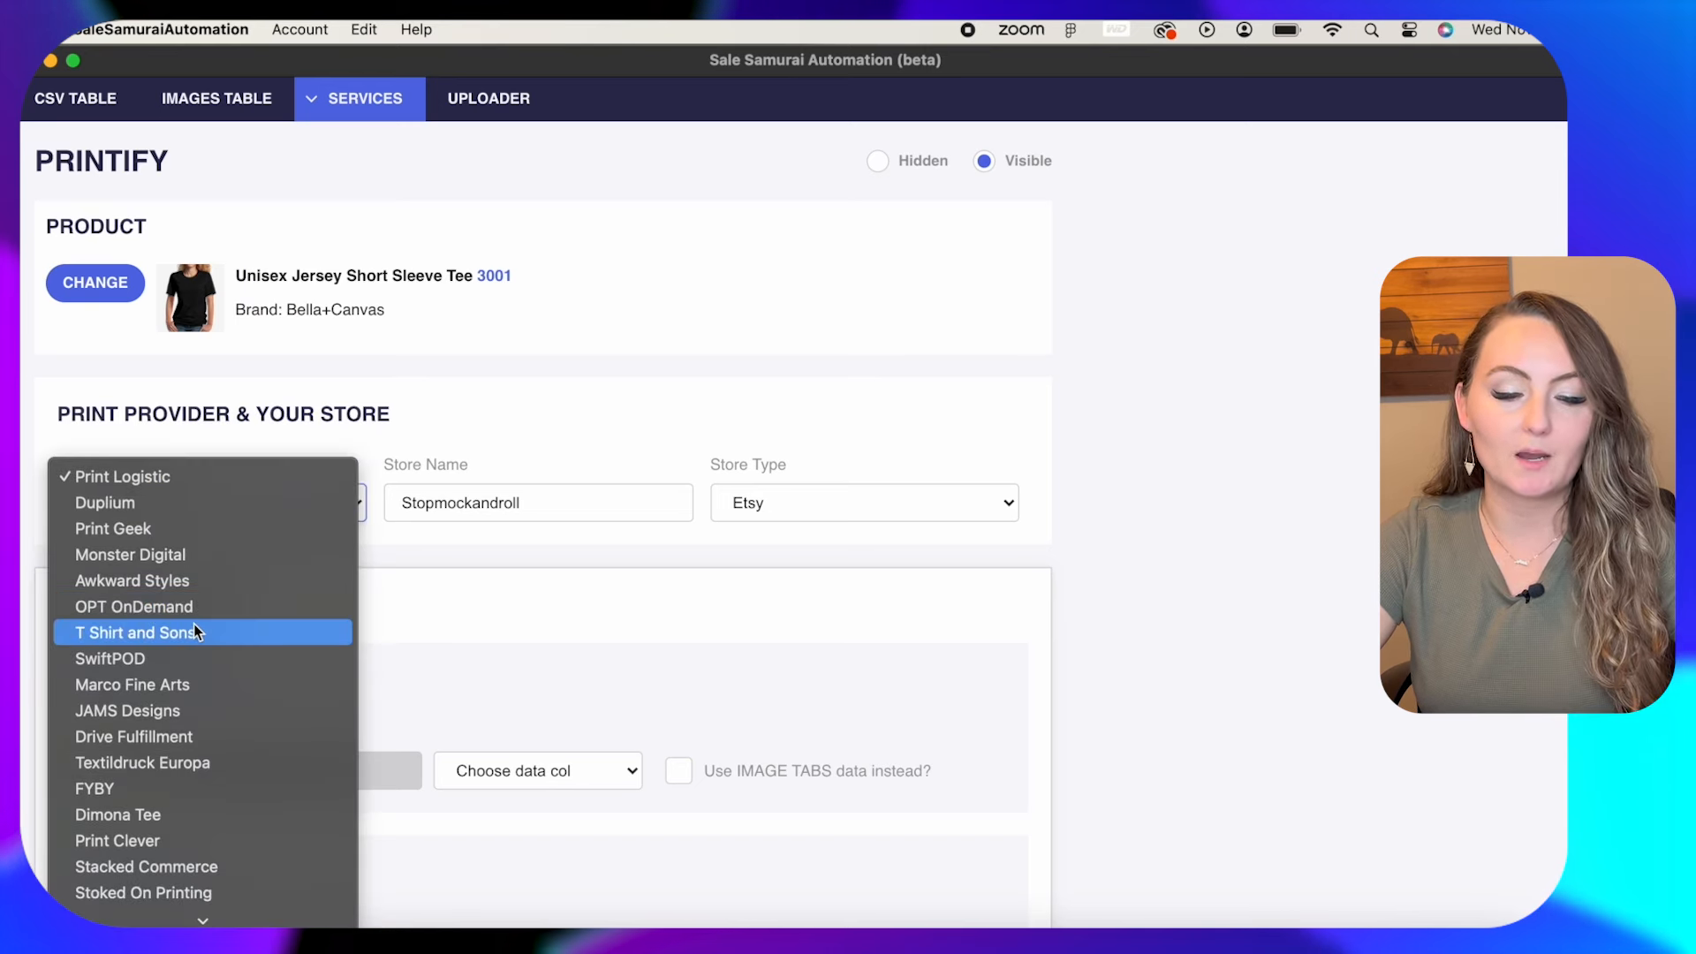
left_click(129, 553)
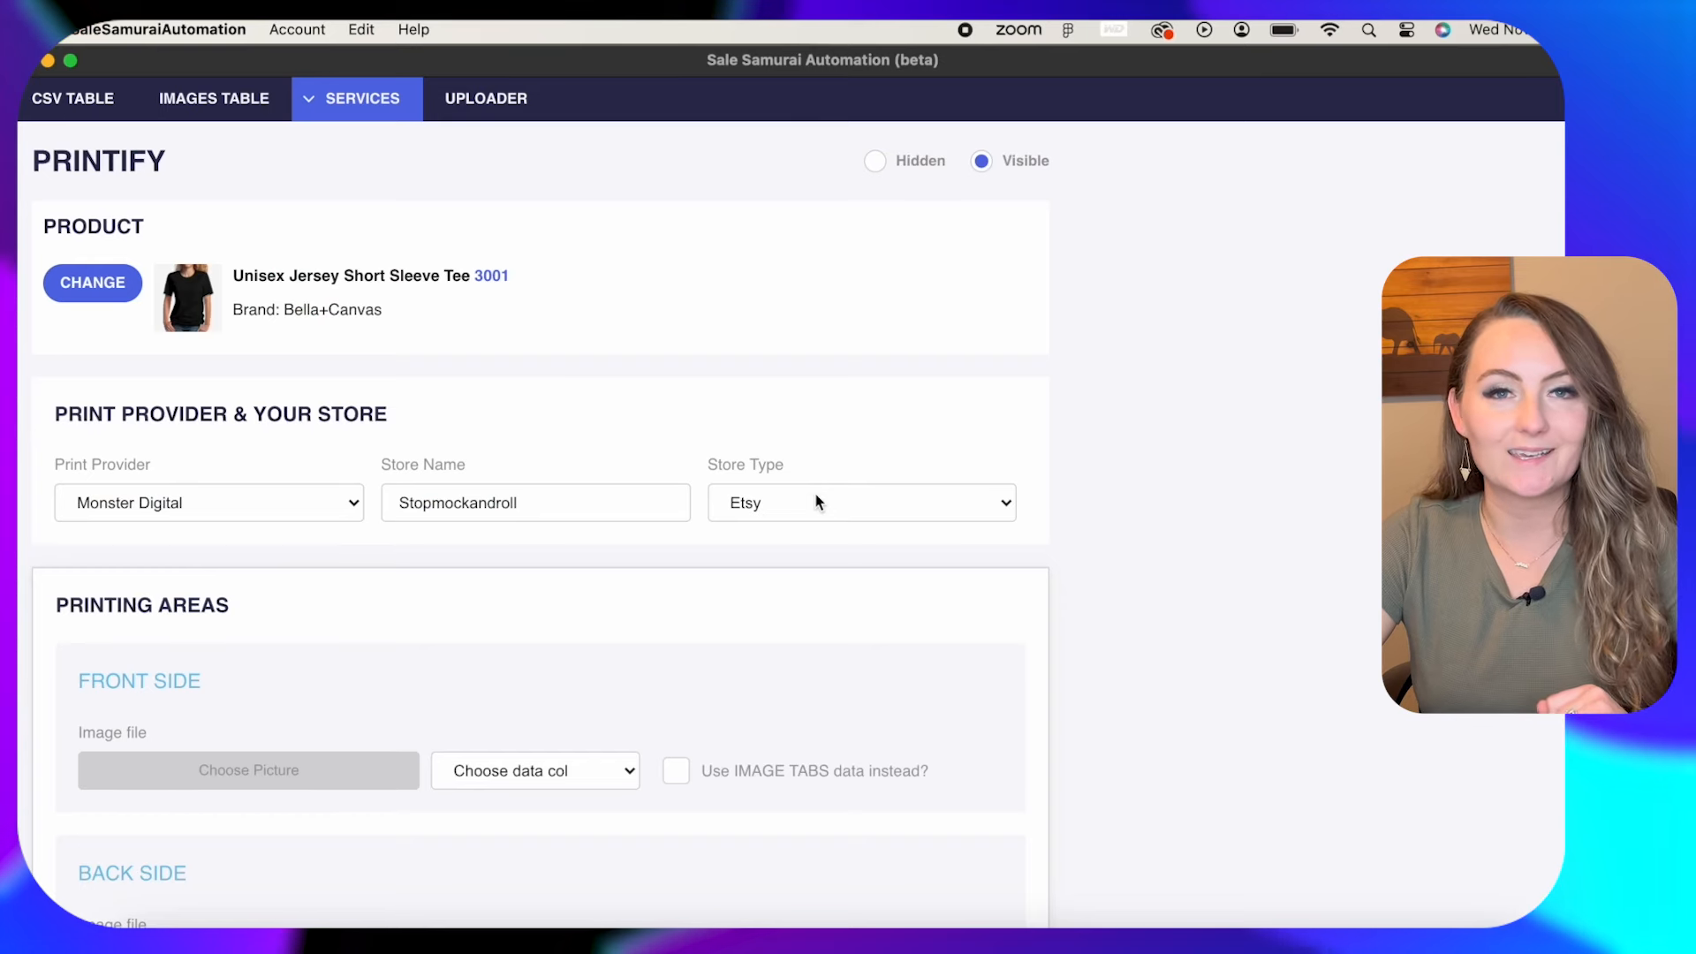
Map the Front Side printing area to the Image column, leaving Save as draft selected.
scroll("down", 3)
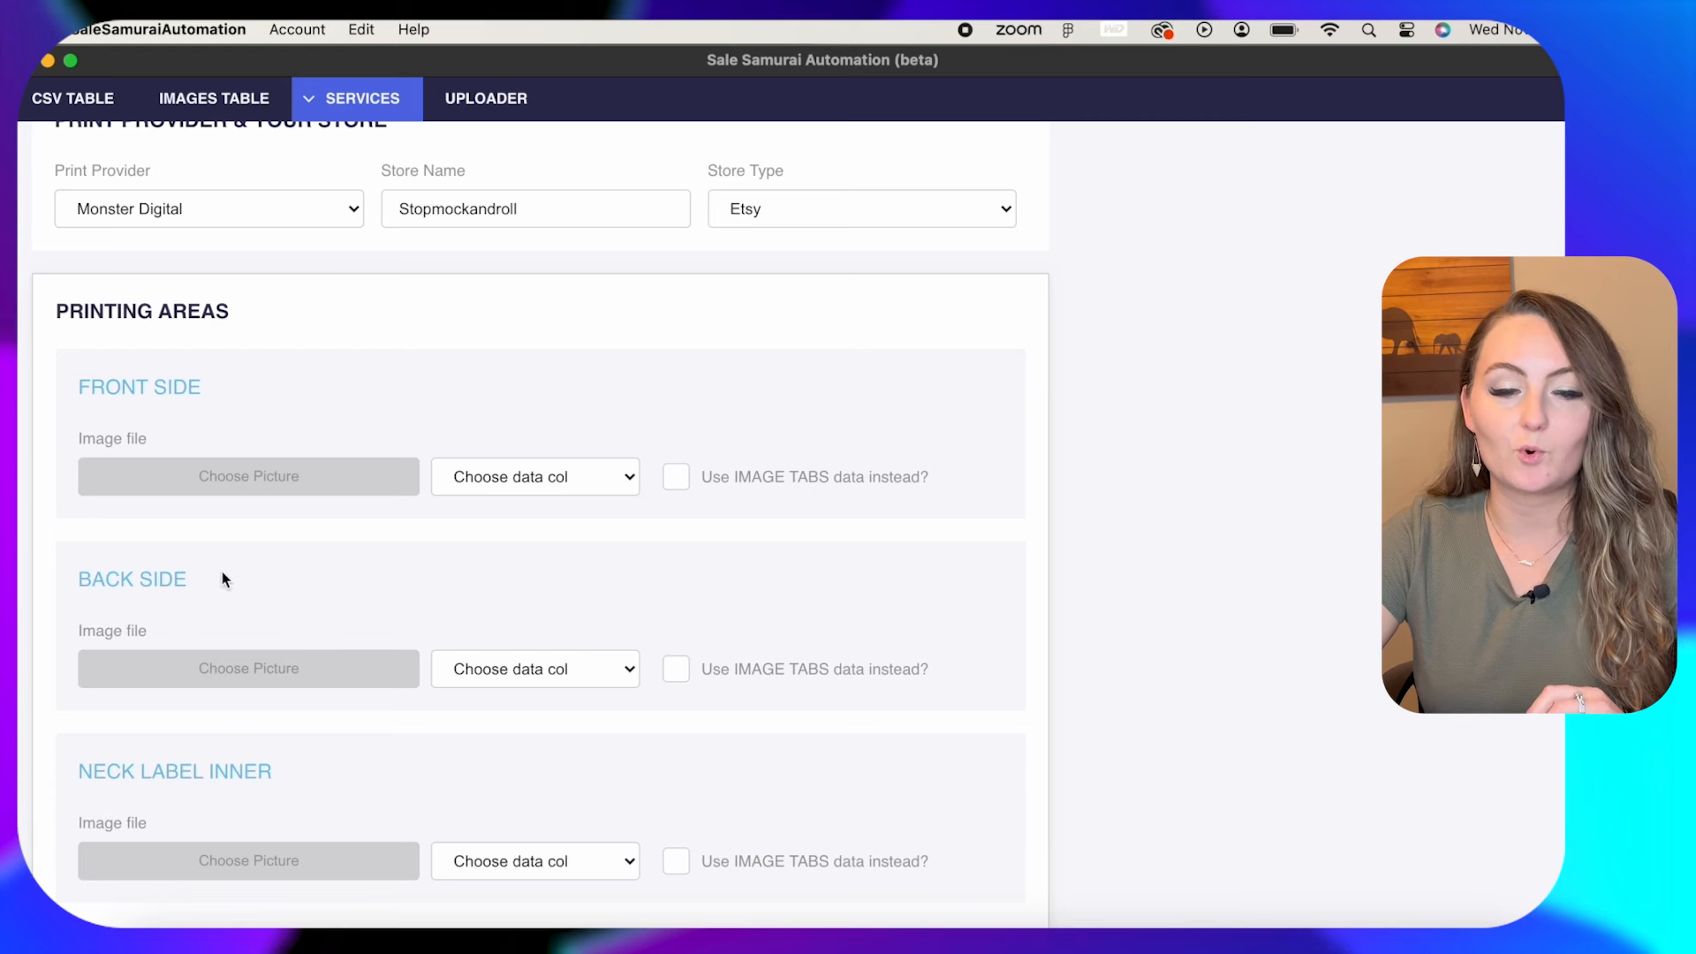
scroll("down", 3)
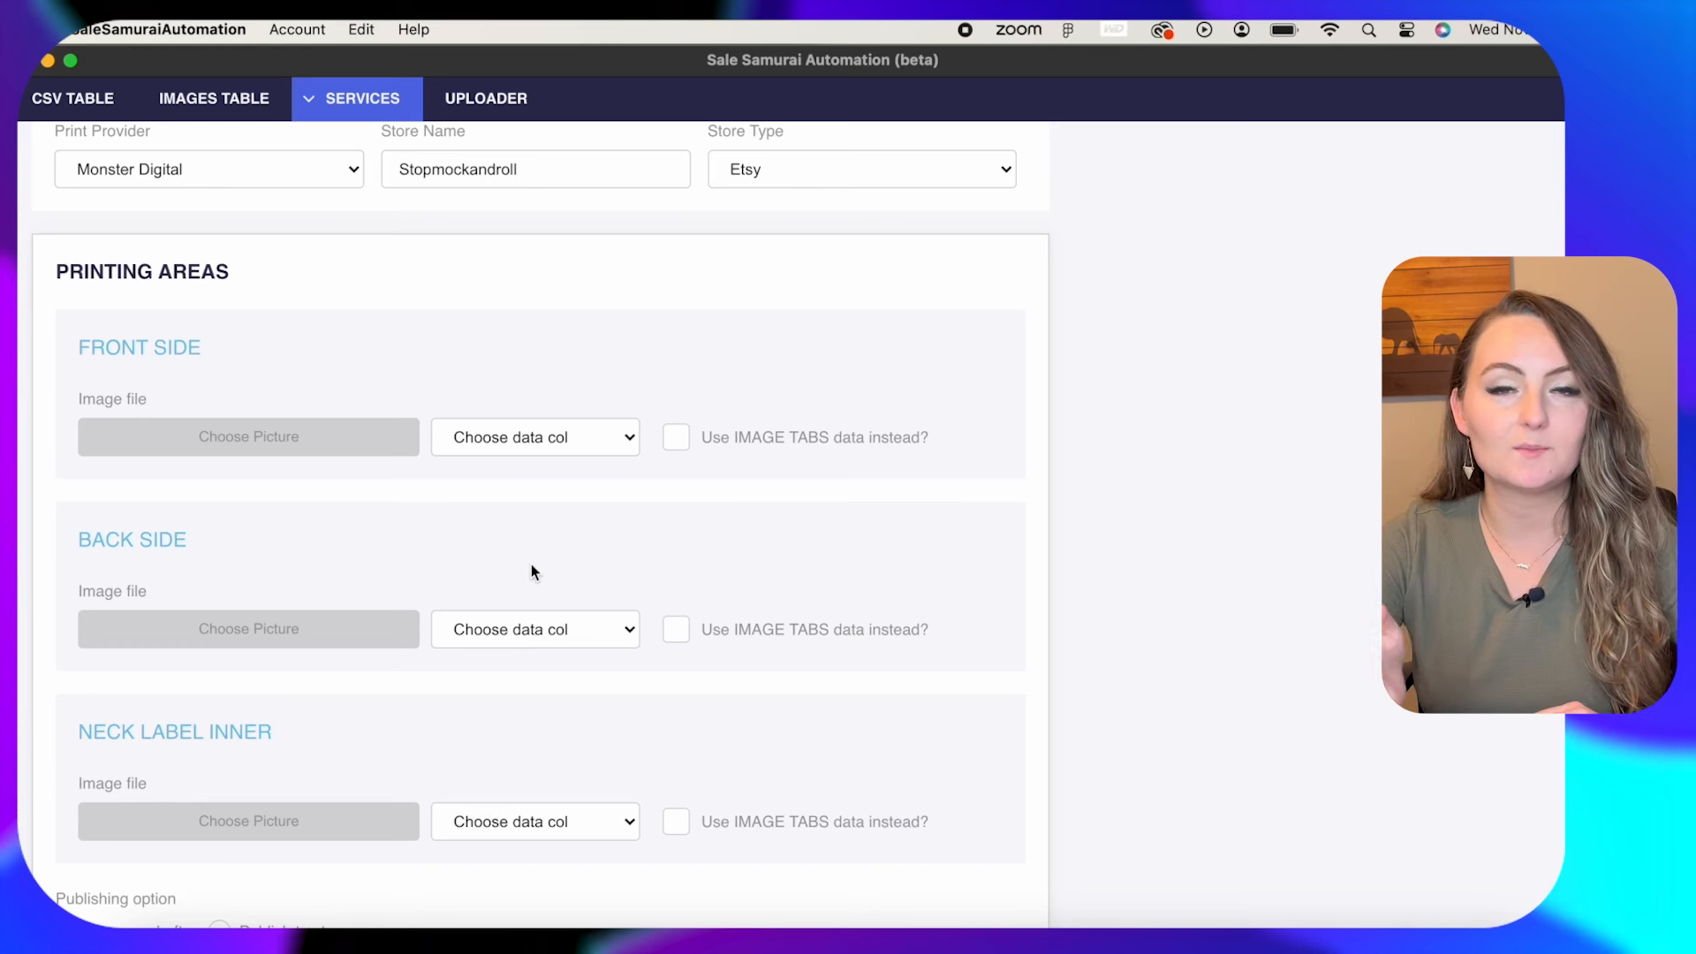
left_click(534, 436)
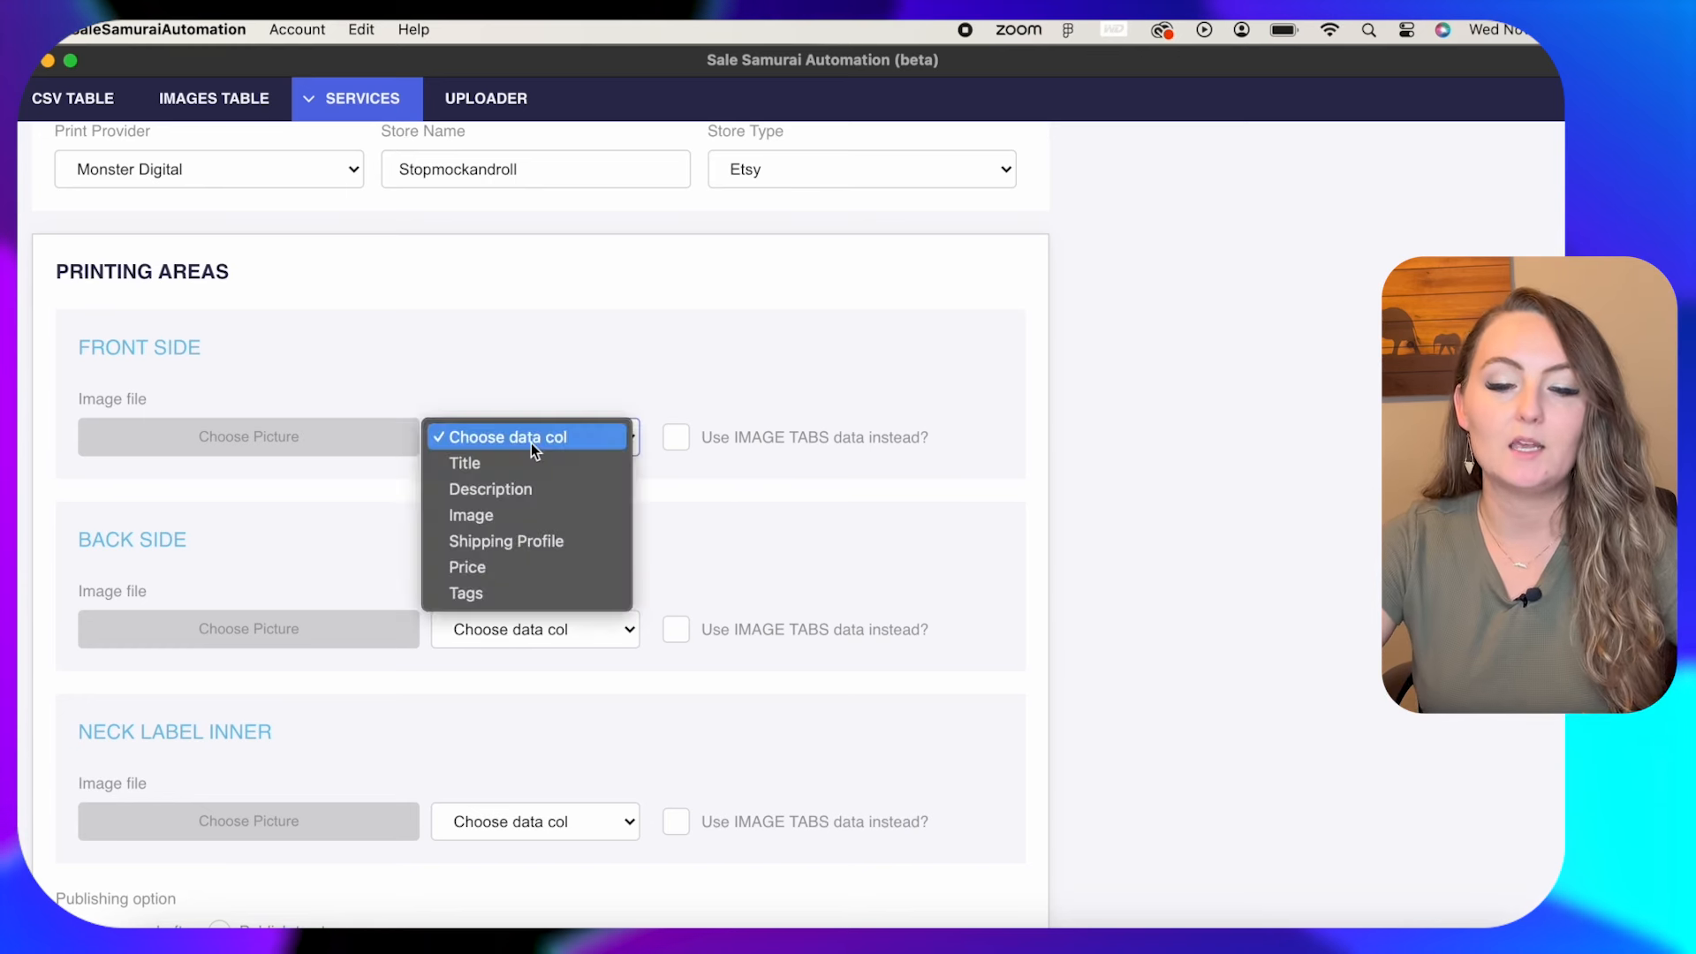
mouse_move(470, 514)
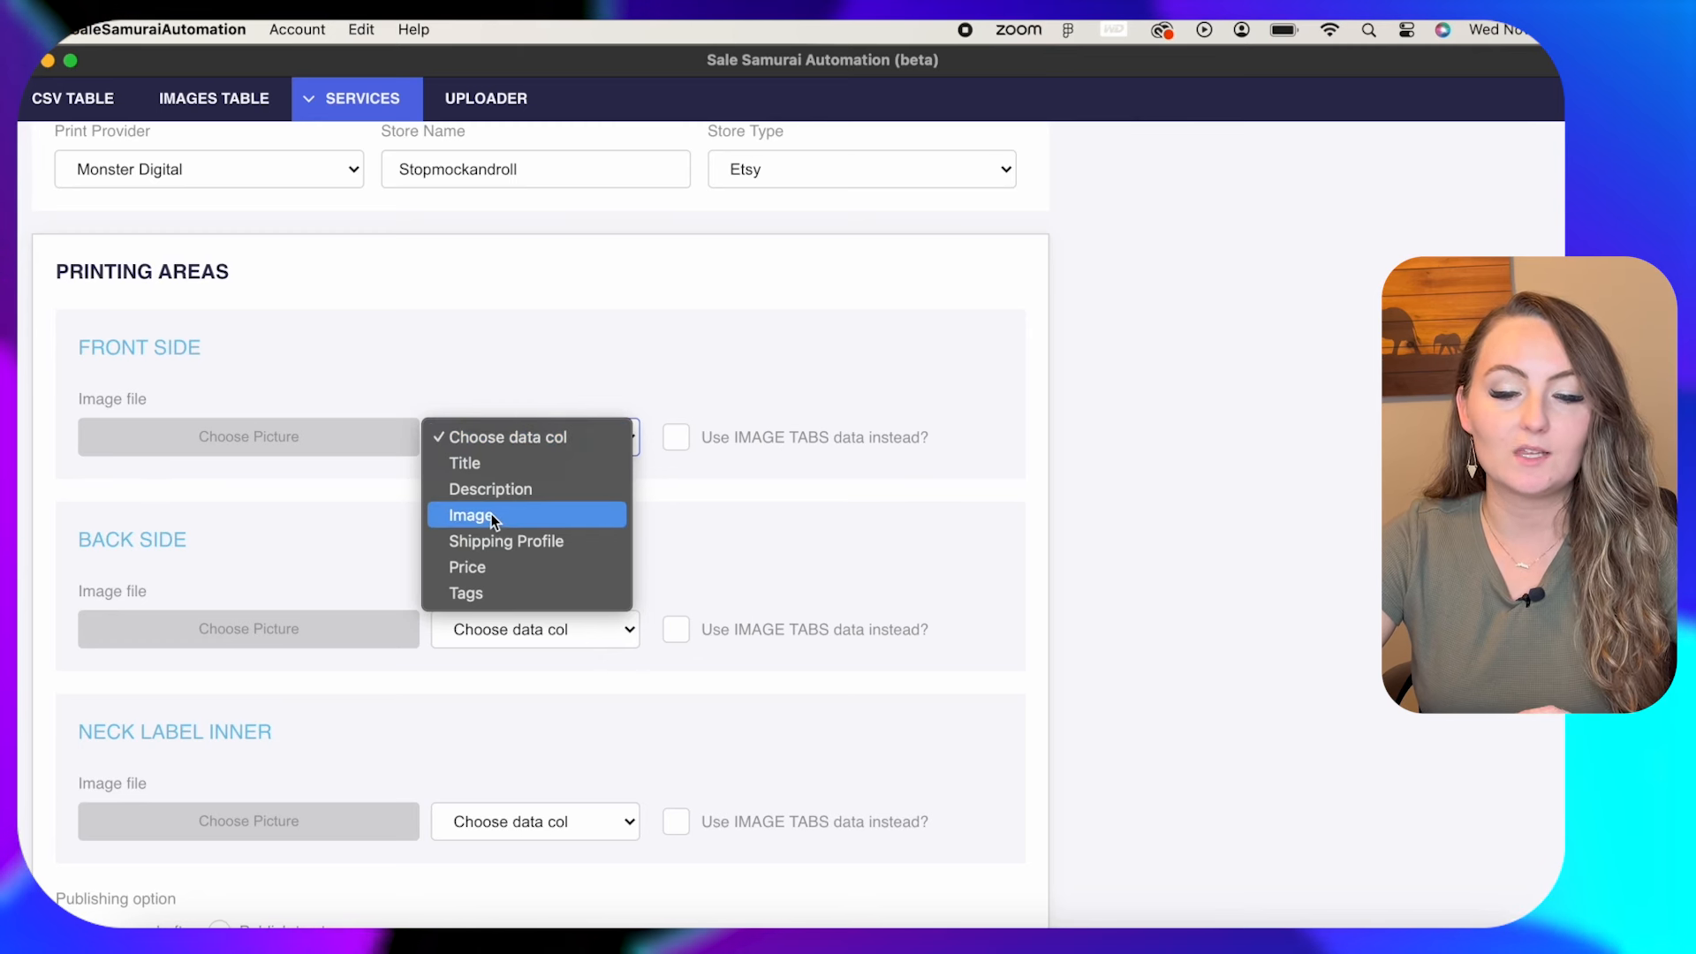
left_click(470, 514)
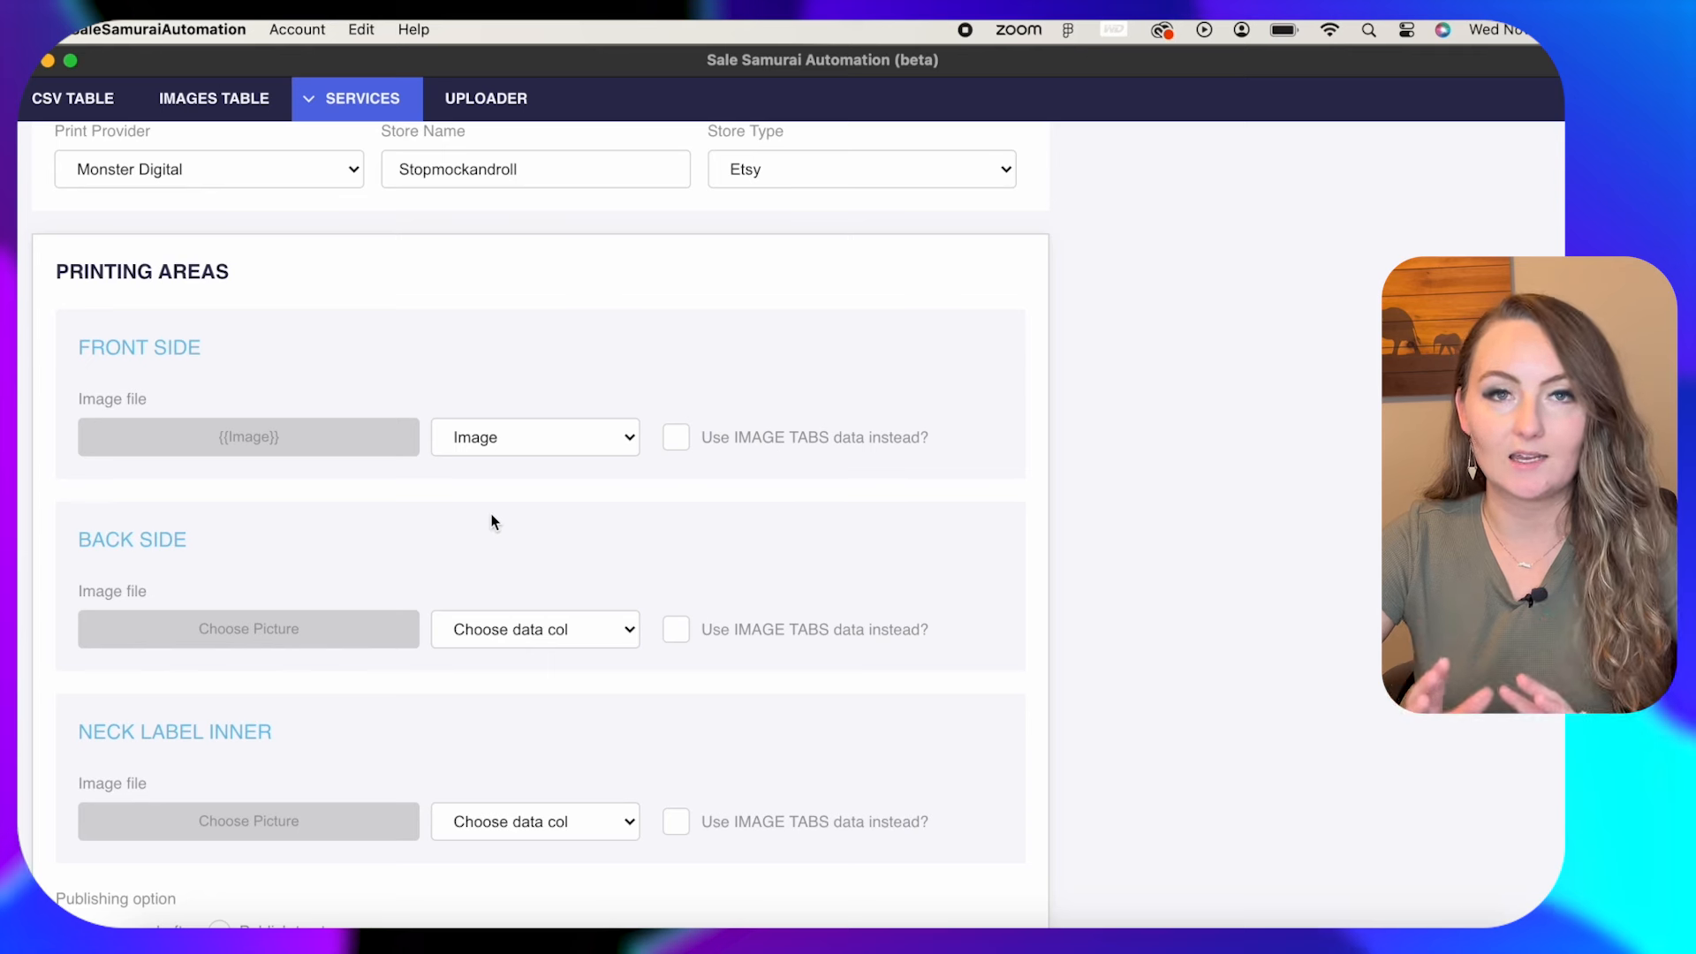
scroll("down", 3)
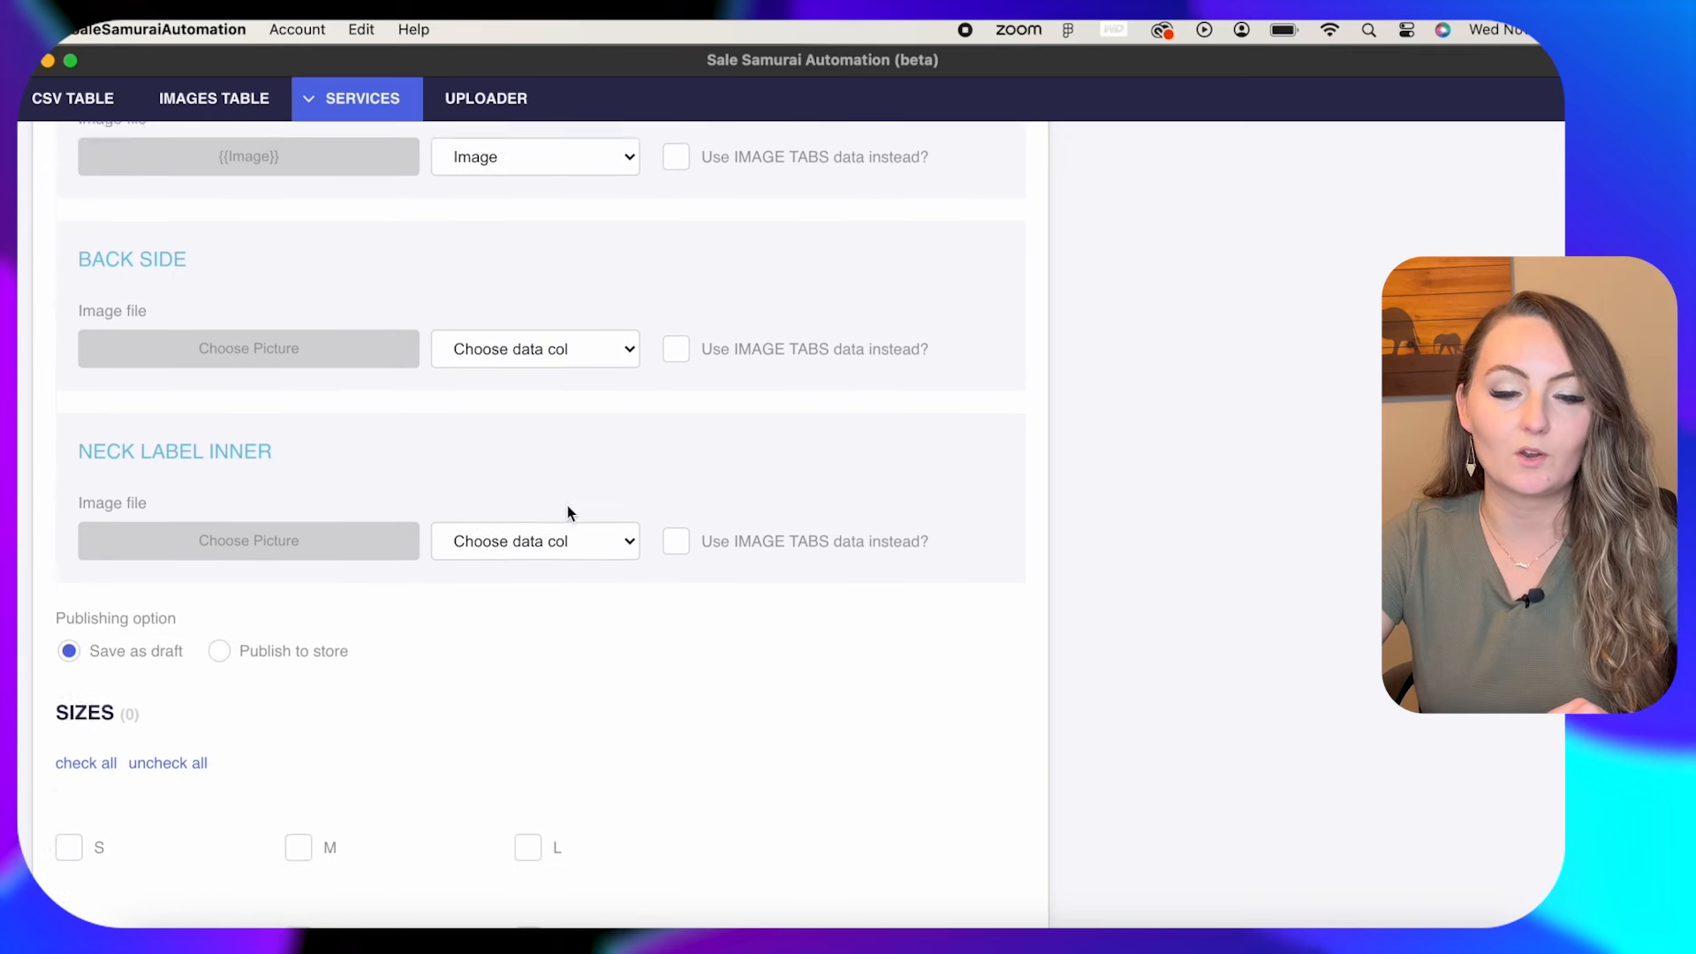
scroll("down", 3)
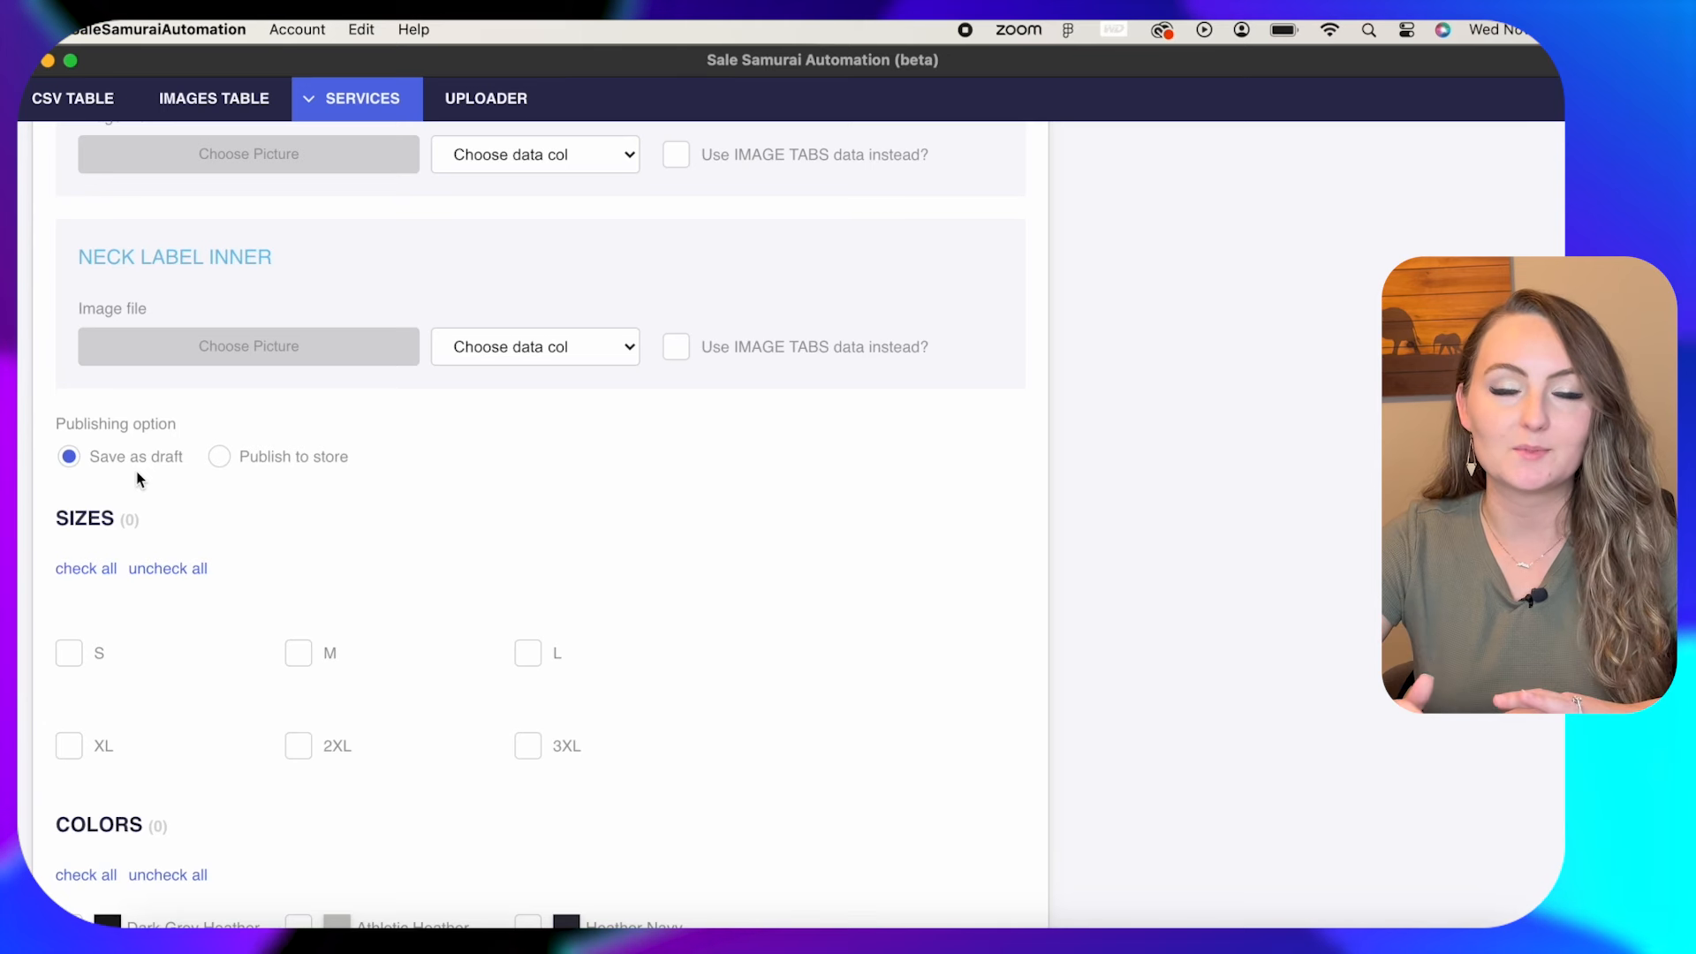
Select all six shirt sizes S–3XL.
scroll("down", 3)
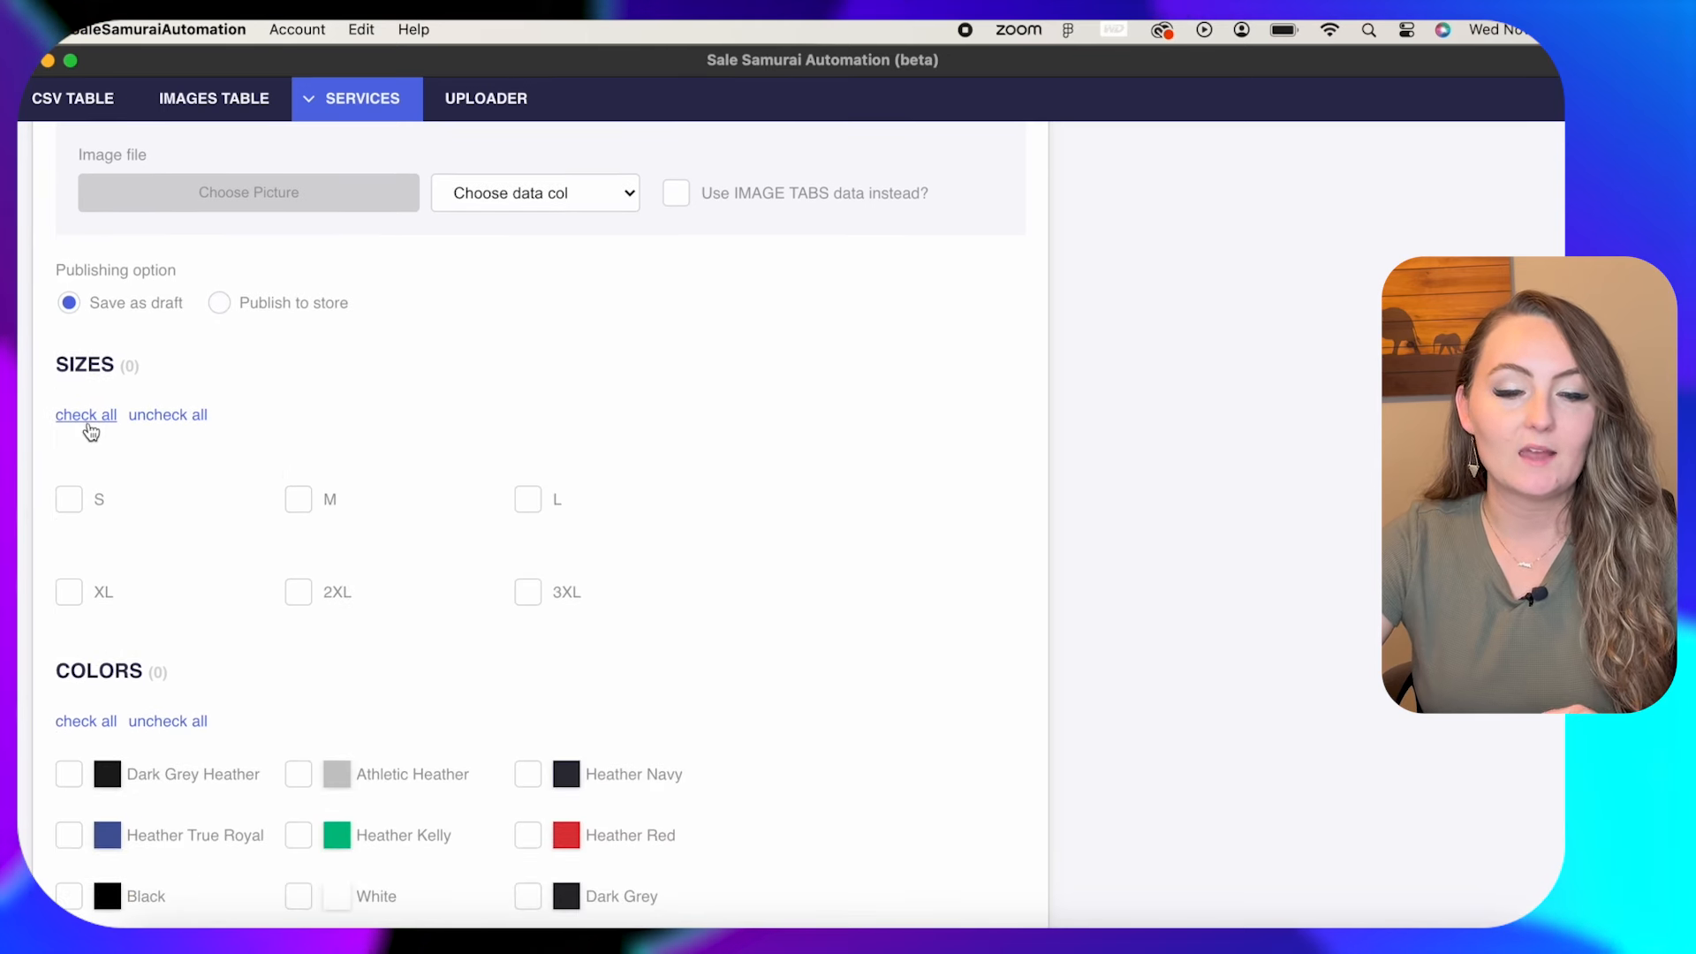
left_click(85, 413)
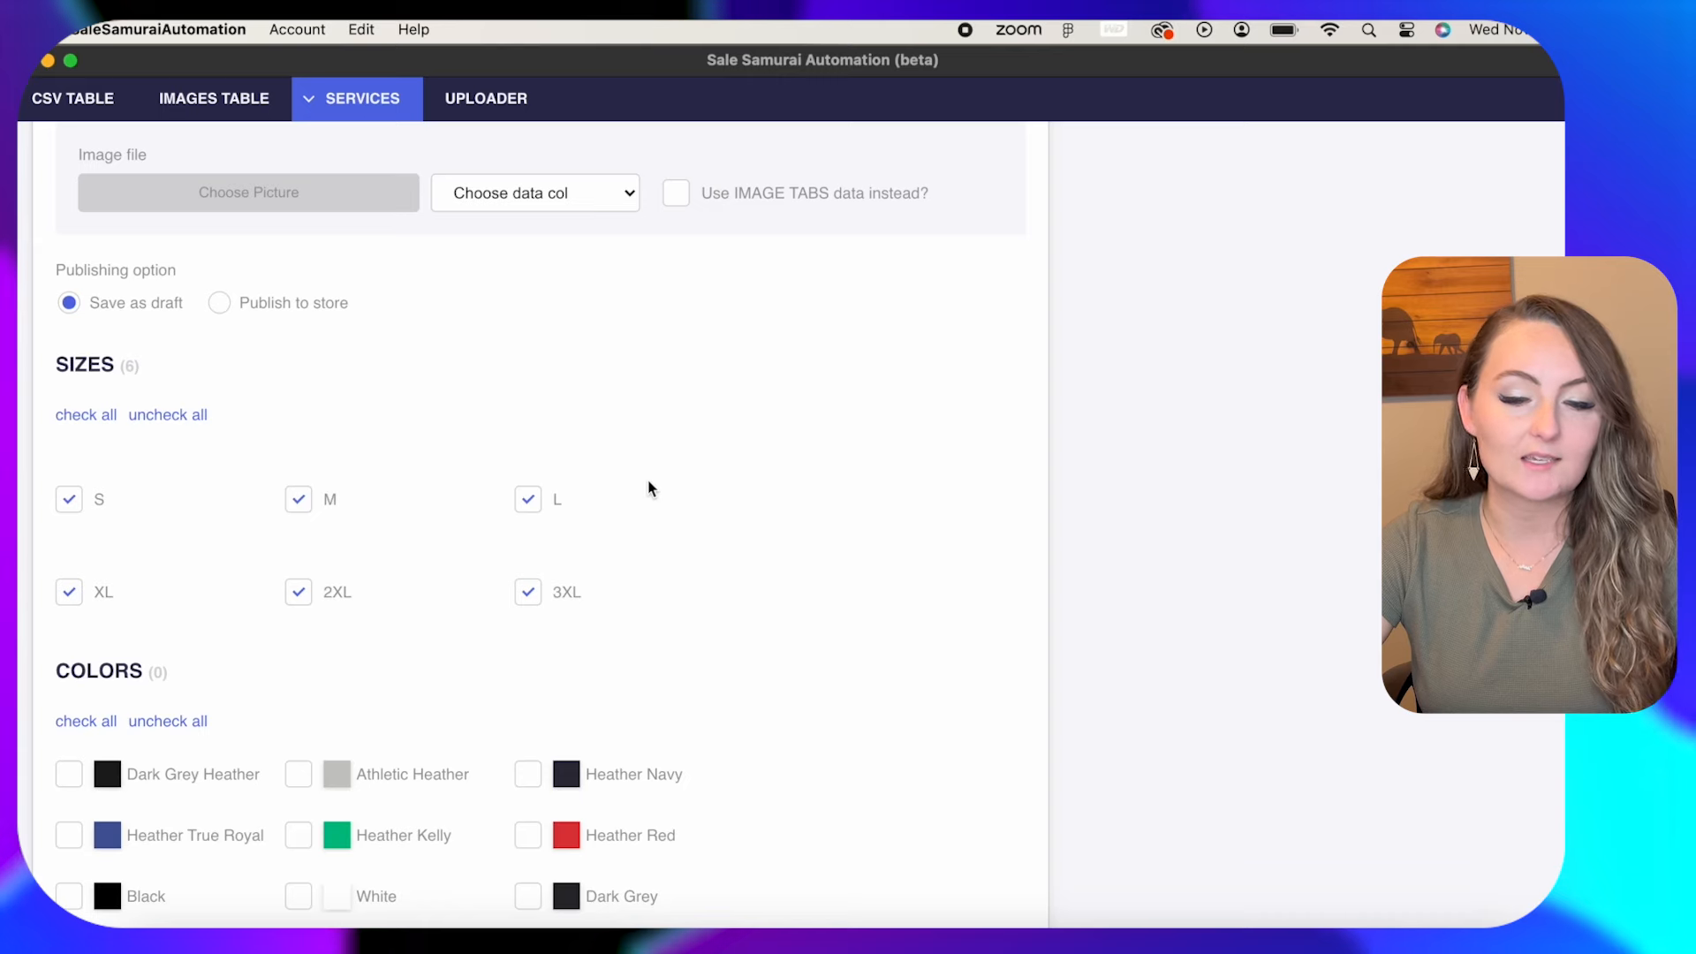
scroll("down", 3)
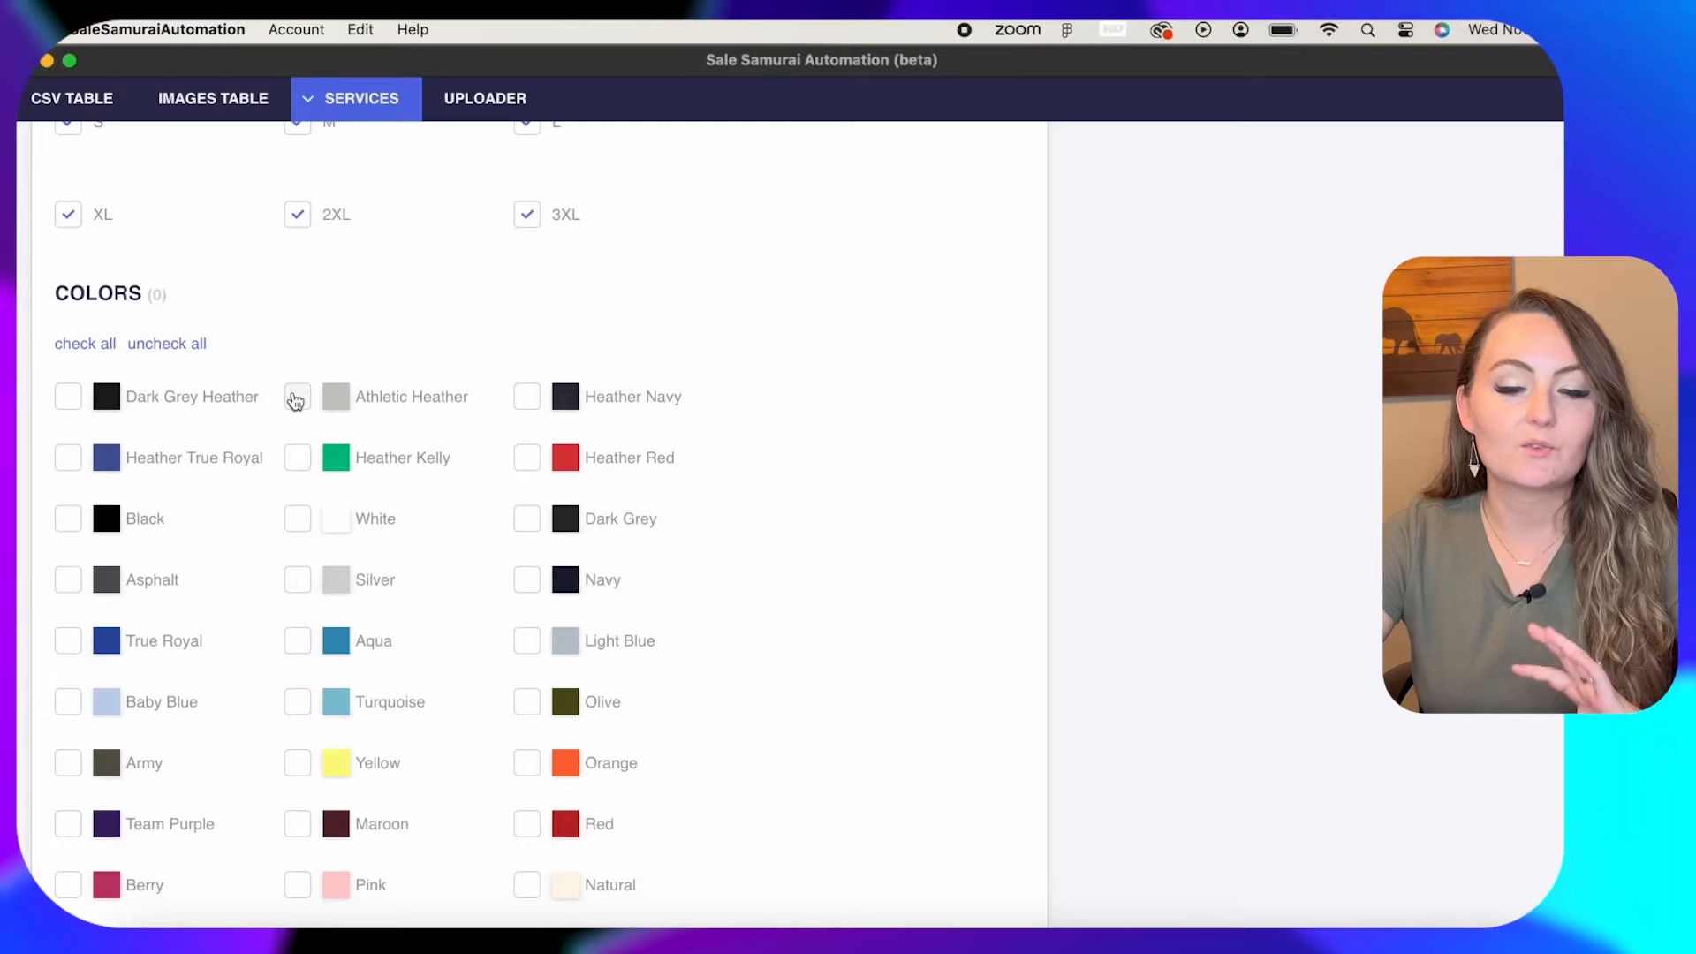
Add Athletic Heather, Natural and Heather Peach to the shirt colours.
left_click(297, 396)
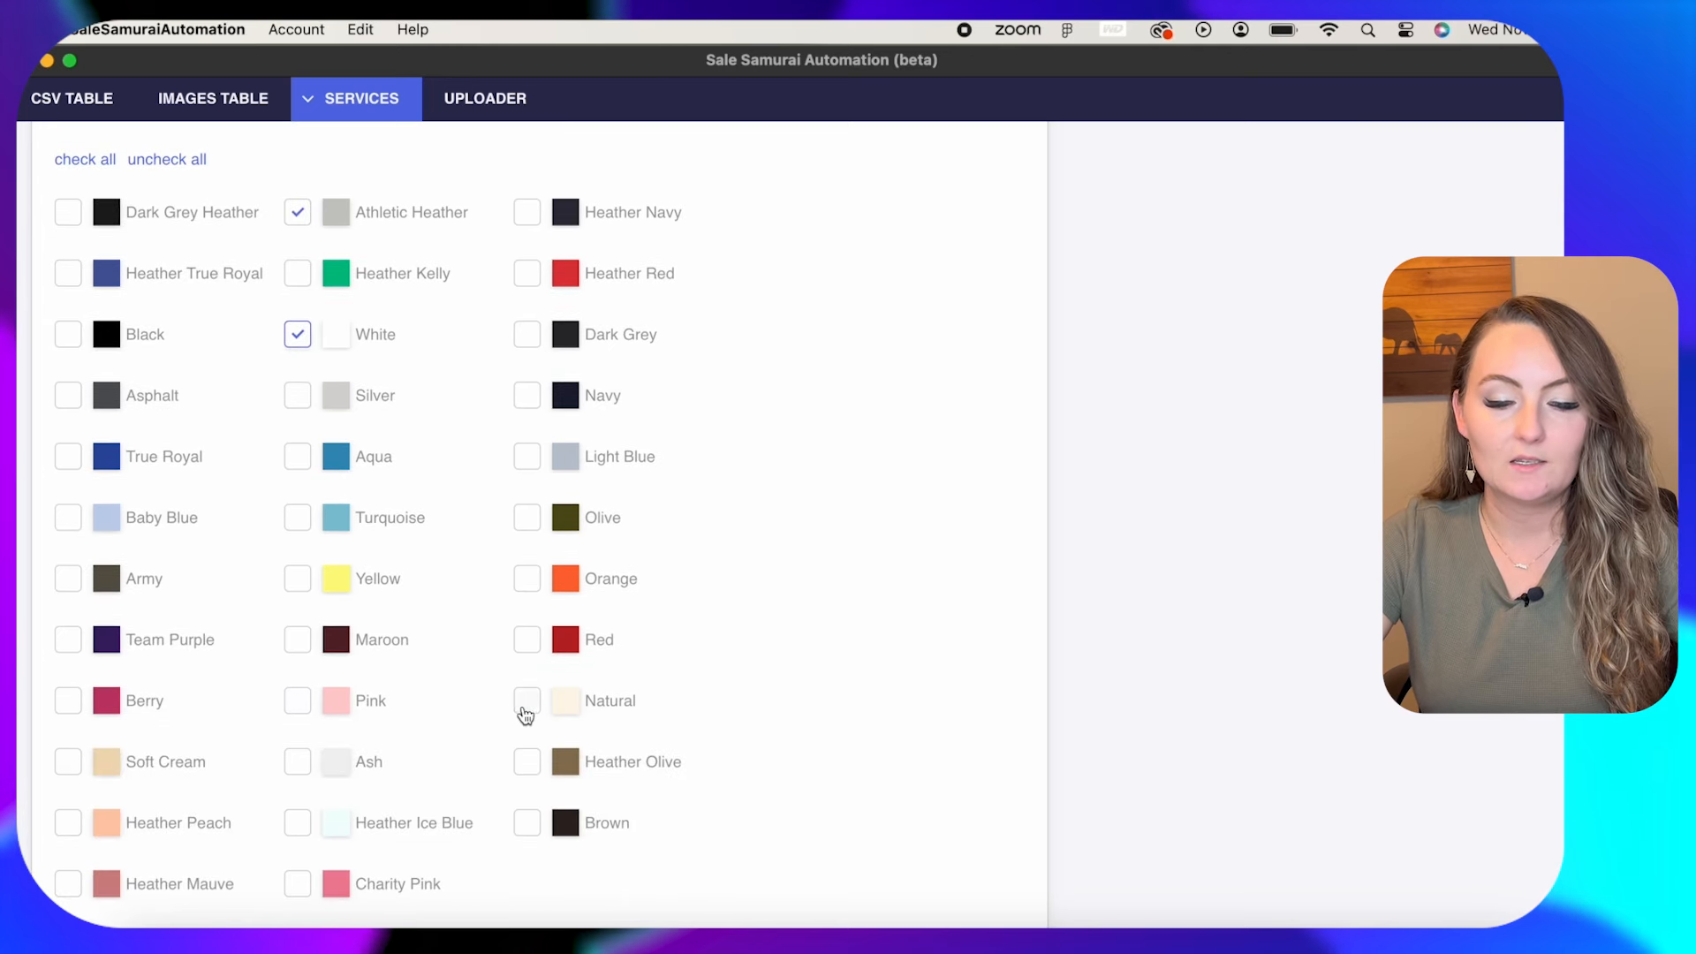
left_click(527, 700)
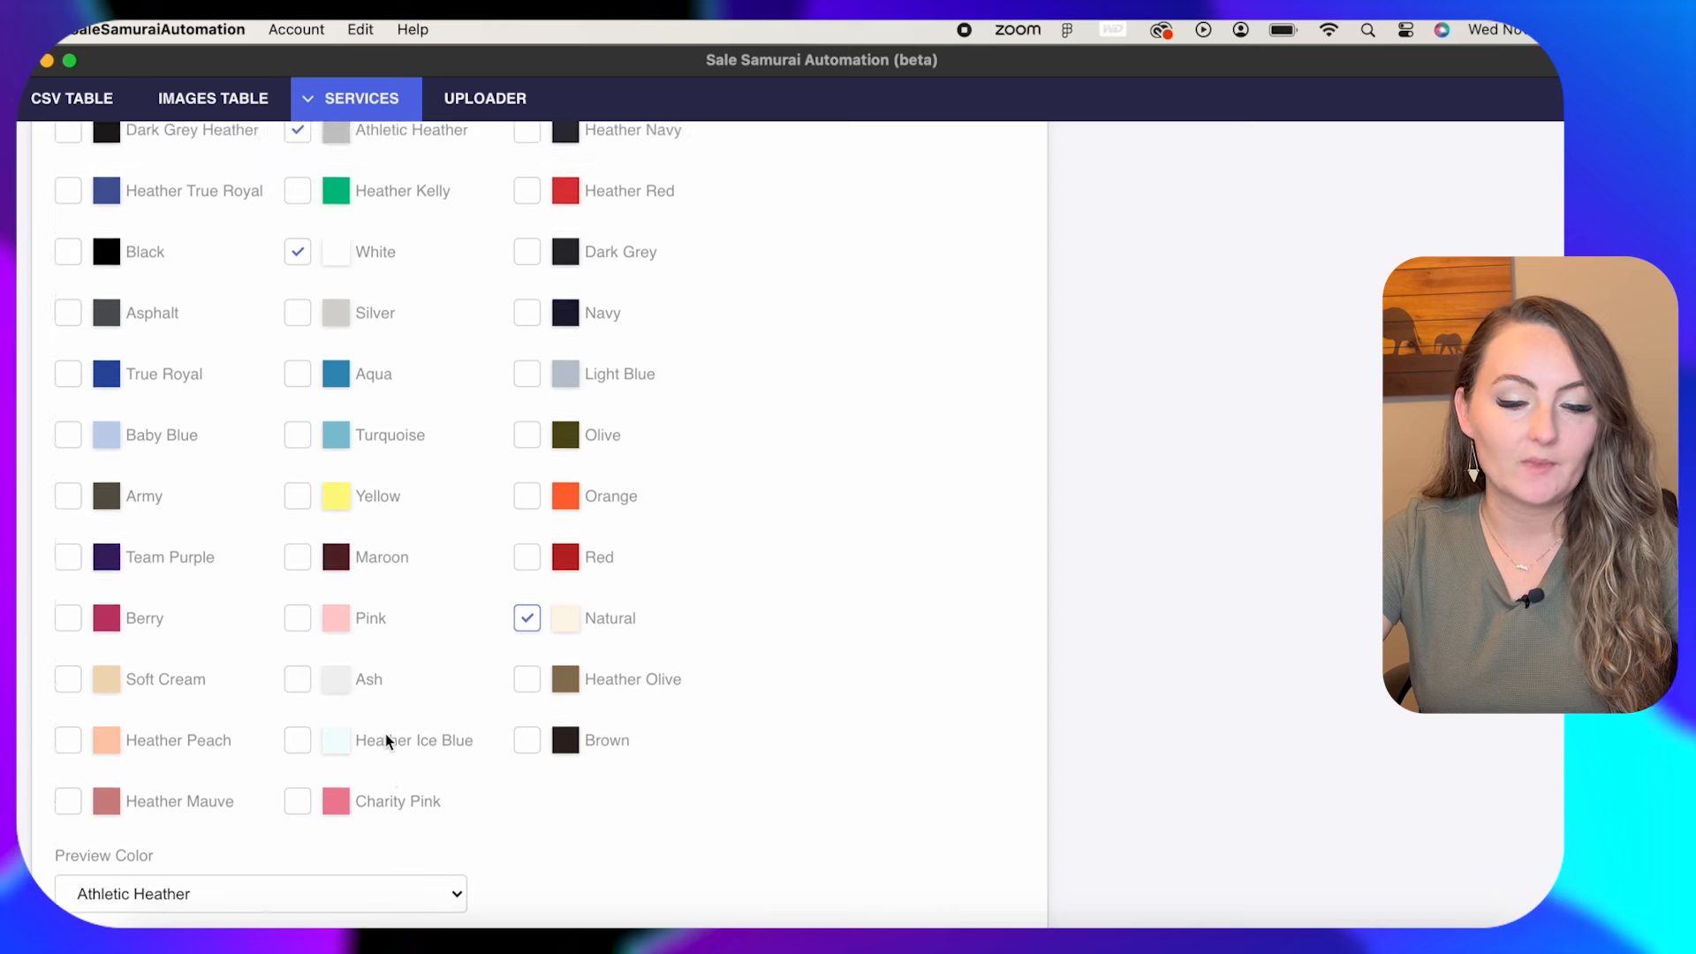
scroll("up", 3)
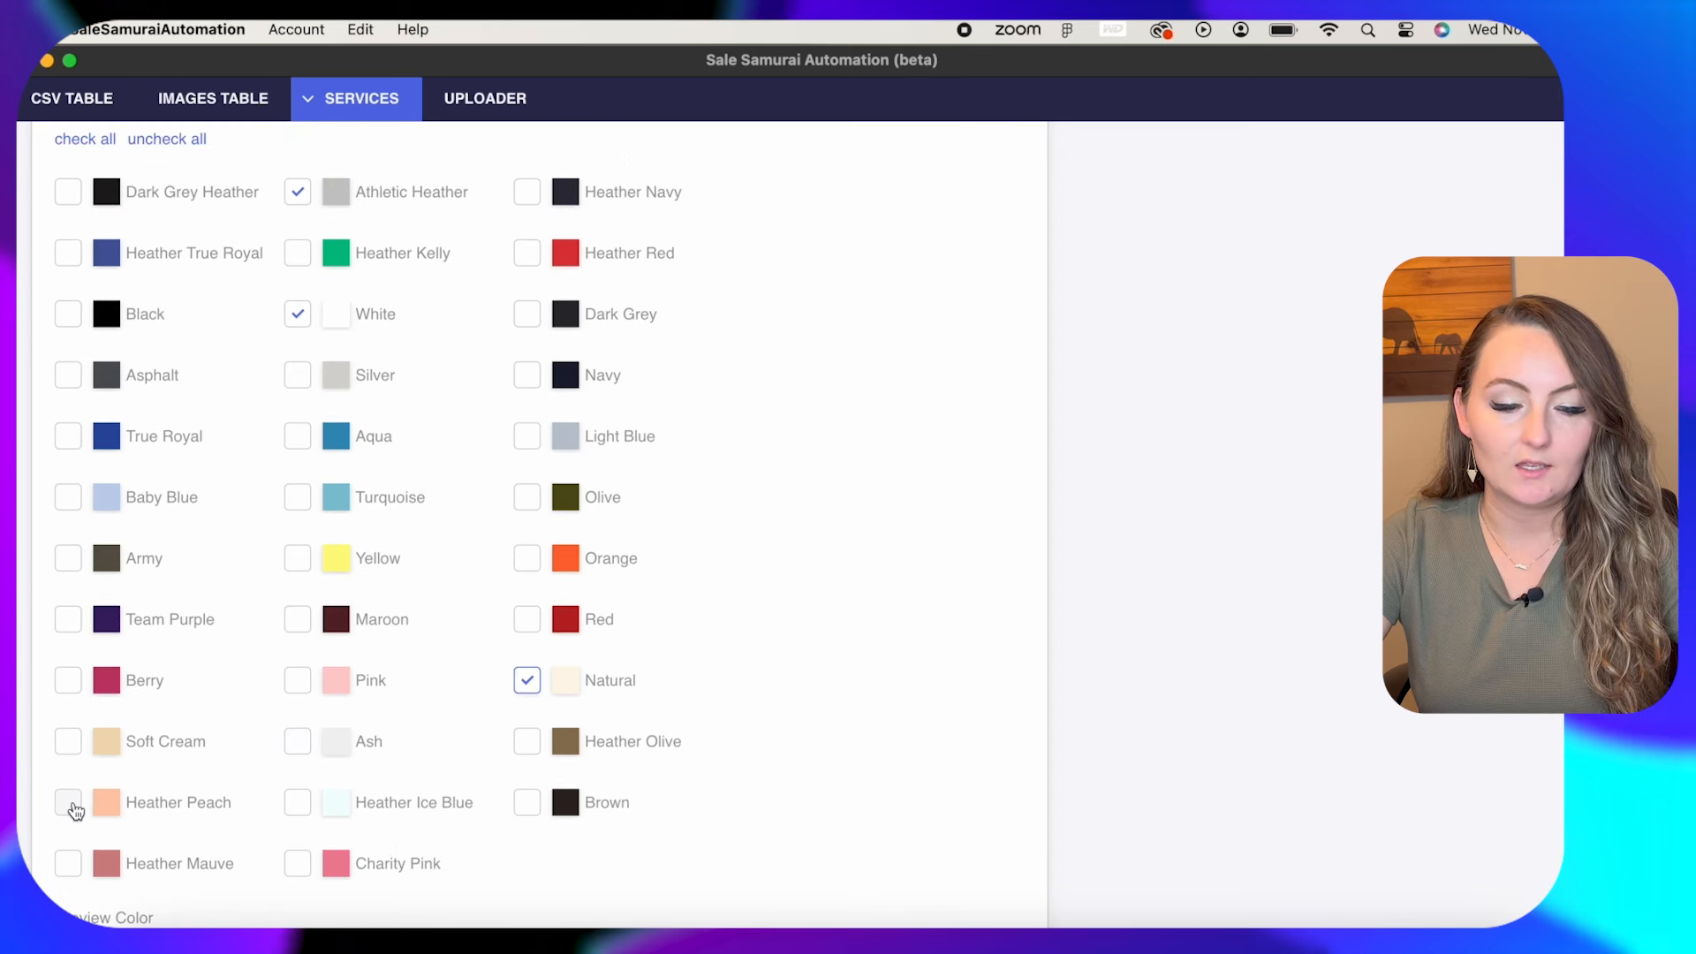
left_click(67, 802)
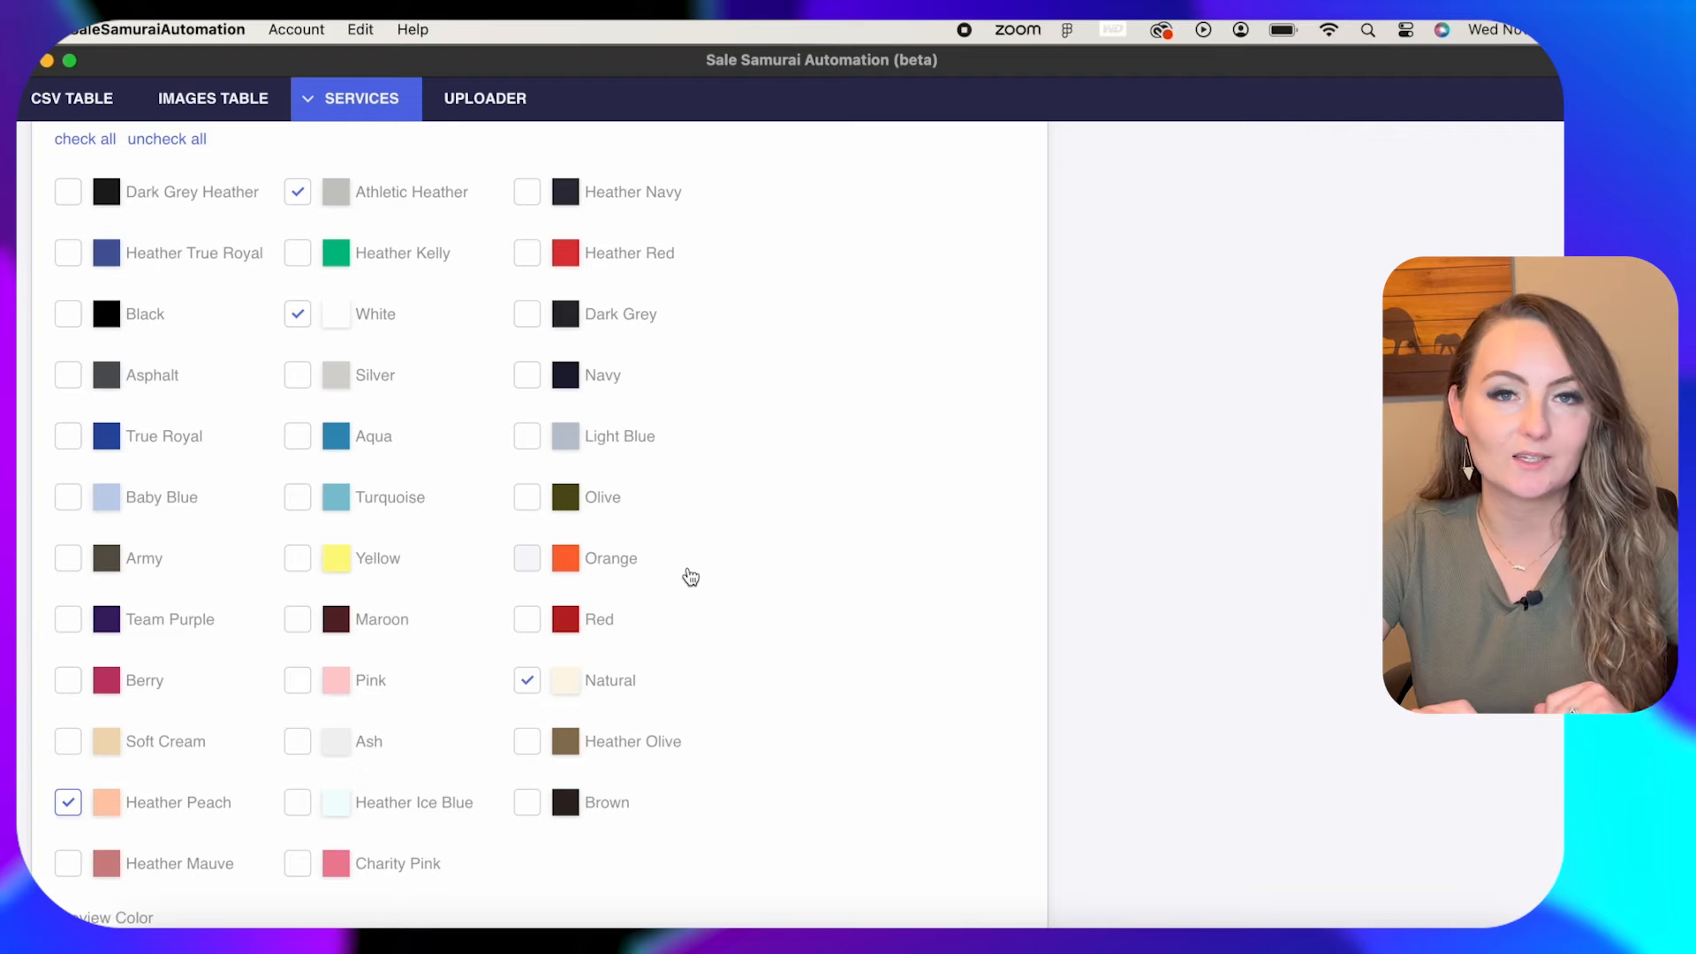
Map the listing title to the CSV's Title column in the DATA section.
scroll("down", 3)
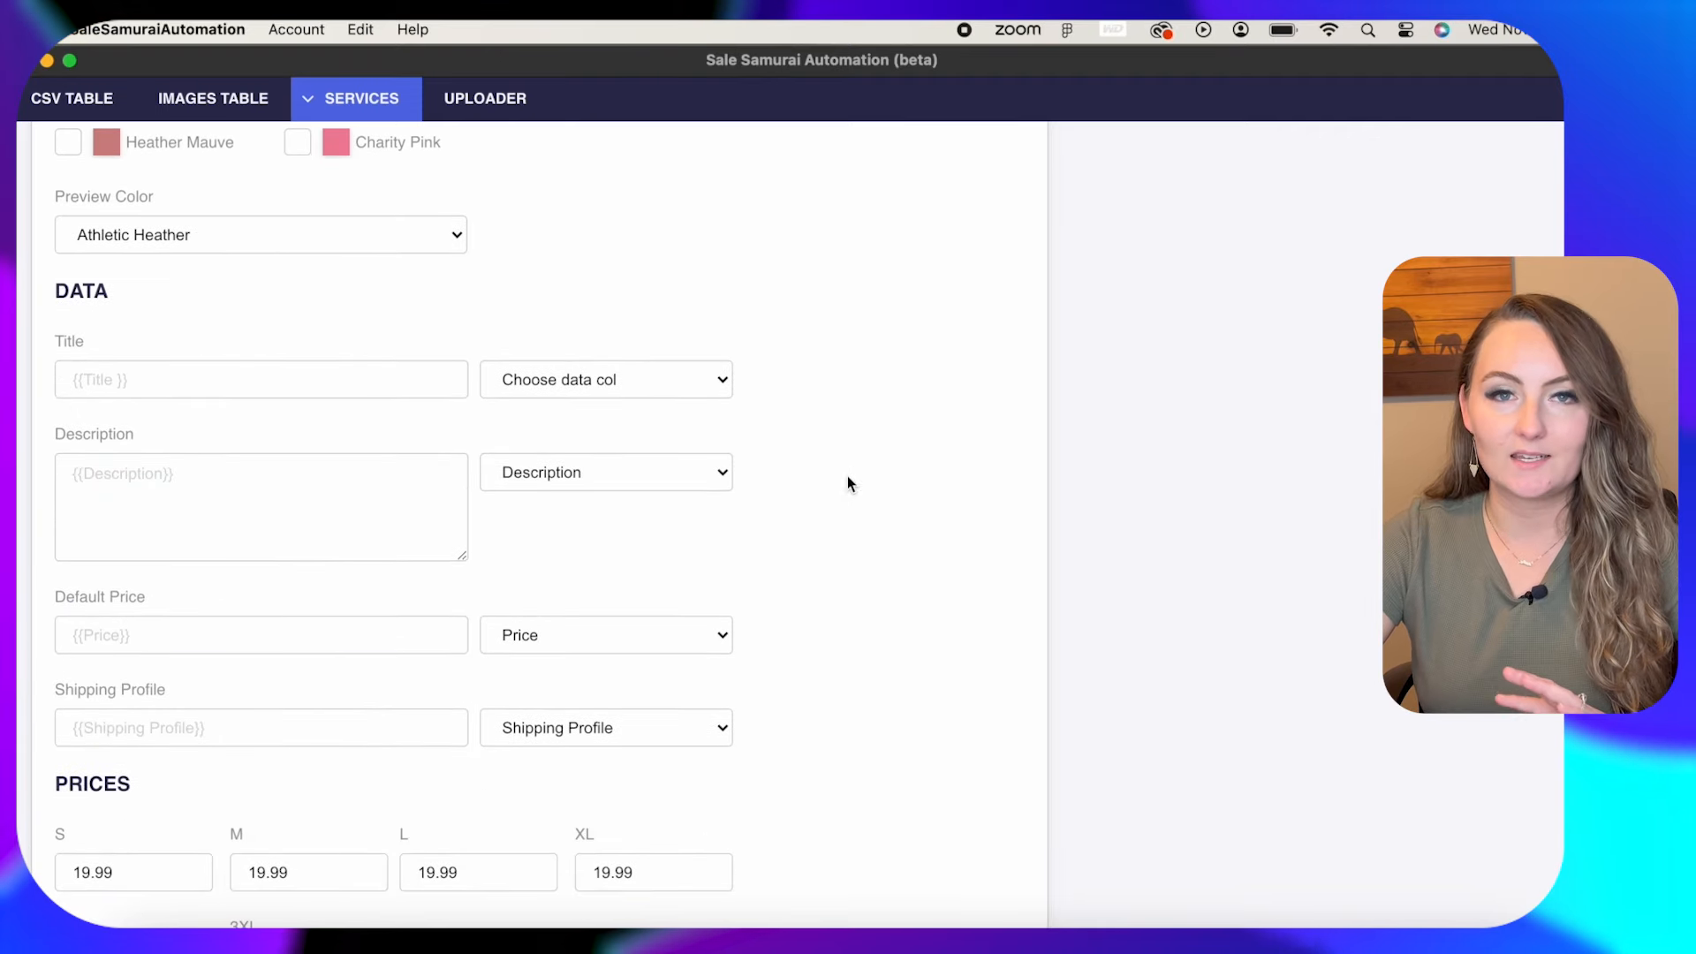
left_click(604, 378)
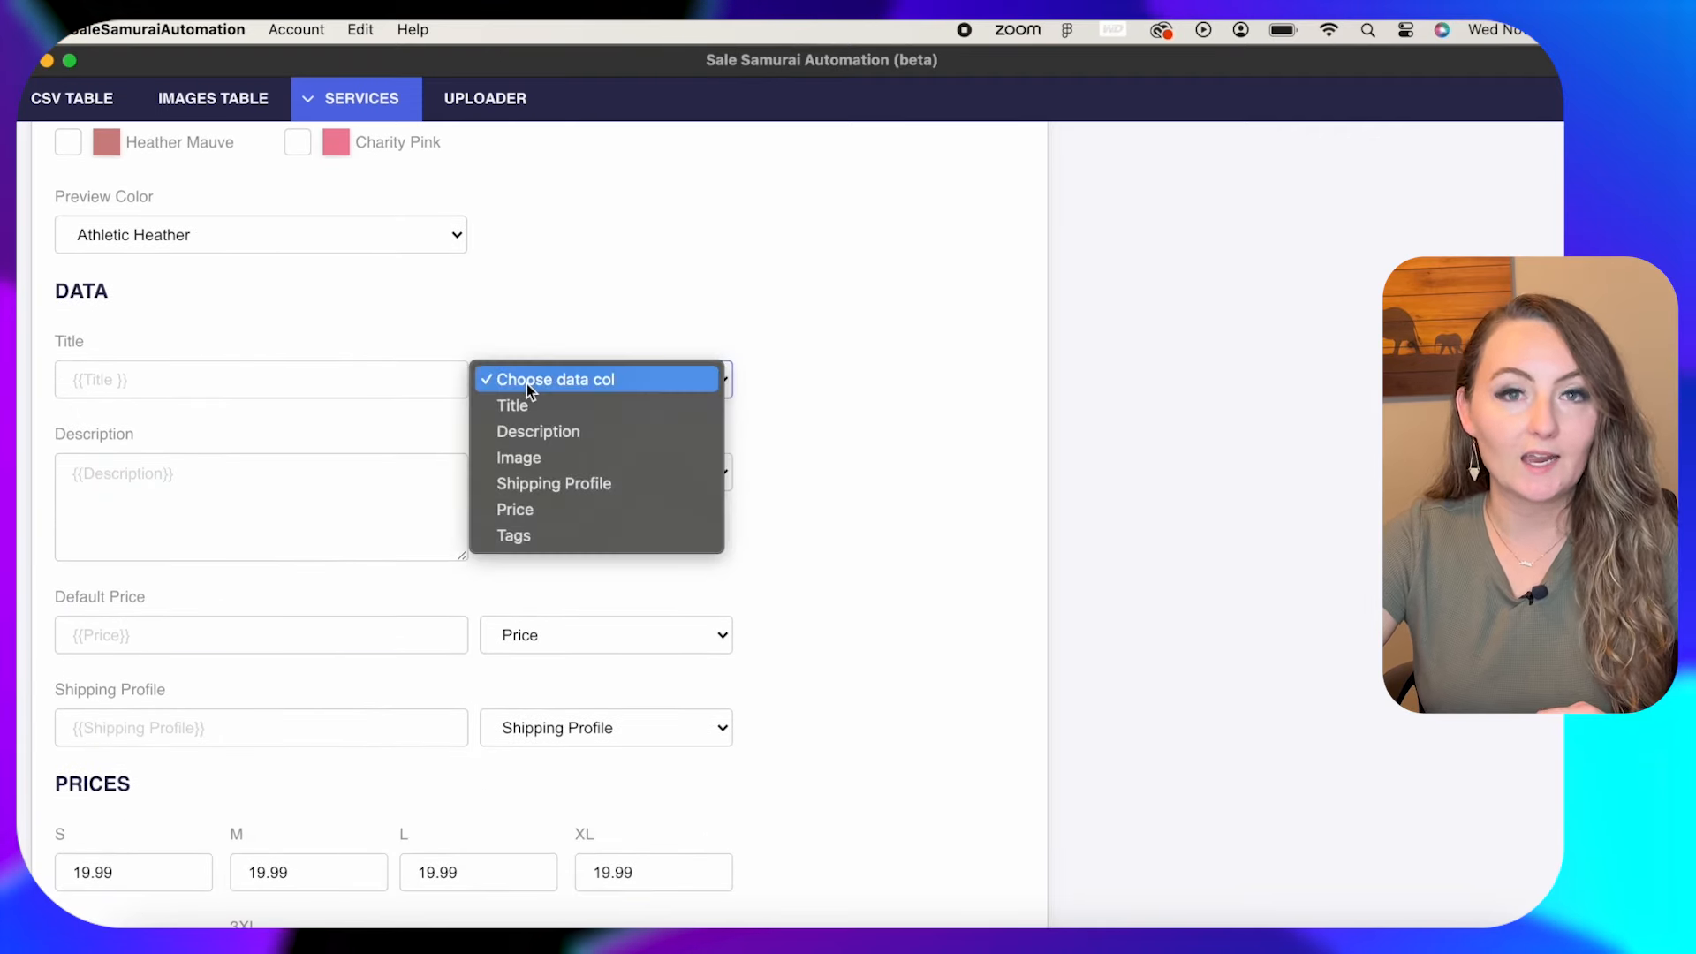
mouse_move(514, 405)
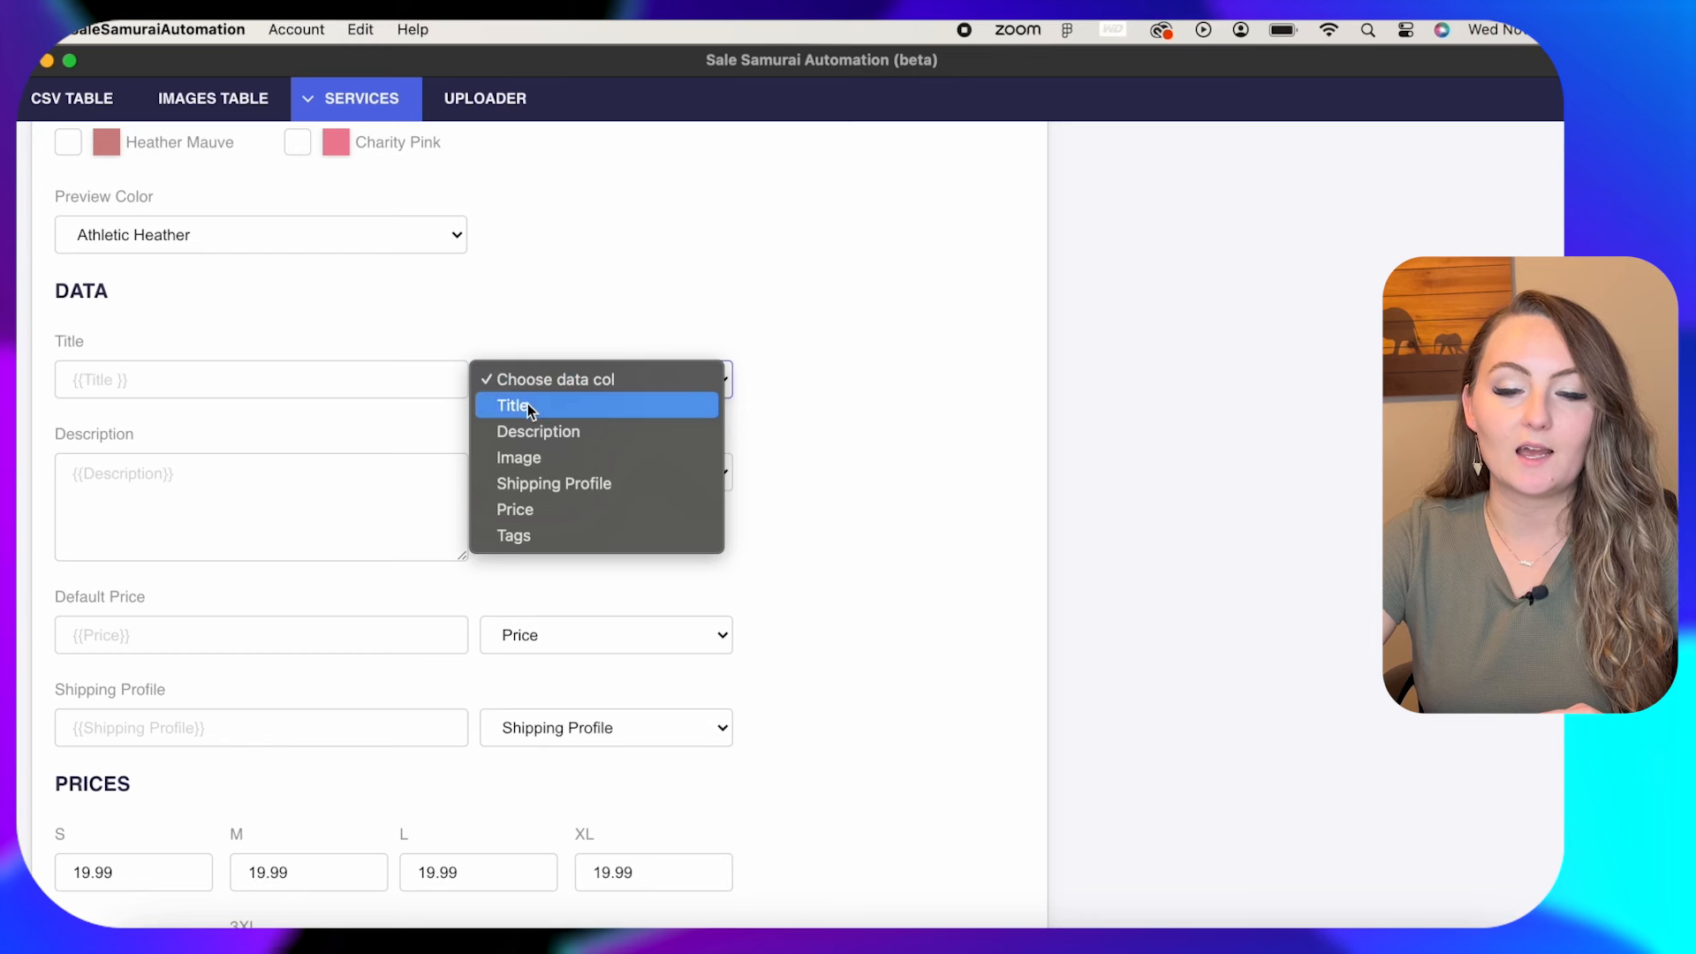
mouse_move(562, 431)
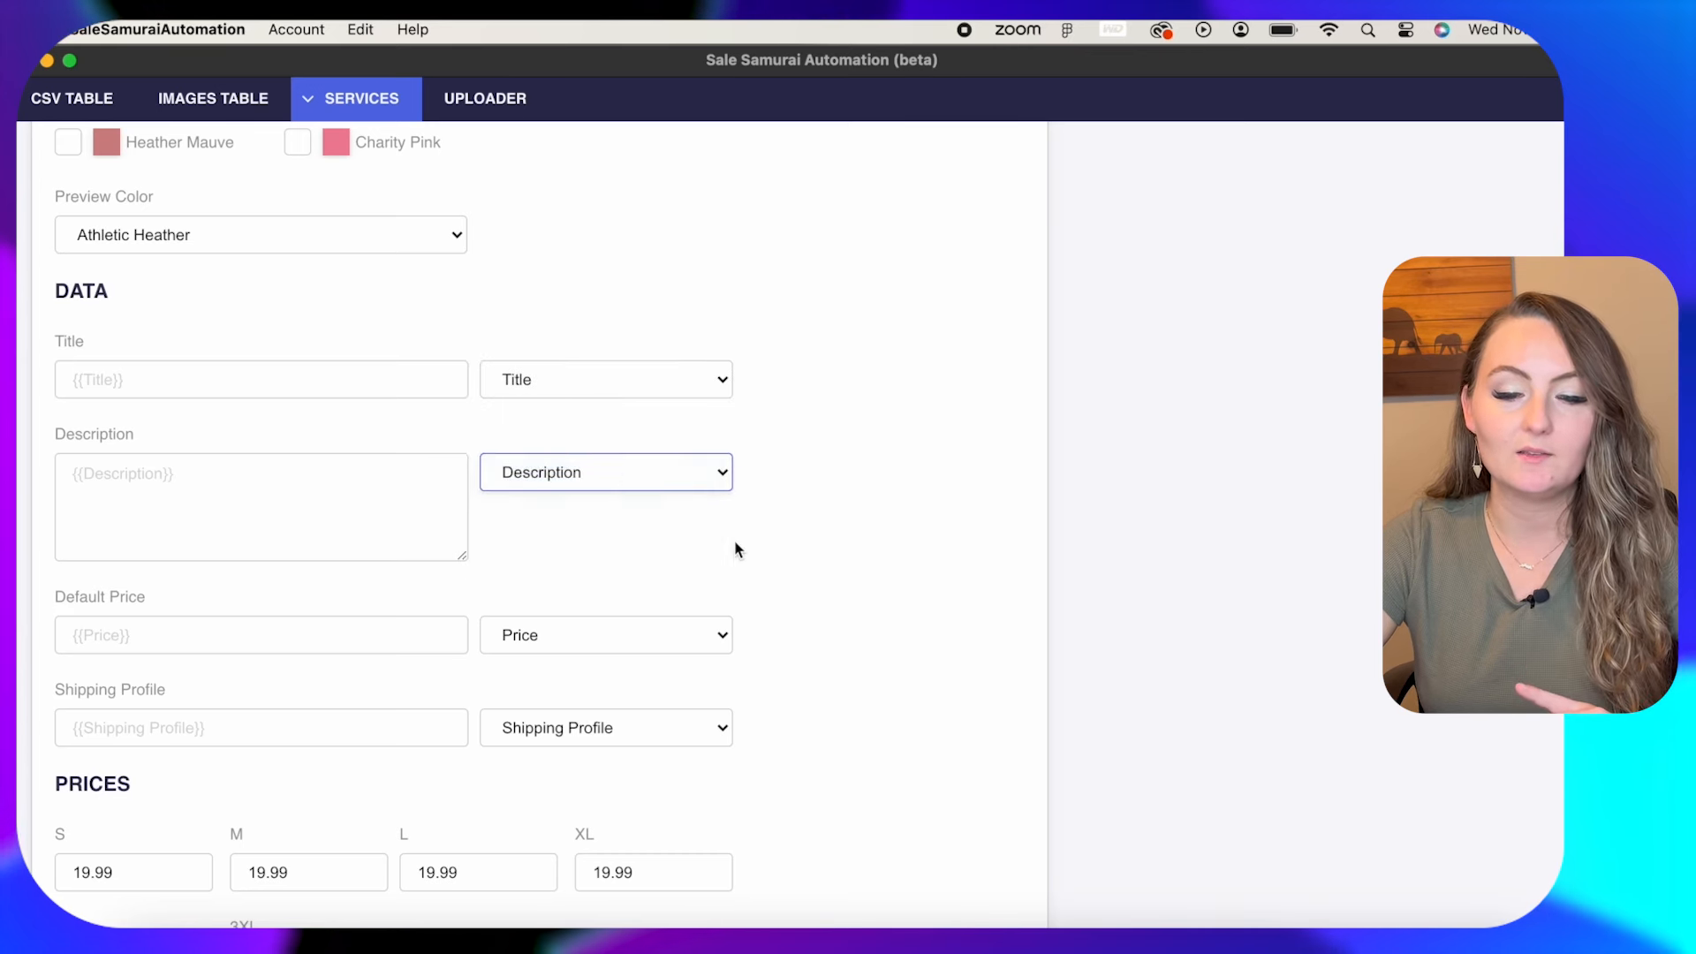
scroll("down", 3)
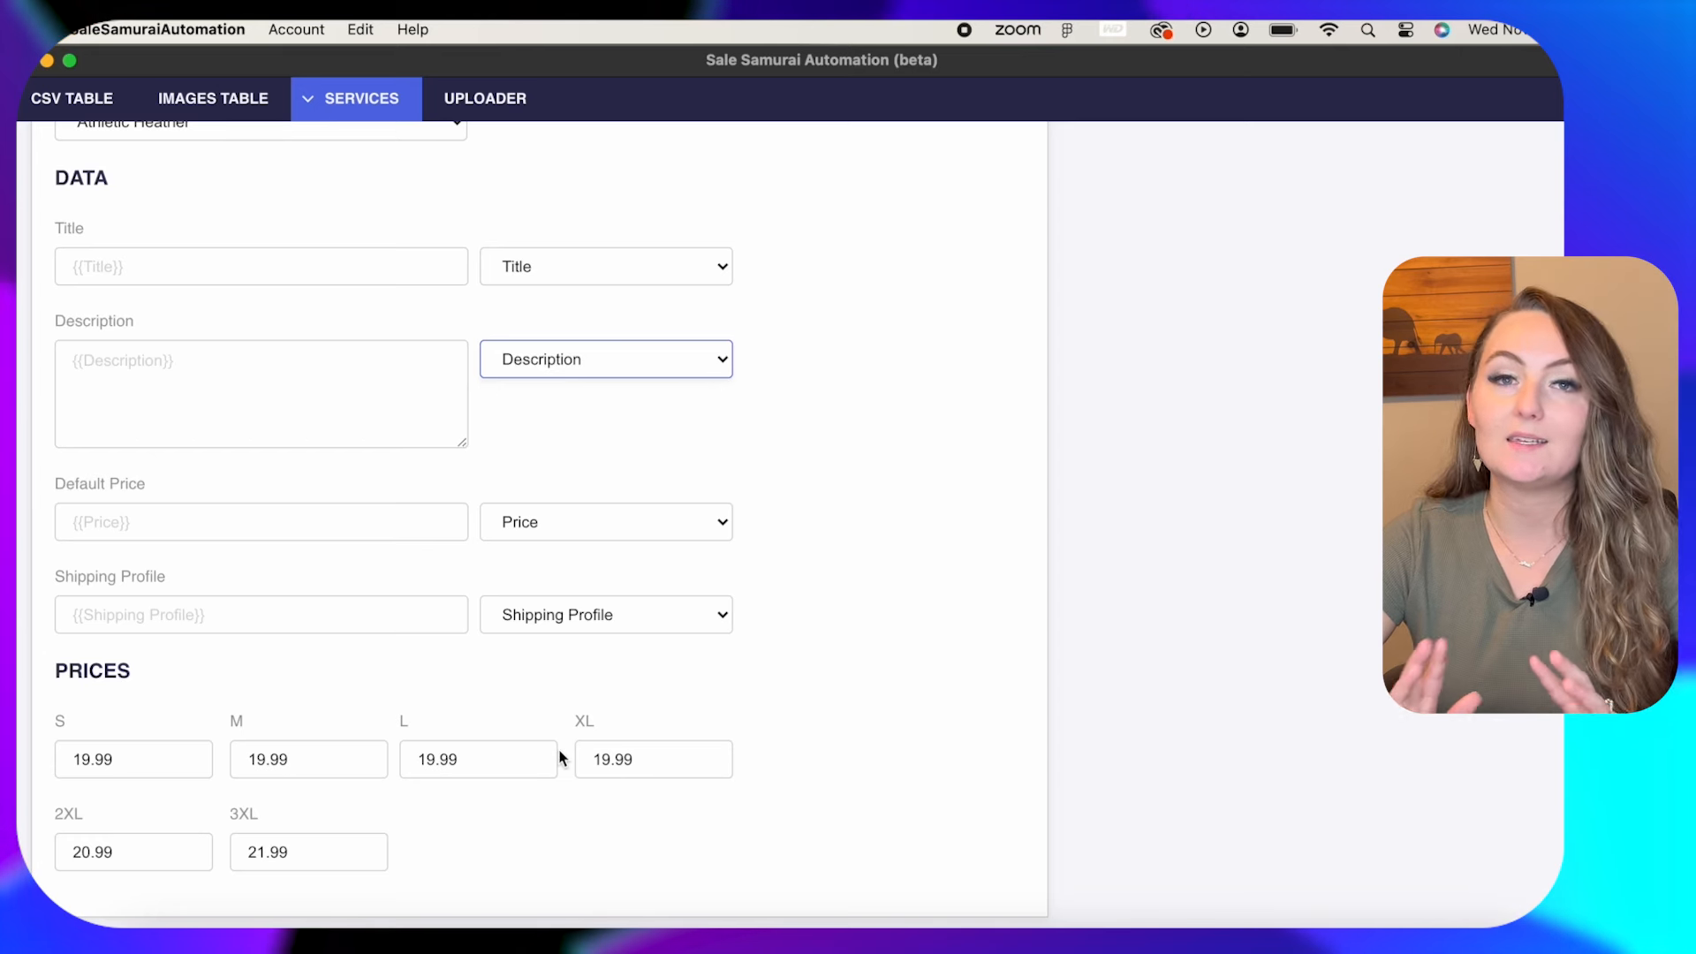
mouse_move(271, 896)
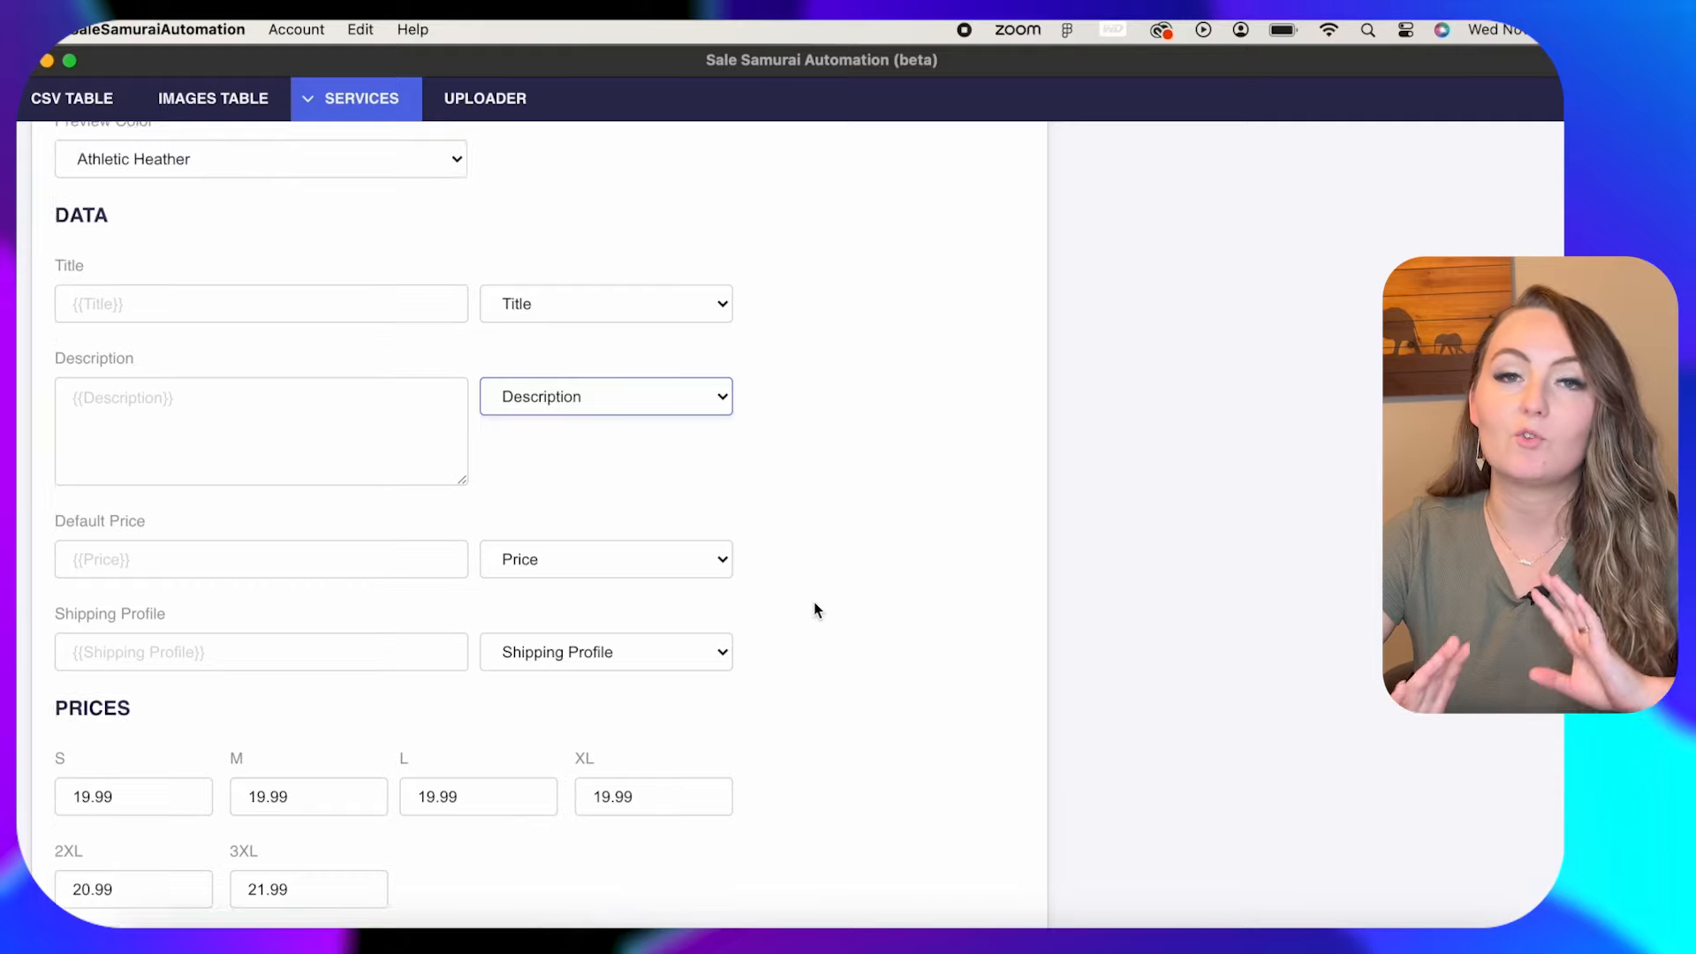
scroll("up", 3)
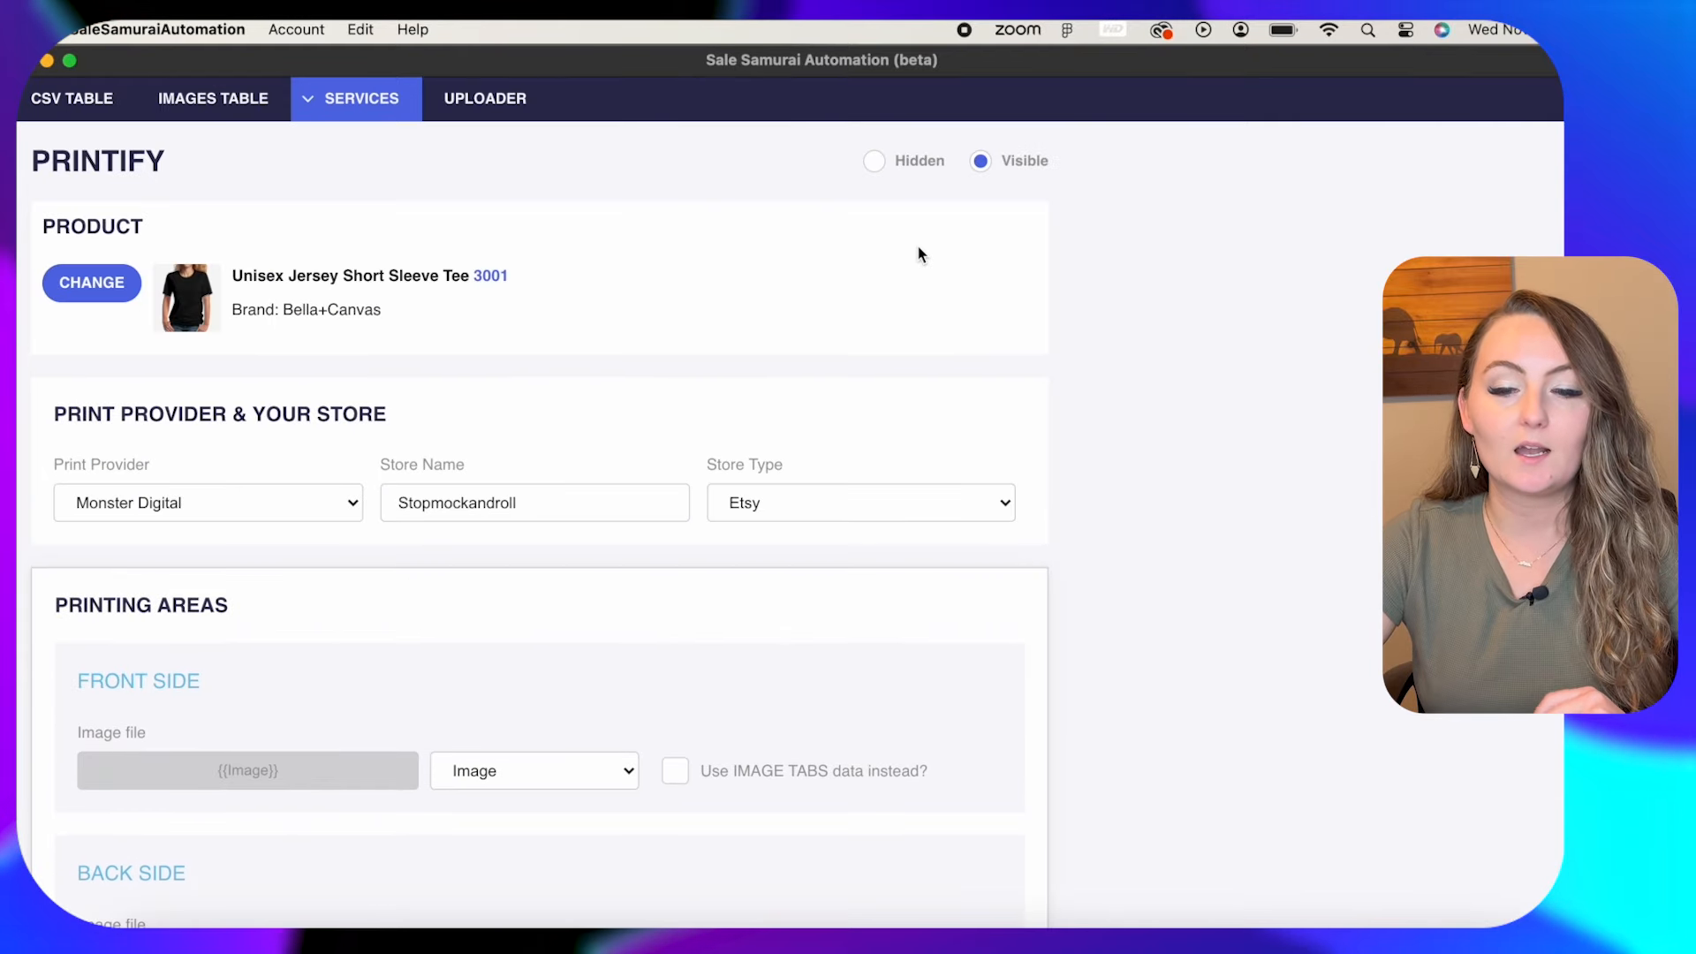
mouse_move(991, 138)
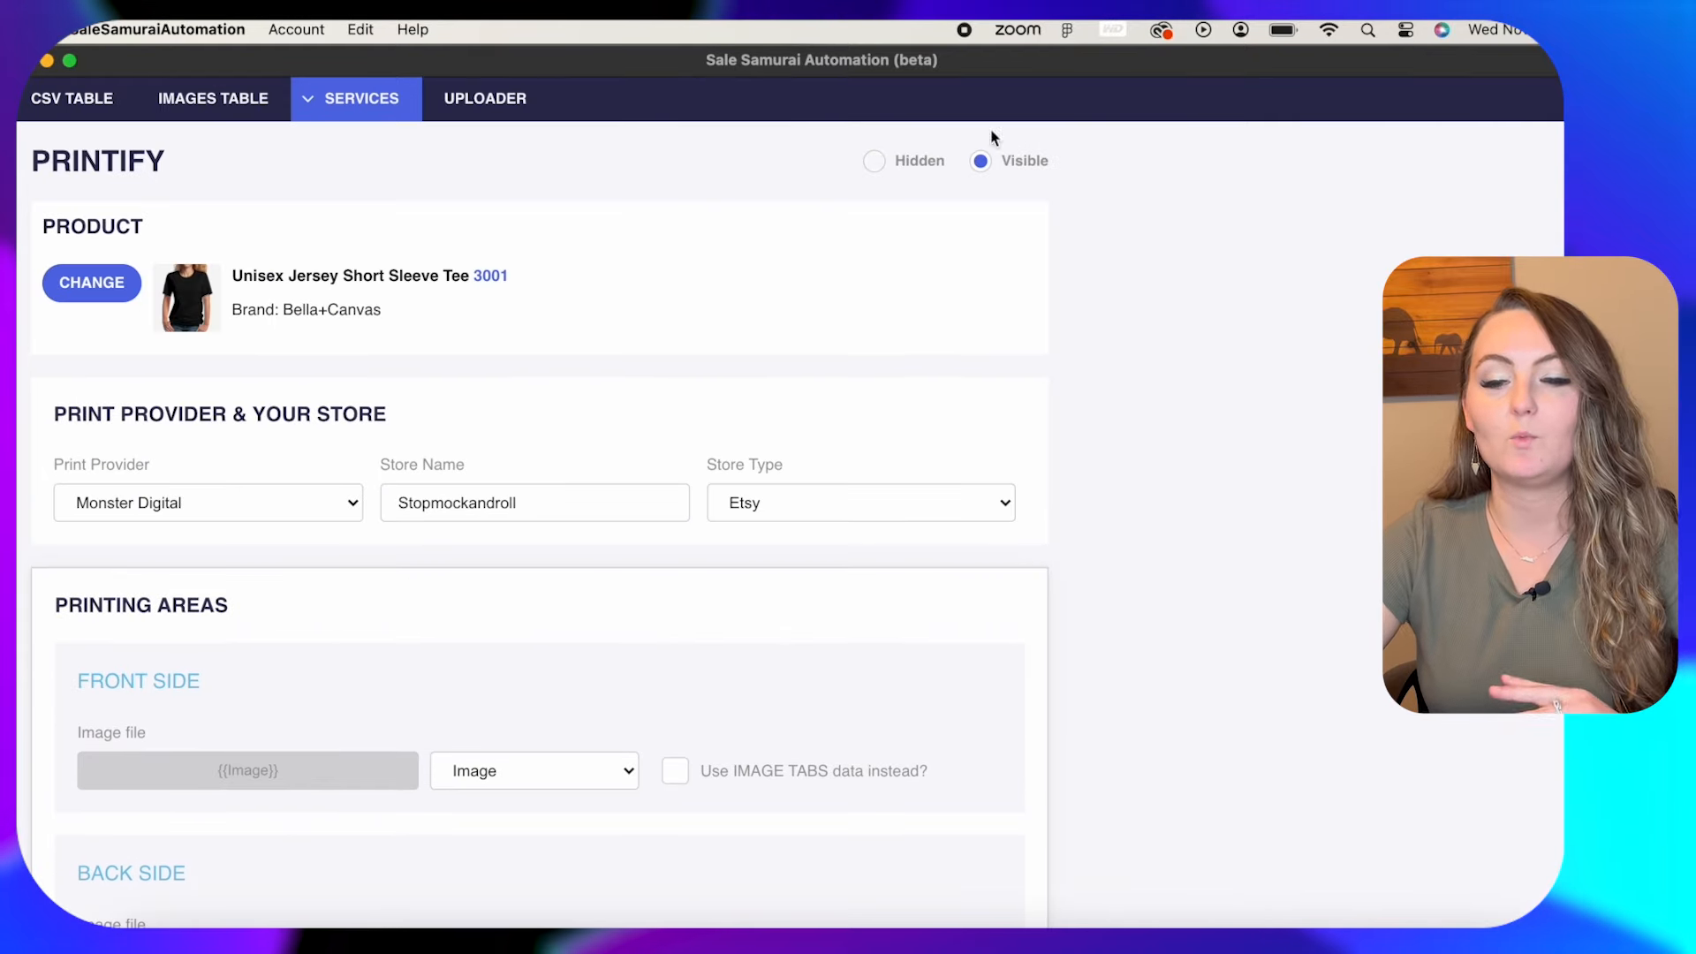
mouse_move(1007, 210)
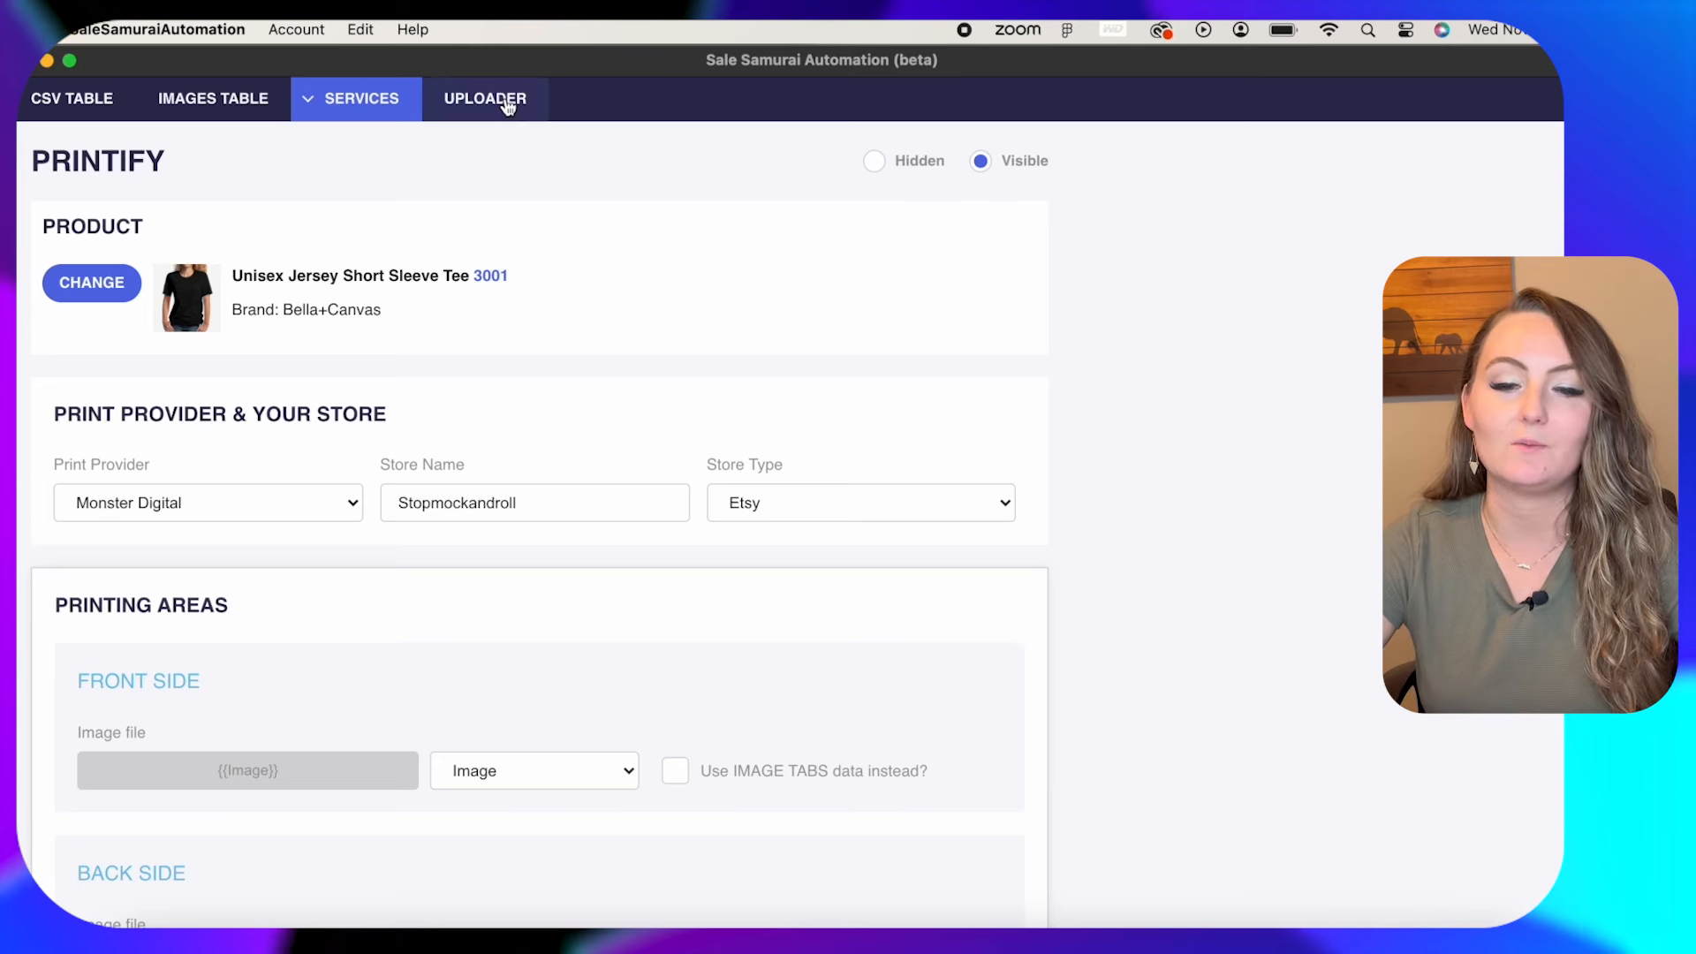
Start uploading the queued mom-themed shirt listings to Printify from the Uploader.
left_click(485, 99)
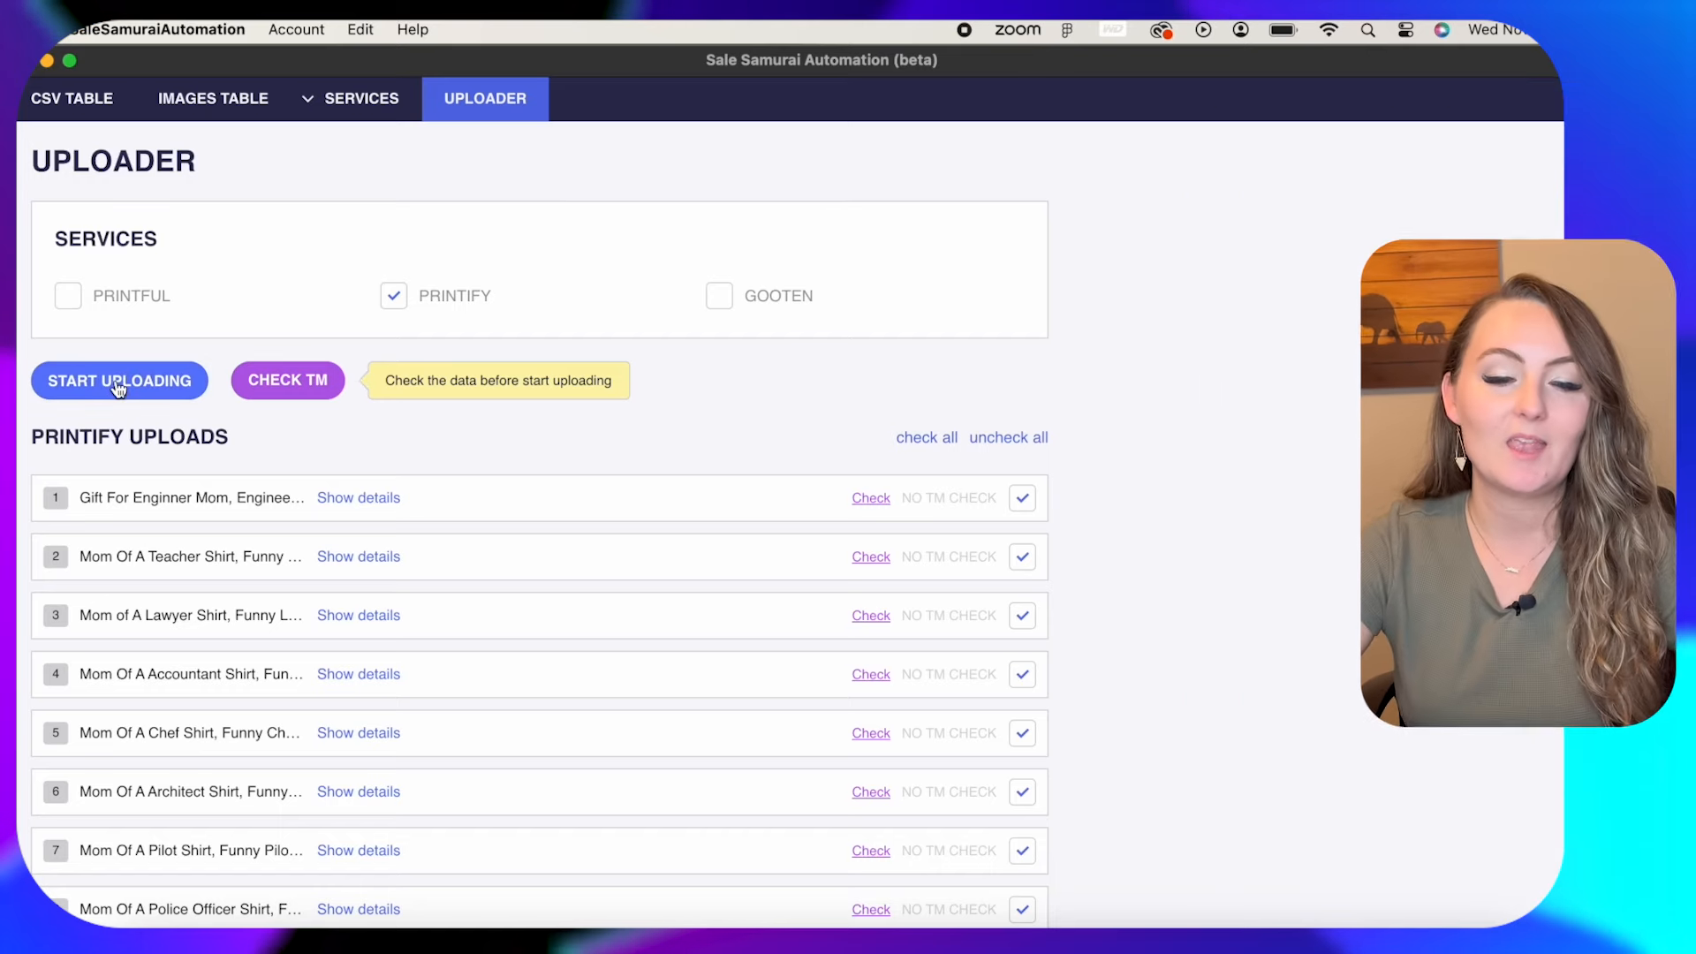
left_click(118, 380)
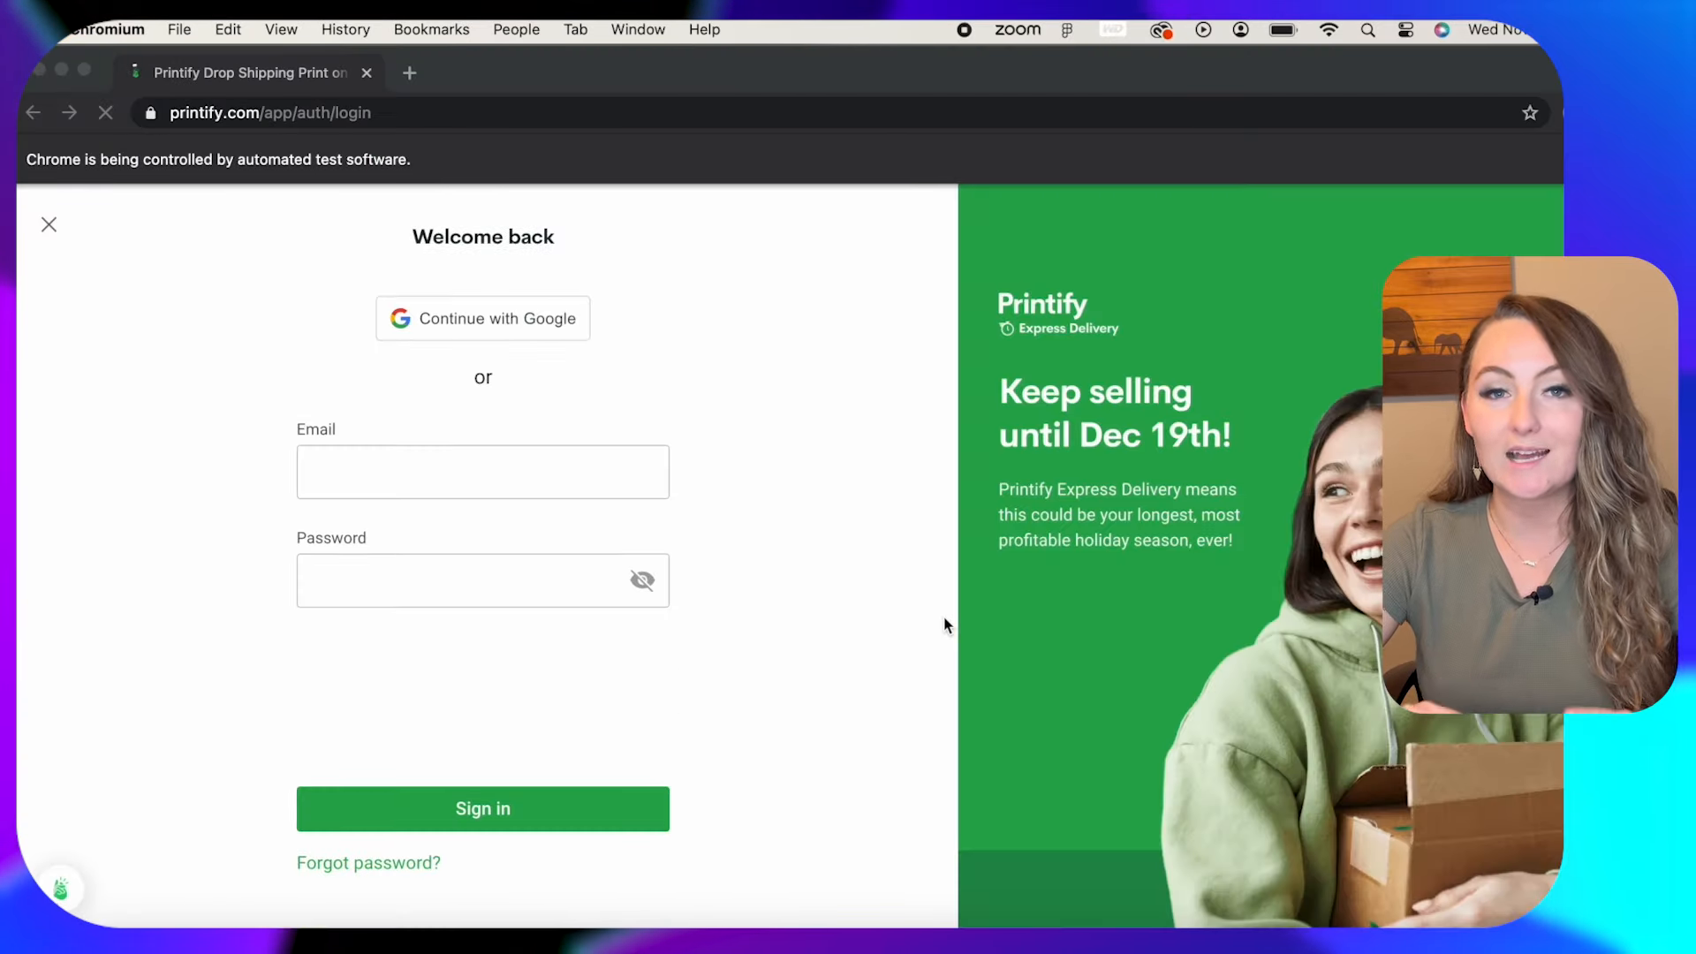
Let the automated browser sign into Printify and show My Stores with Stopmockandroll.
left_click(482, 807)
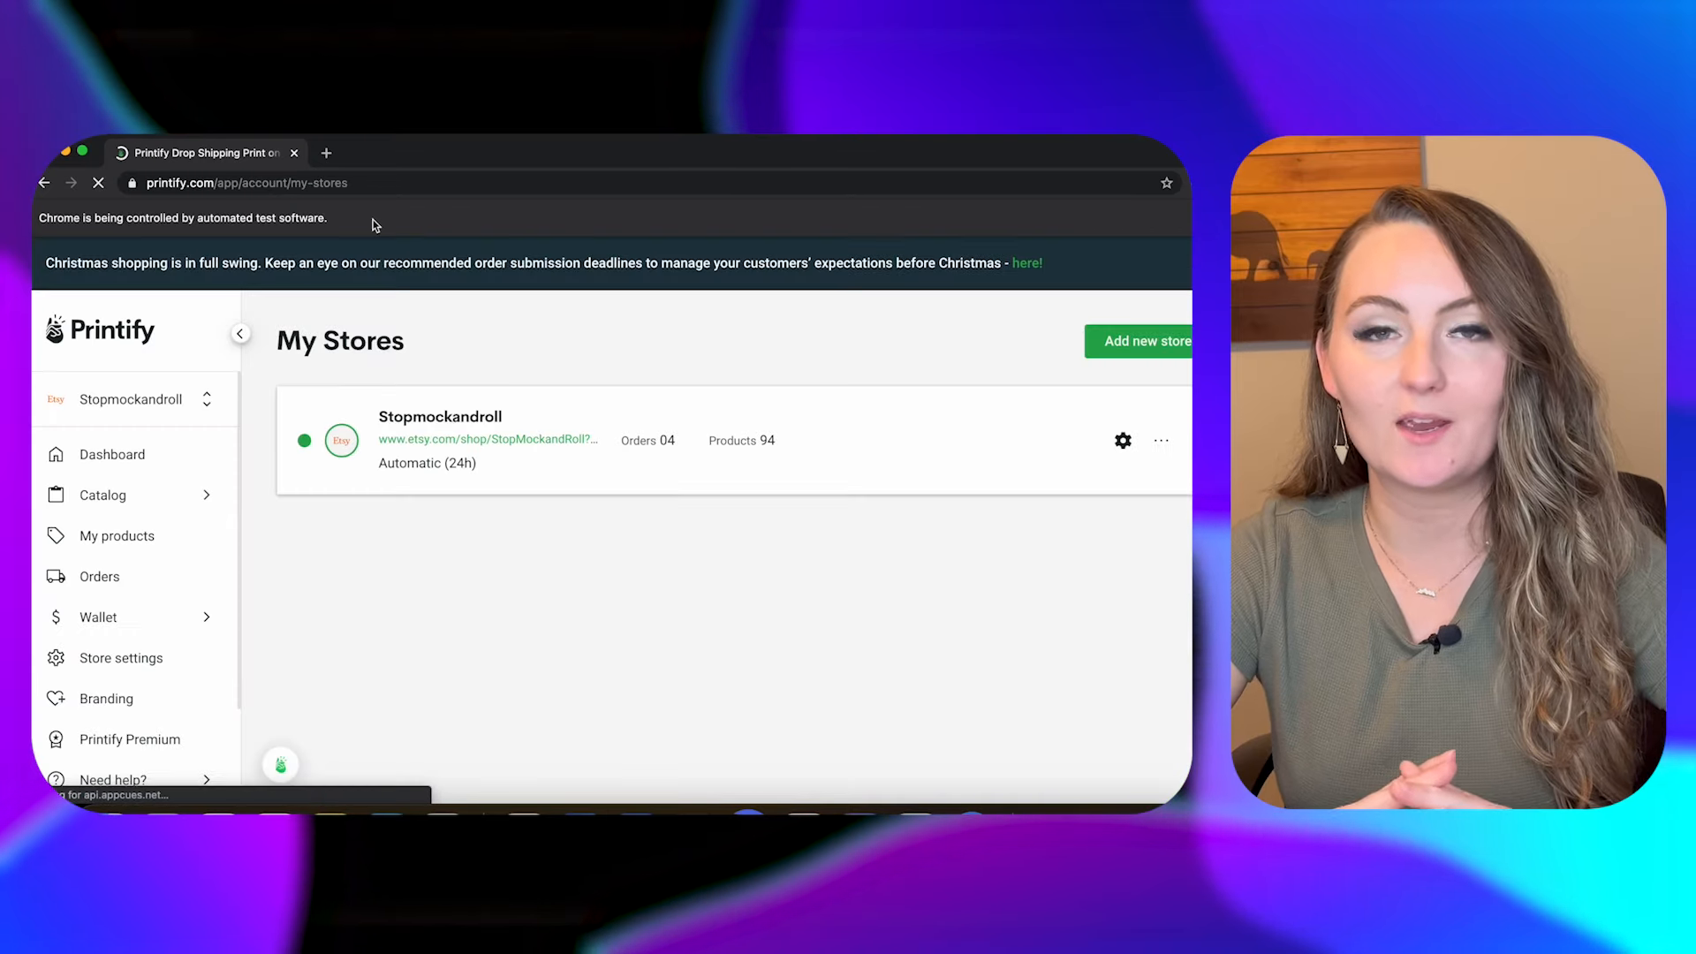
Watch the automation set up the Unisex Jersey Tee, picking the design from My library and all variants.
left_click(117, 535)
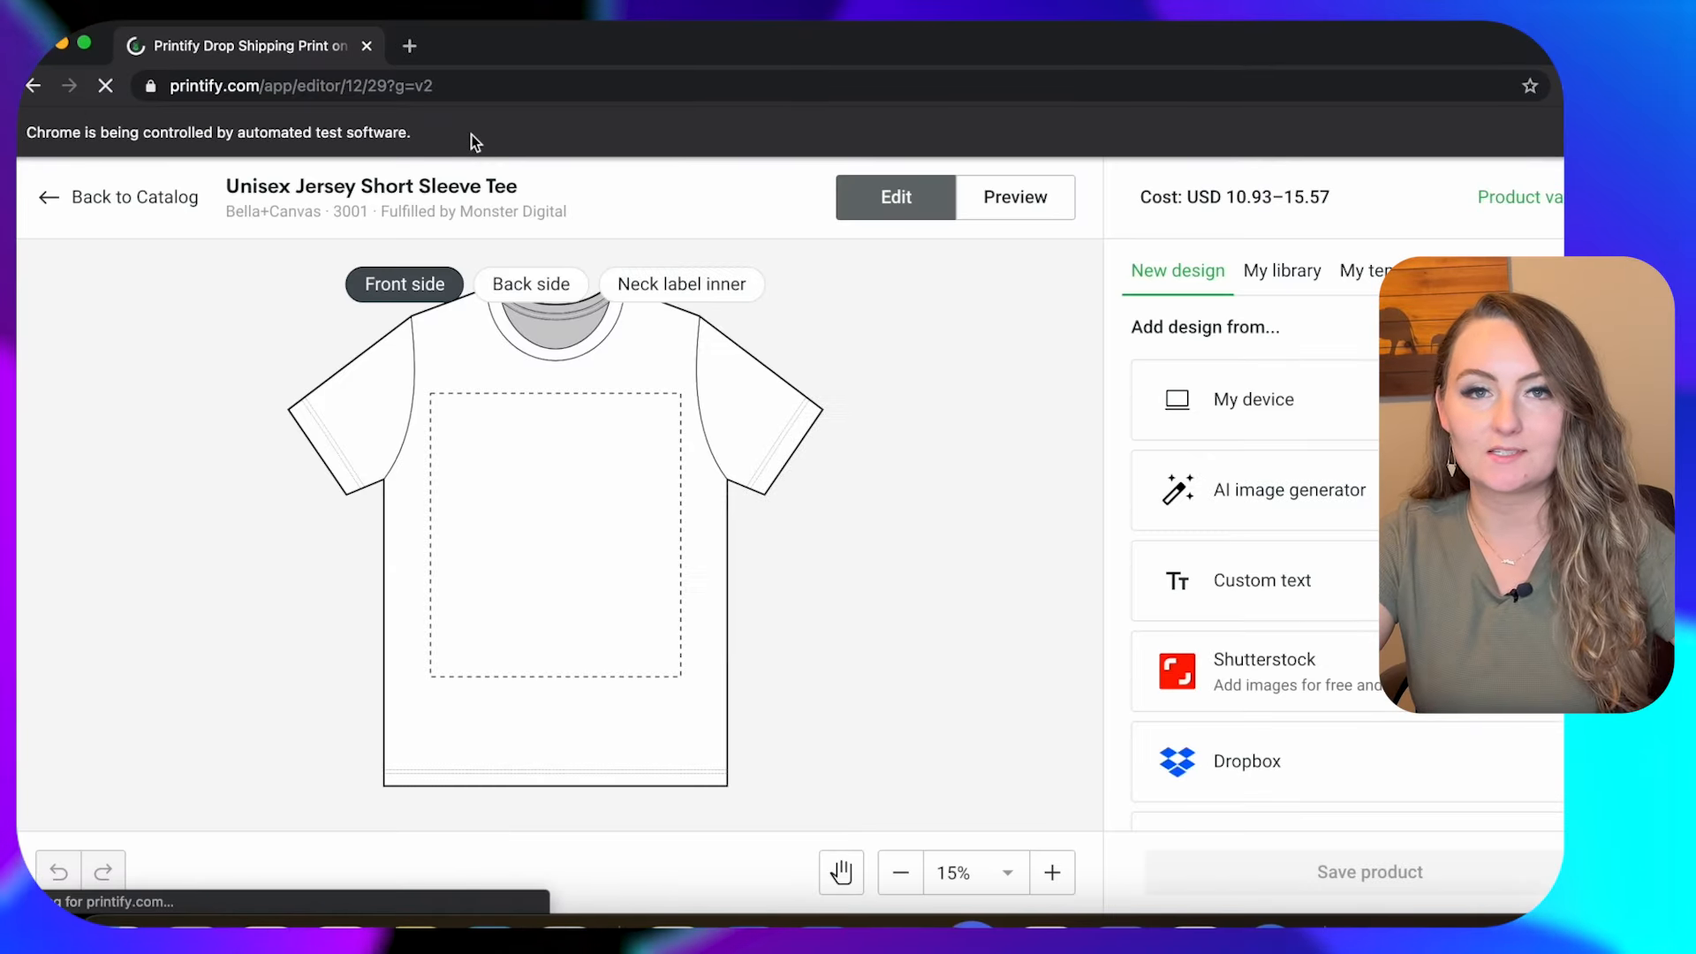
left_click(1282, 270)
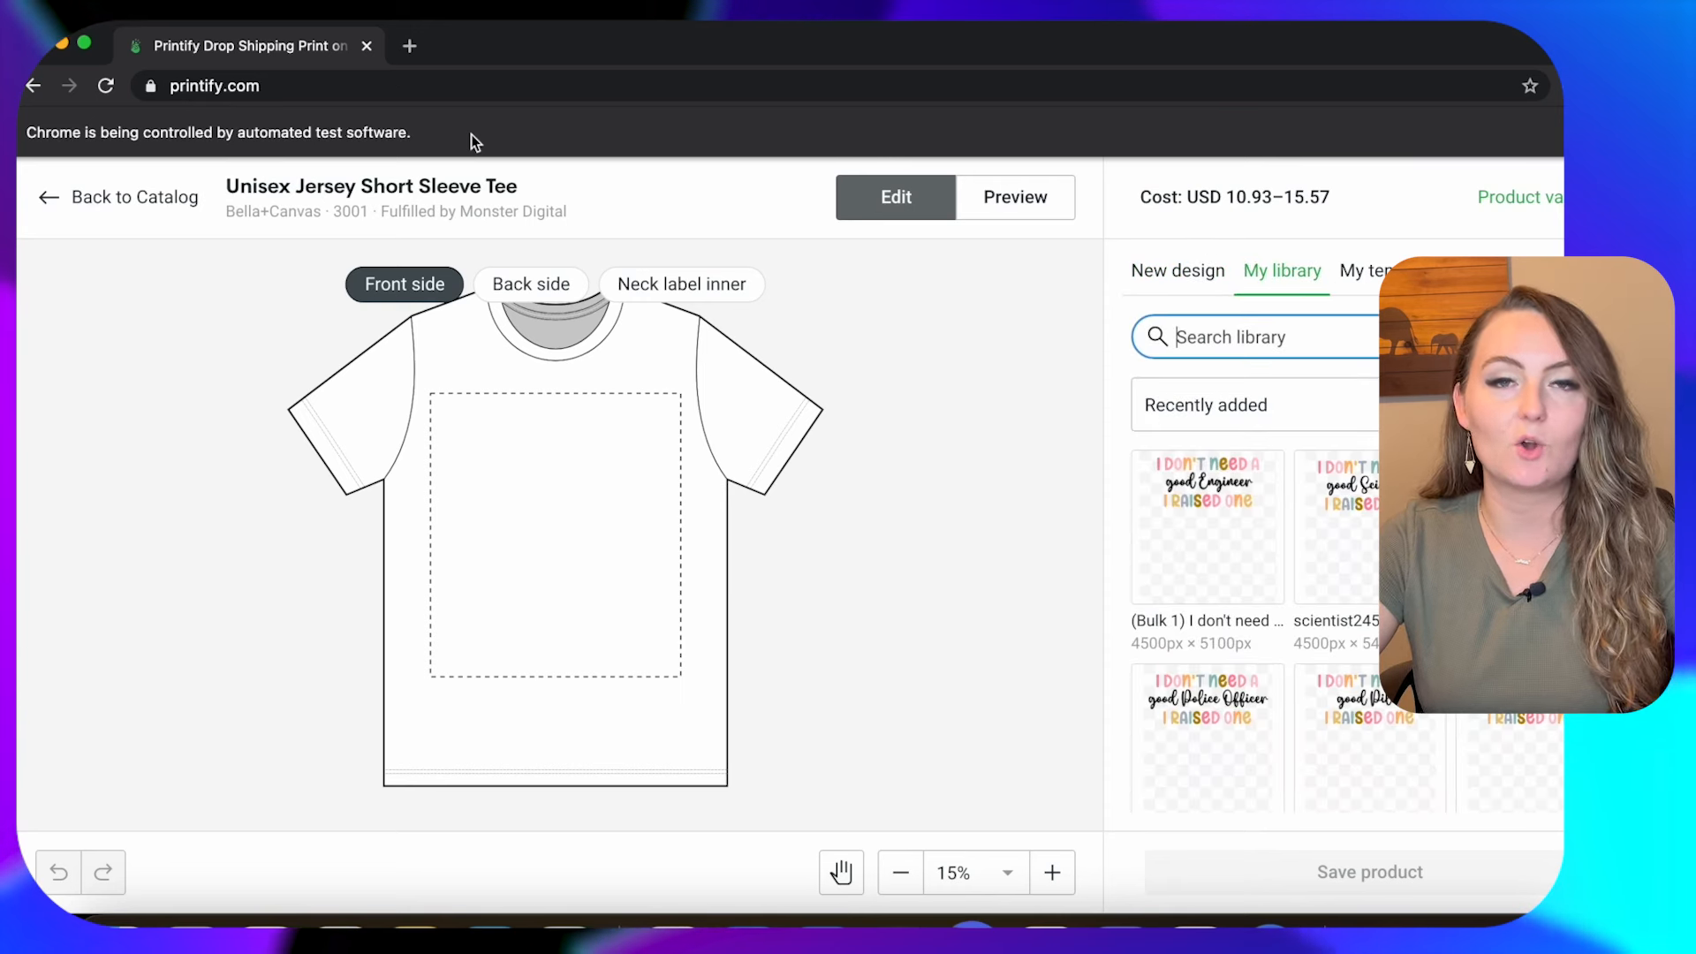
type("eng")
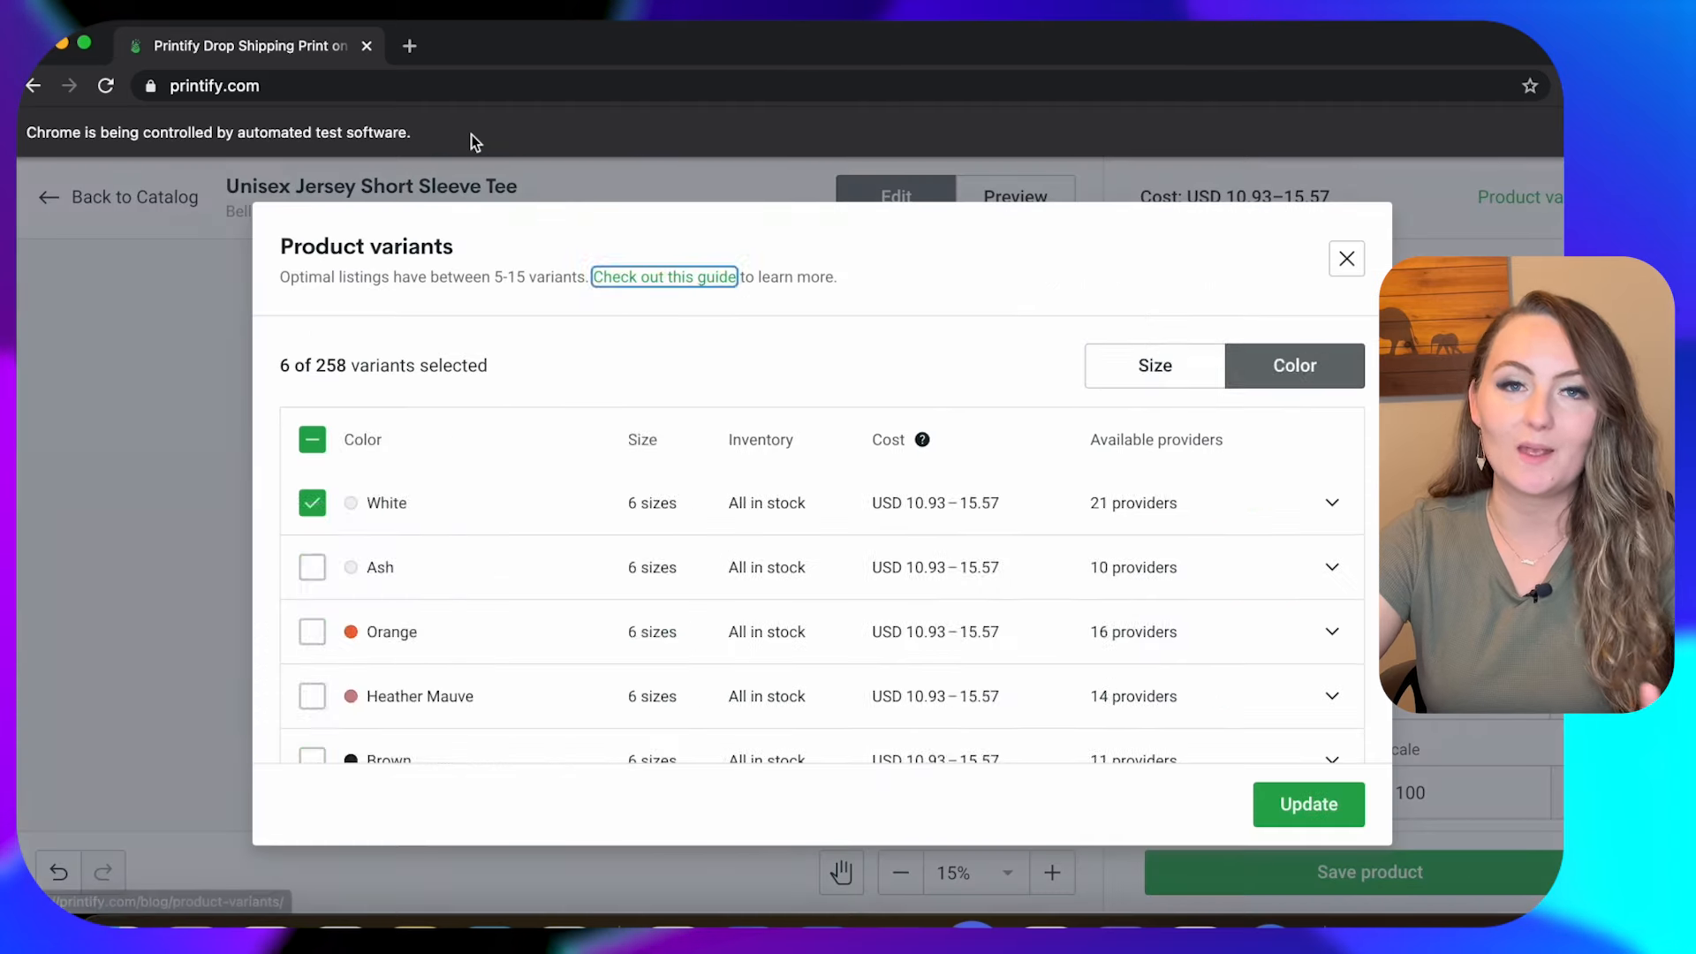
left_click(1154, 366)
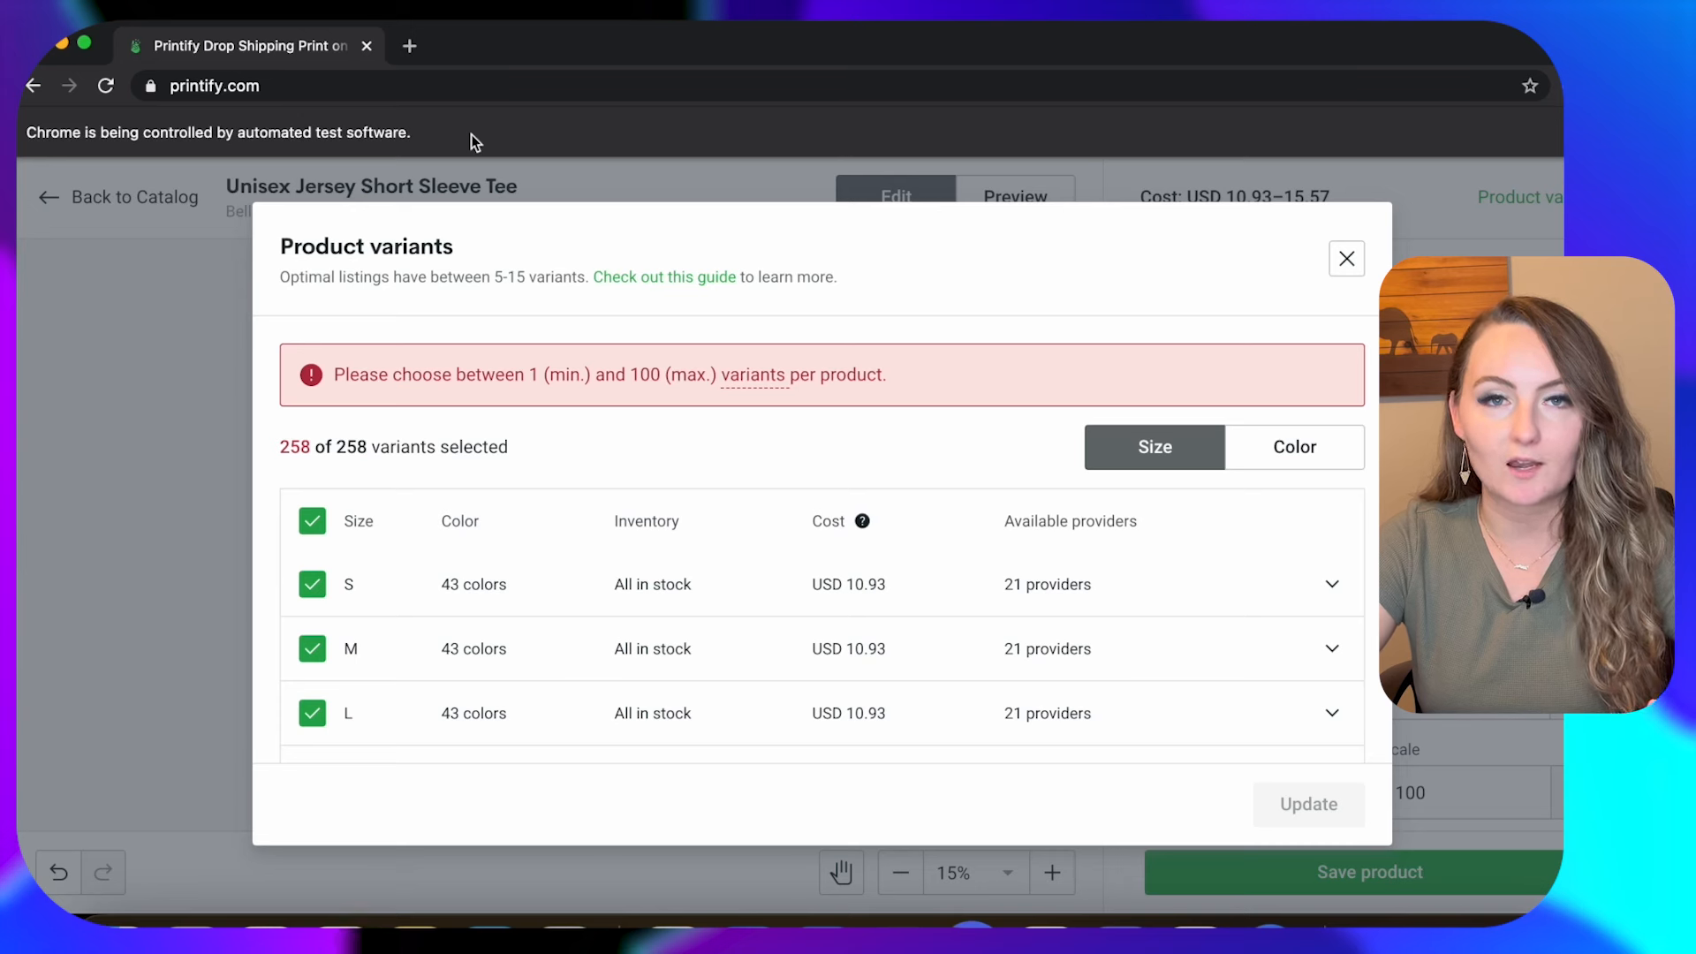
left_click(1293, 447)
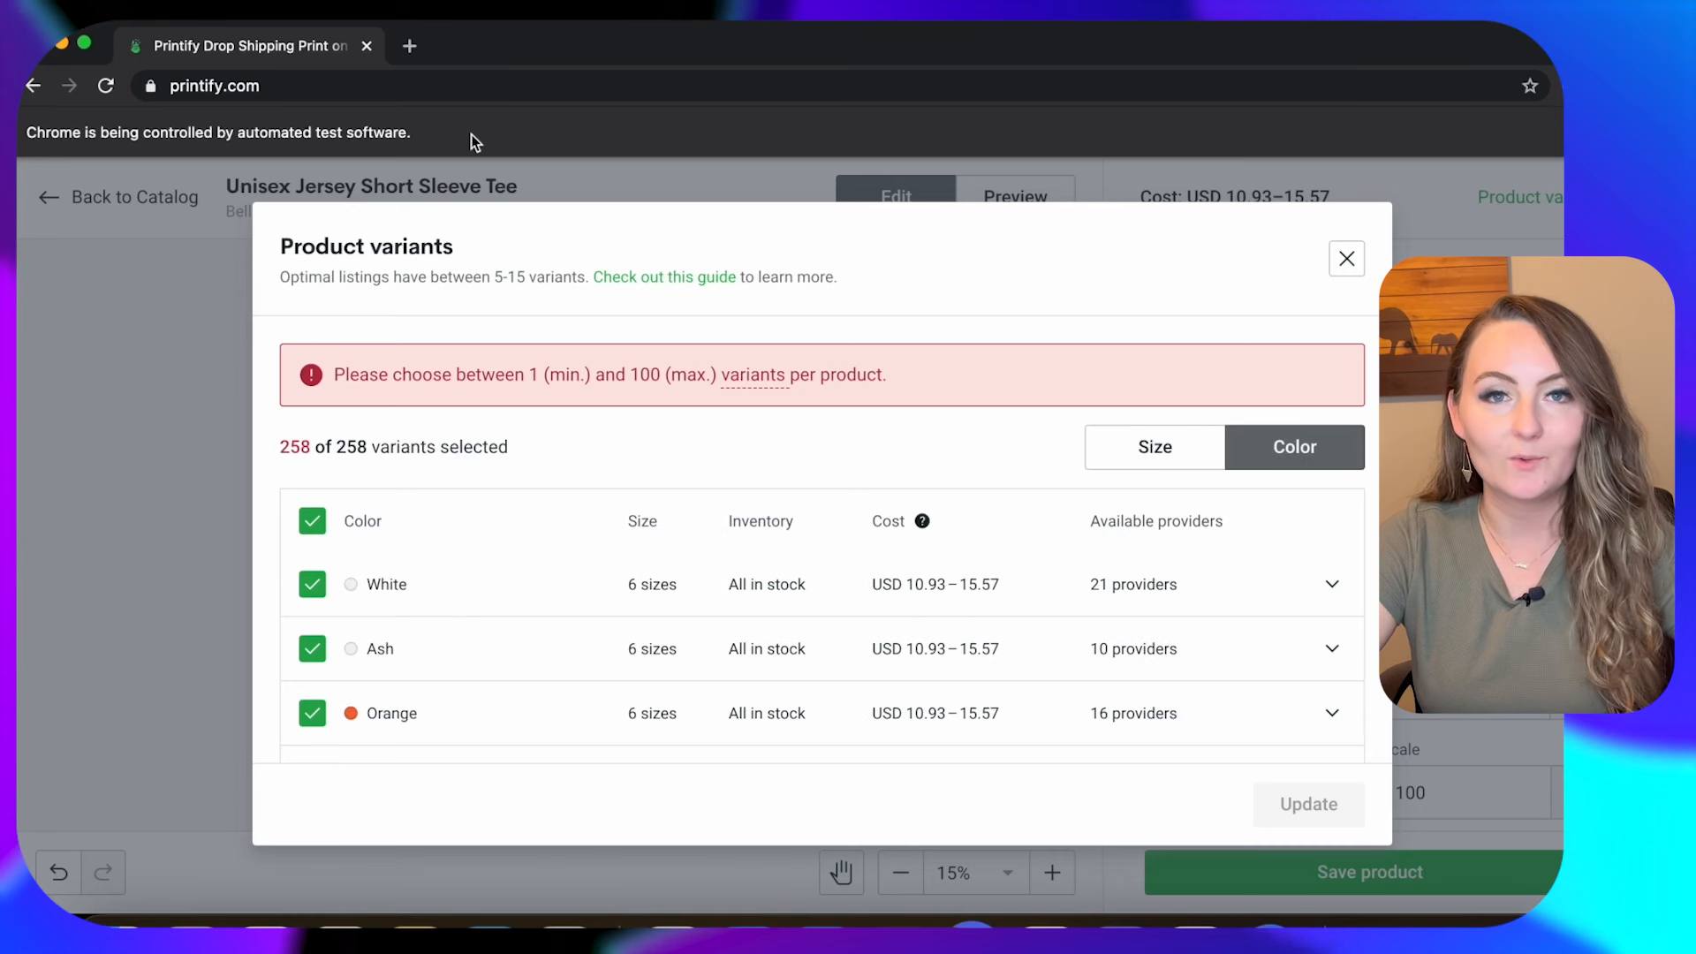
left_click(311, 648)
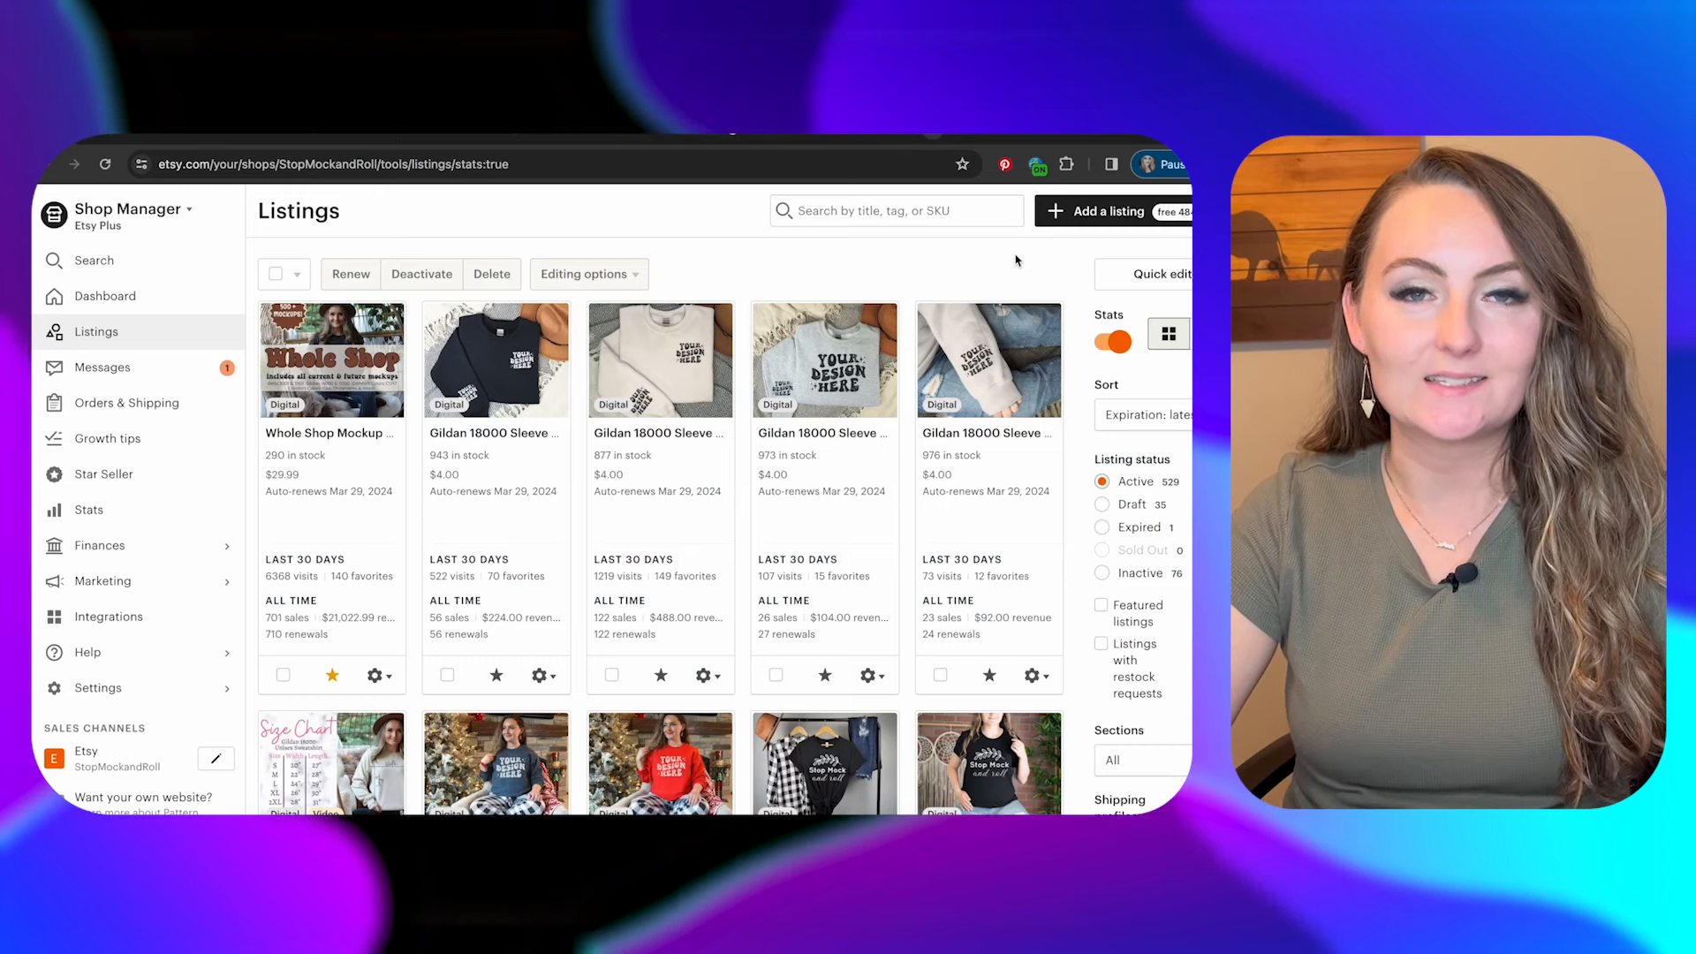
Open the draft 'Mom Of A Police Officer Shirt' listing and review its mockup photos.
left_click(1102, 504)
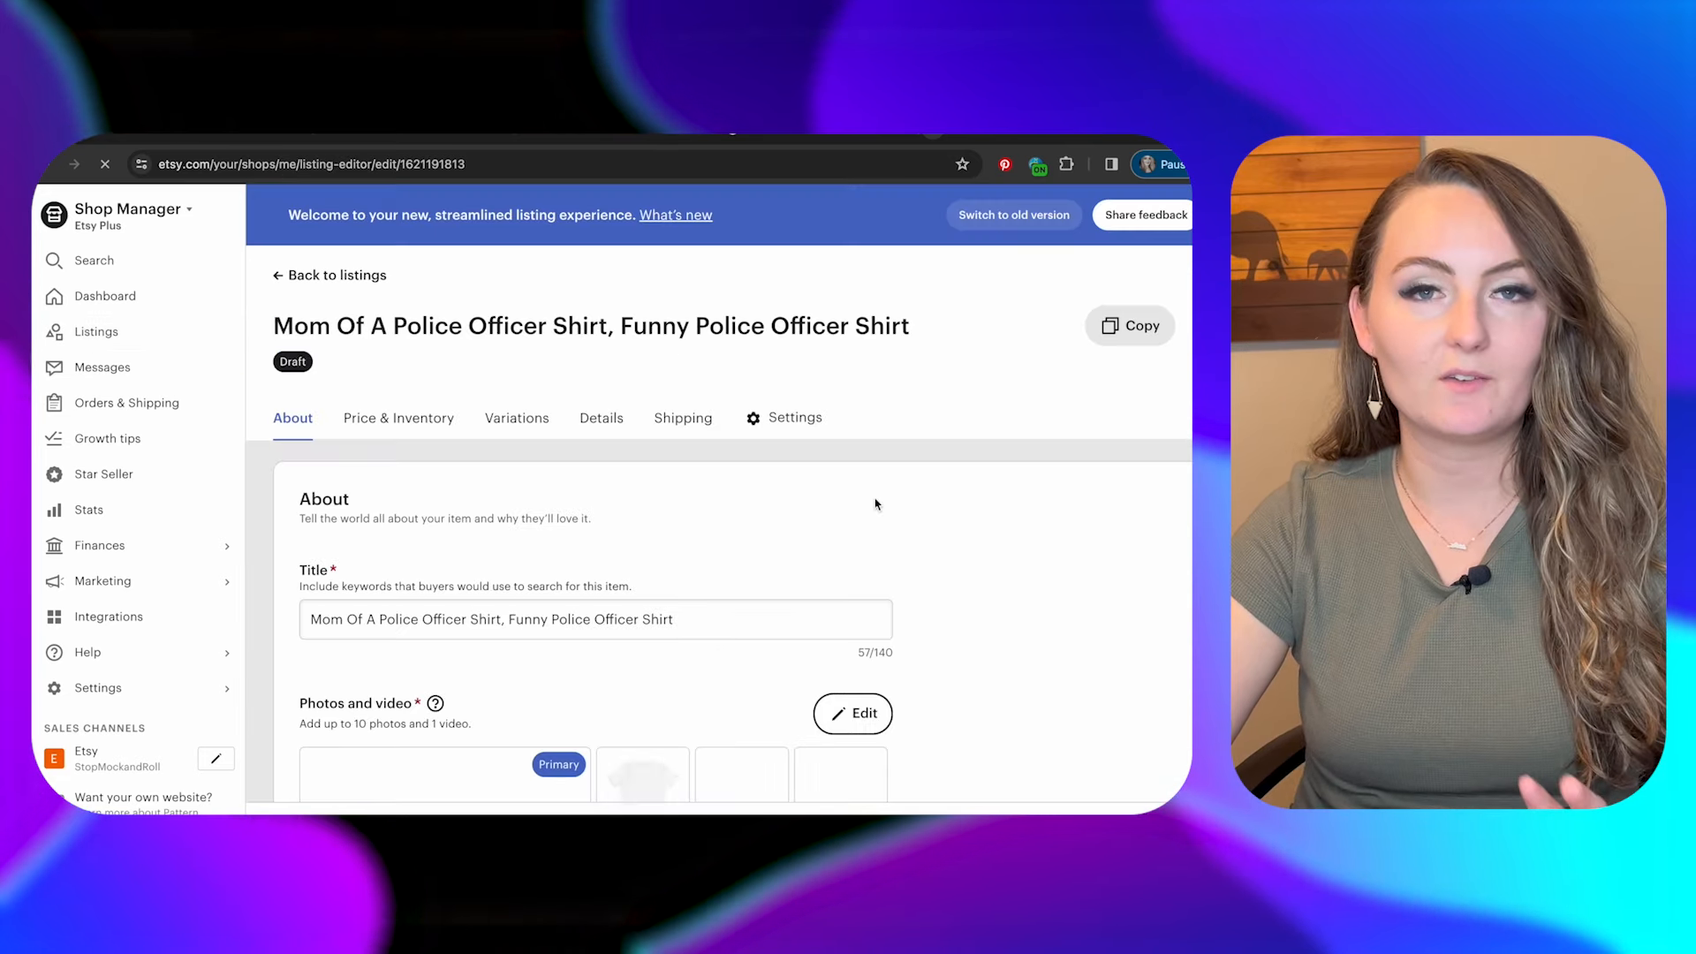
scroll("down", 3)
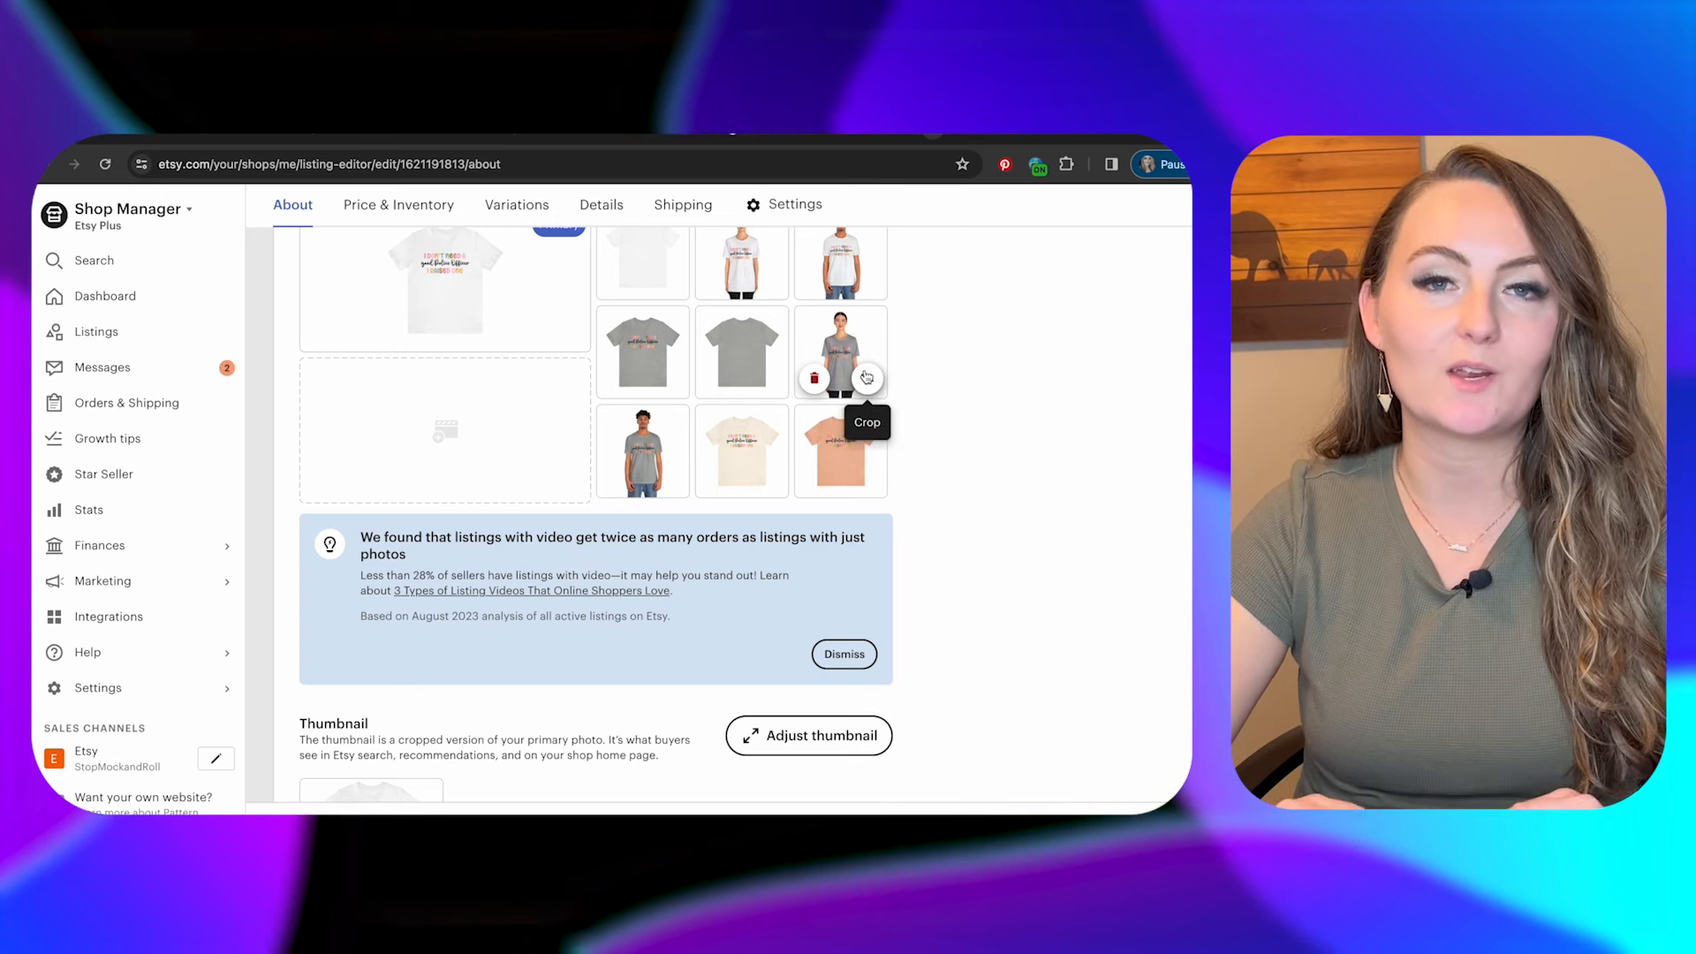
scroll("down", 3)
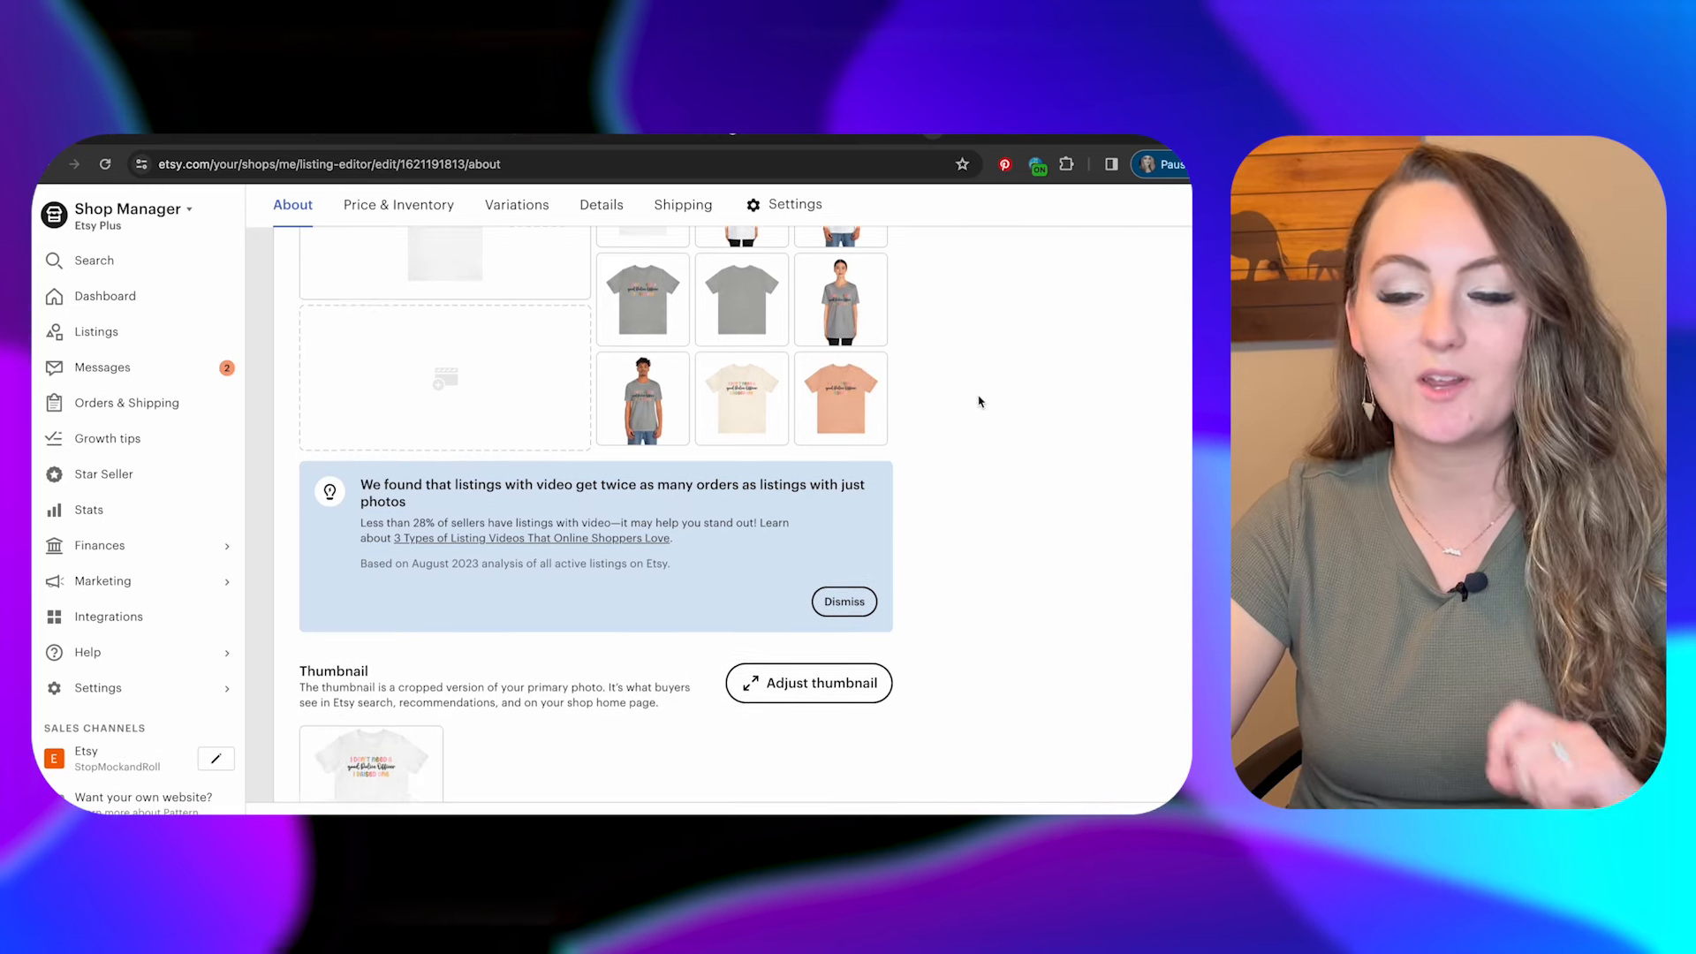
Go to the listing's Details section and focus the empty Tags field.
left_click(601, 205)
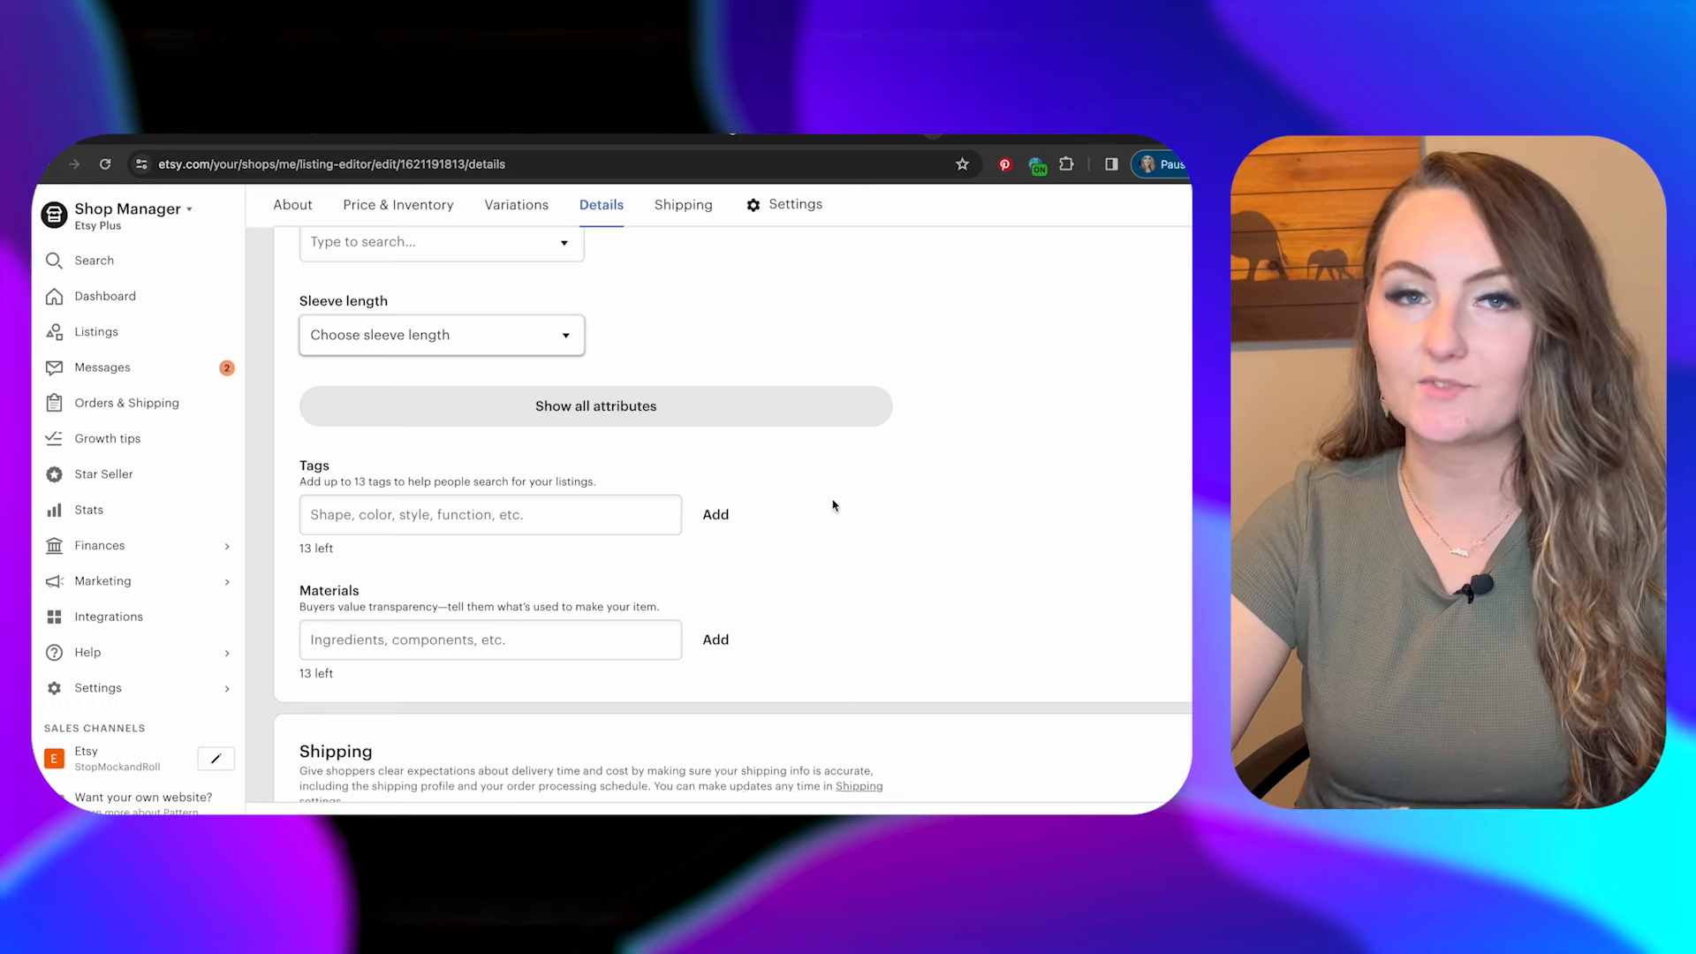
left_click(489, 514)
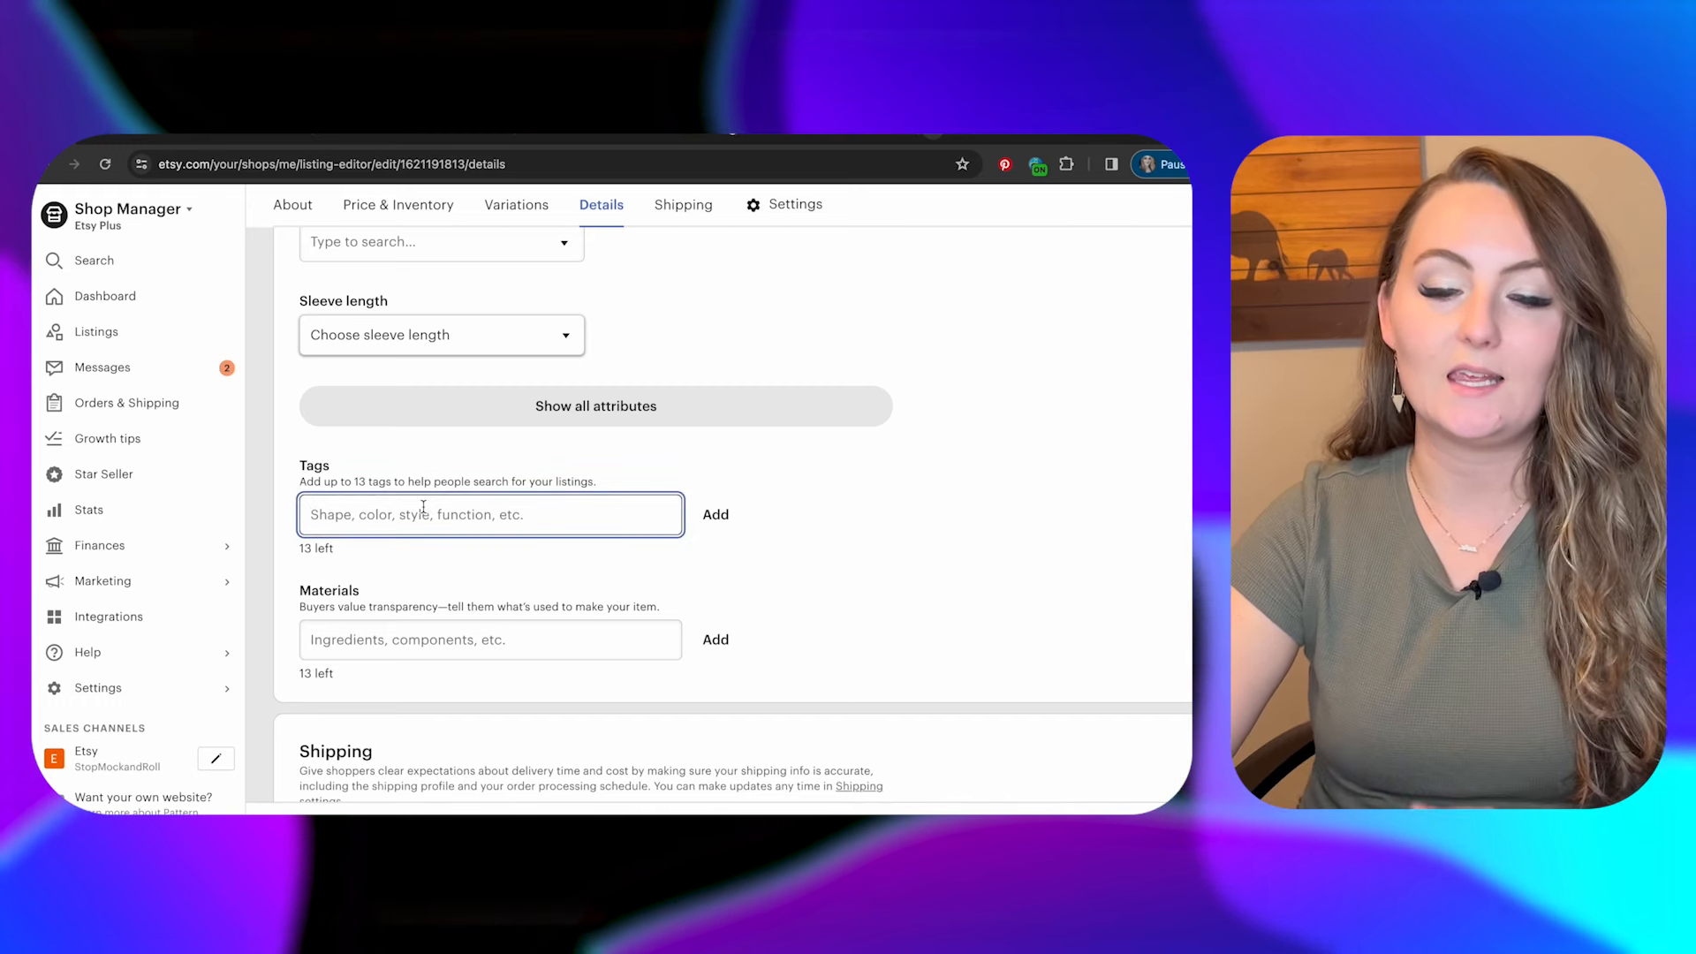